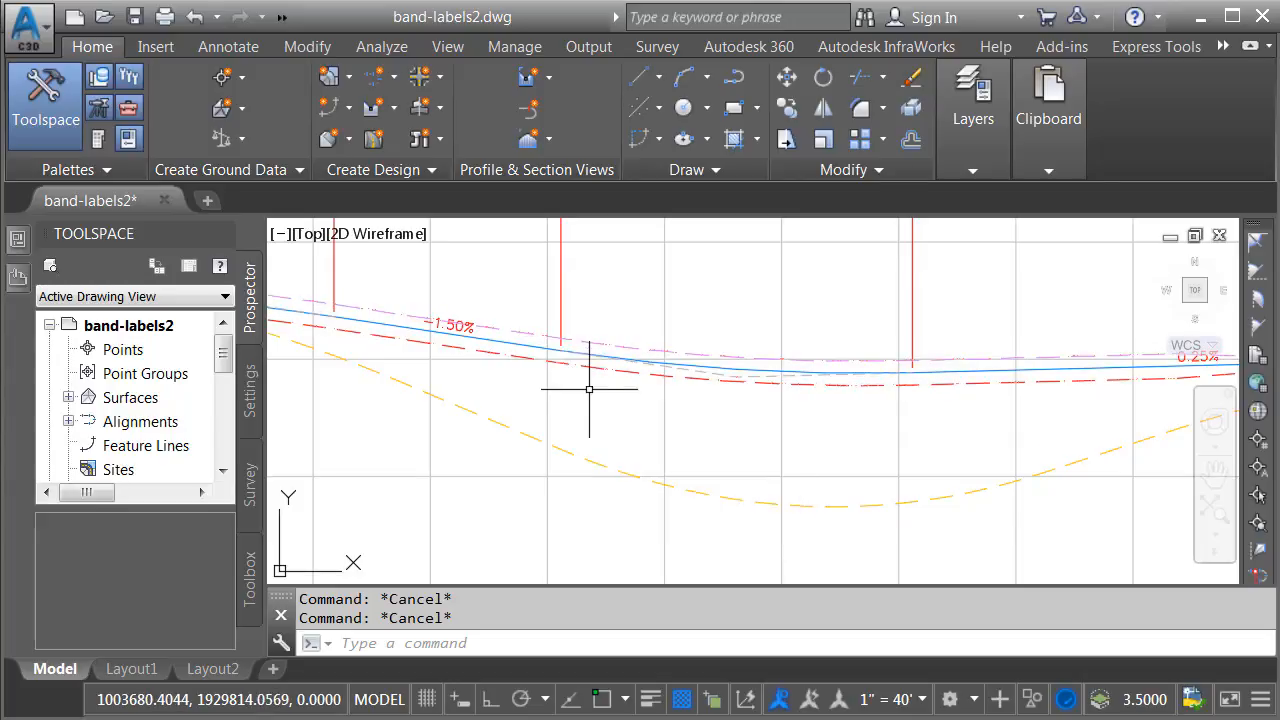
pyautogui.moveTo(596, 400)
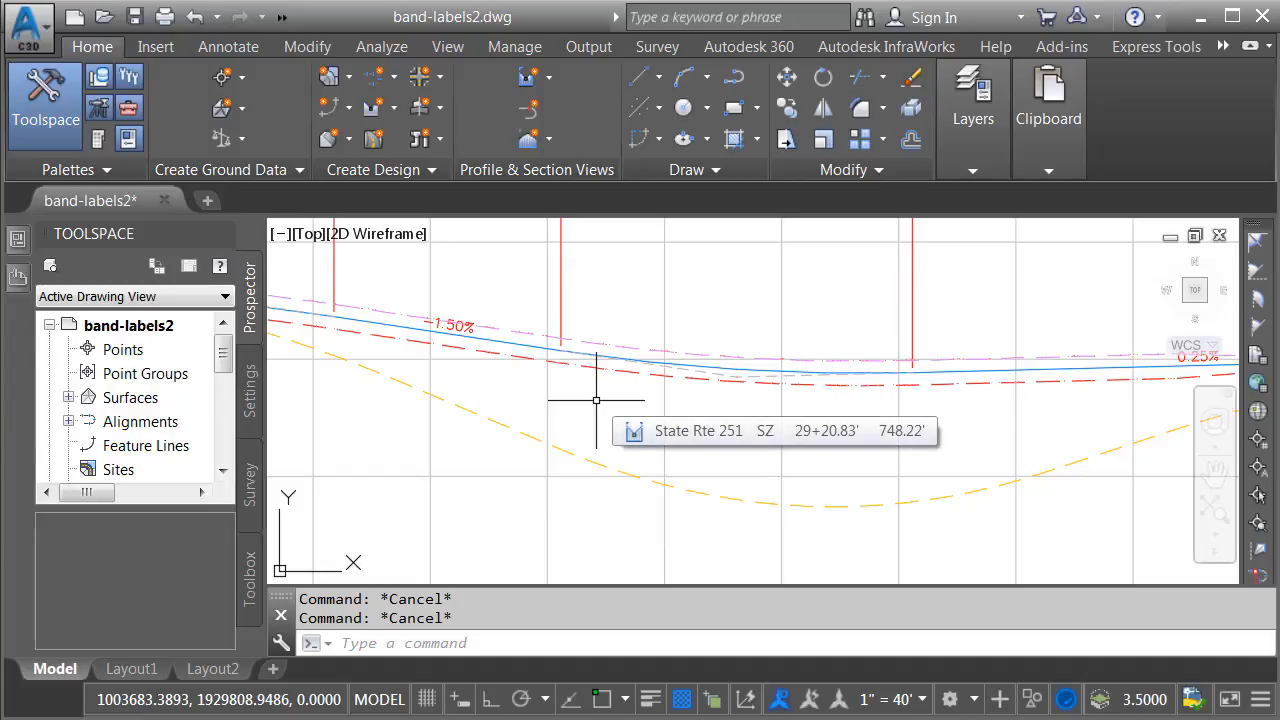
pyautogui.moveTo(598, 396)
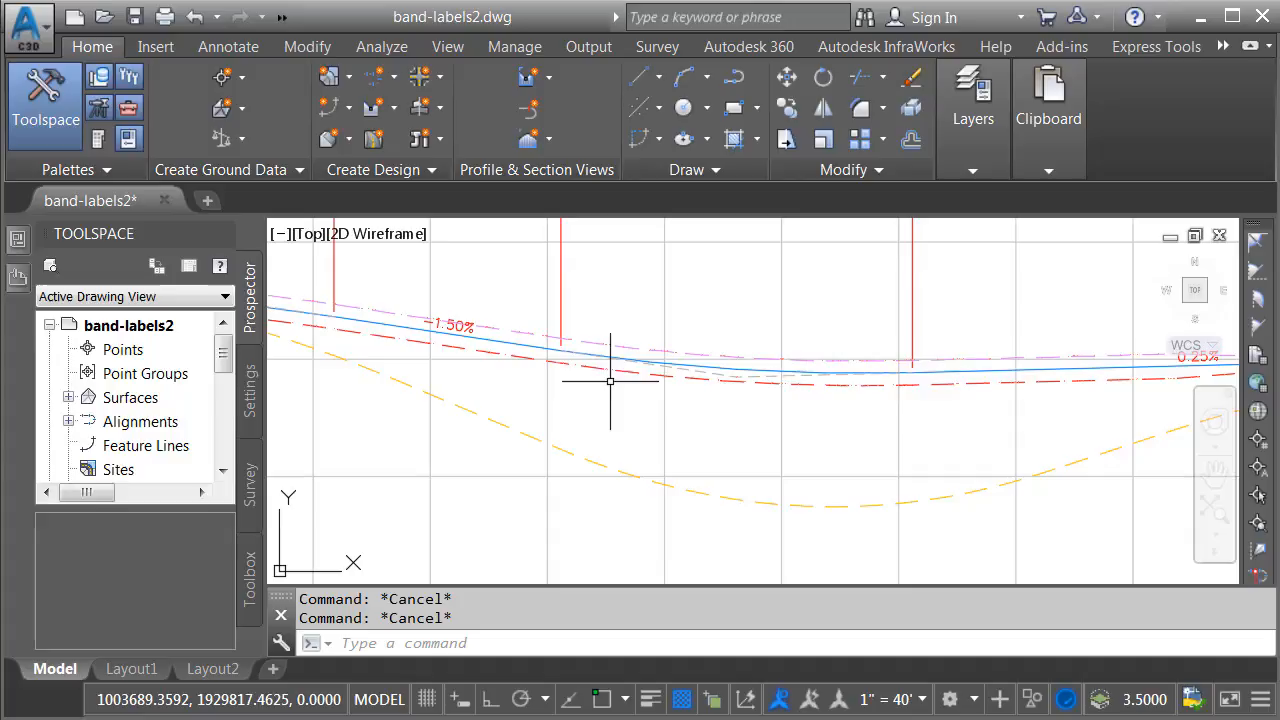
pyautogui.moveTo(602, 420)
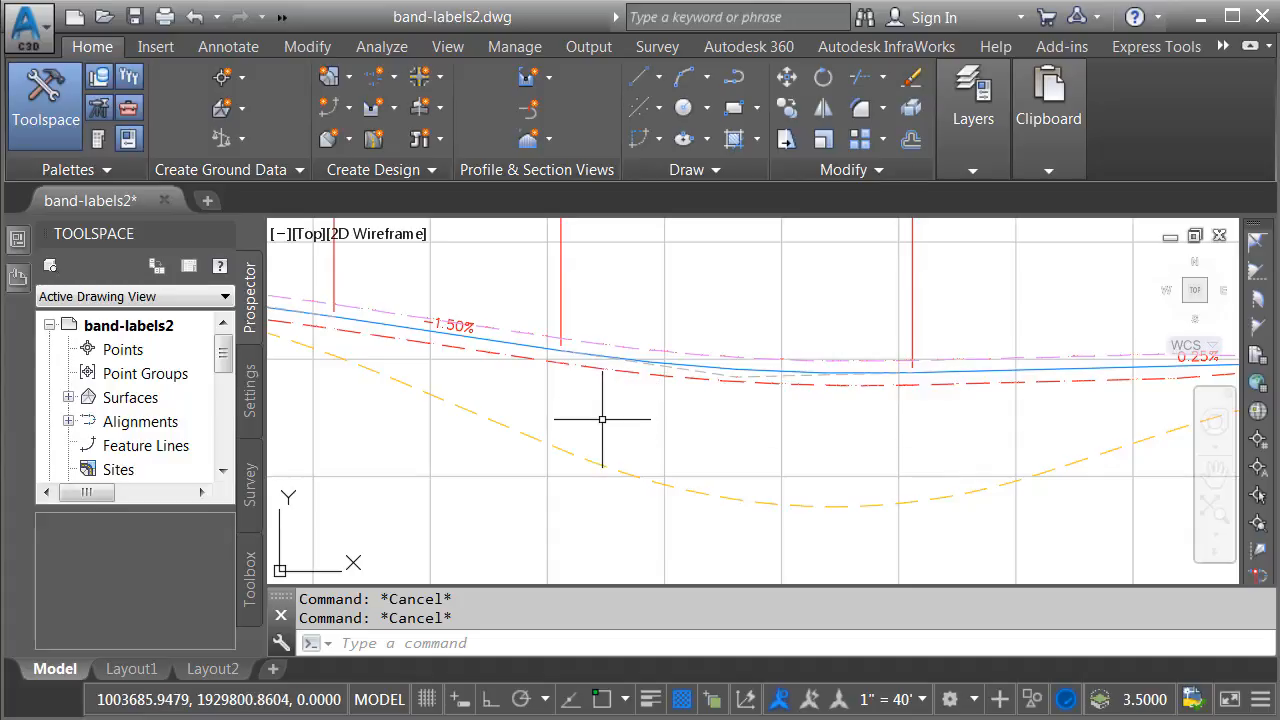
pyautogui.moveTo(600, 418)
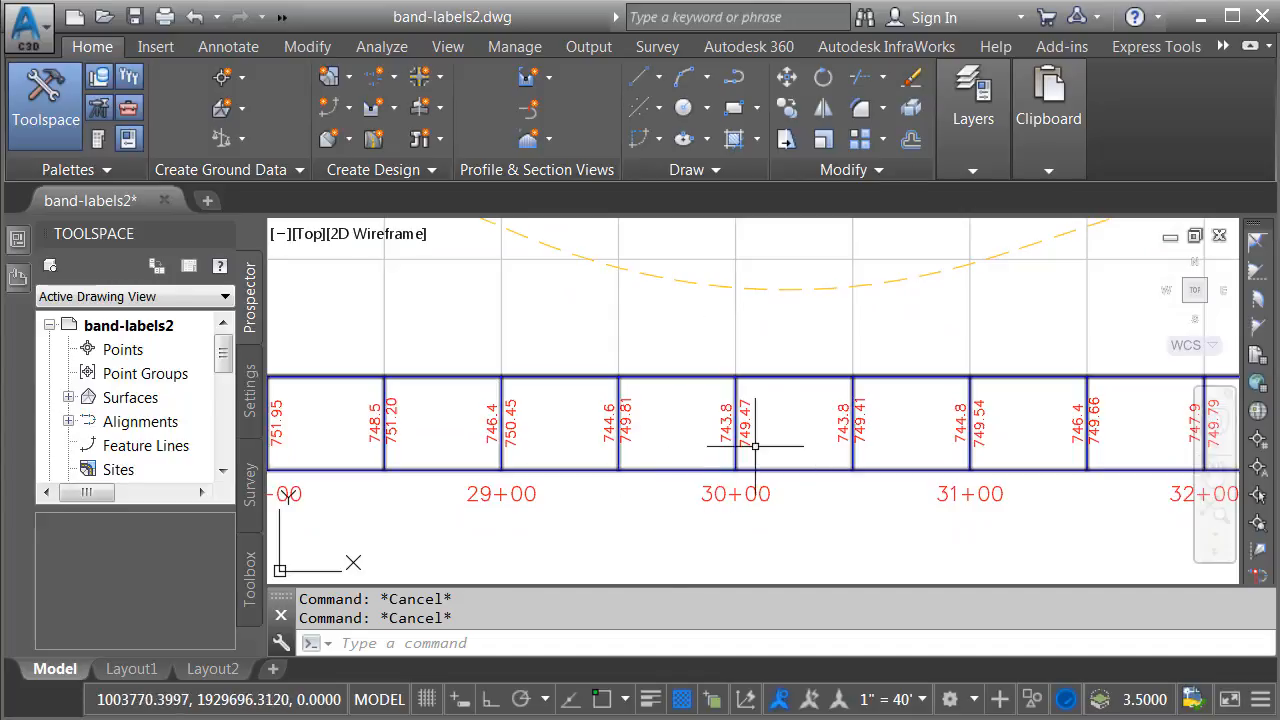
pyautogui.moveTo(780, 520)
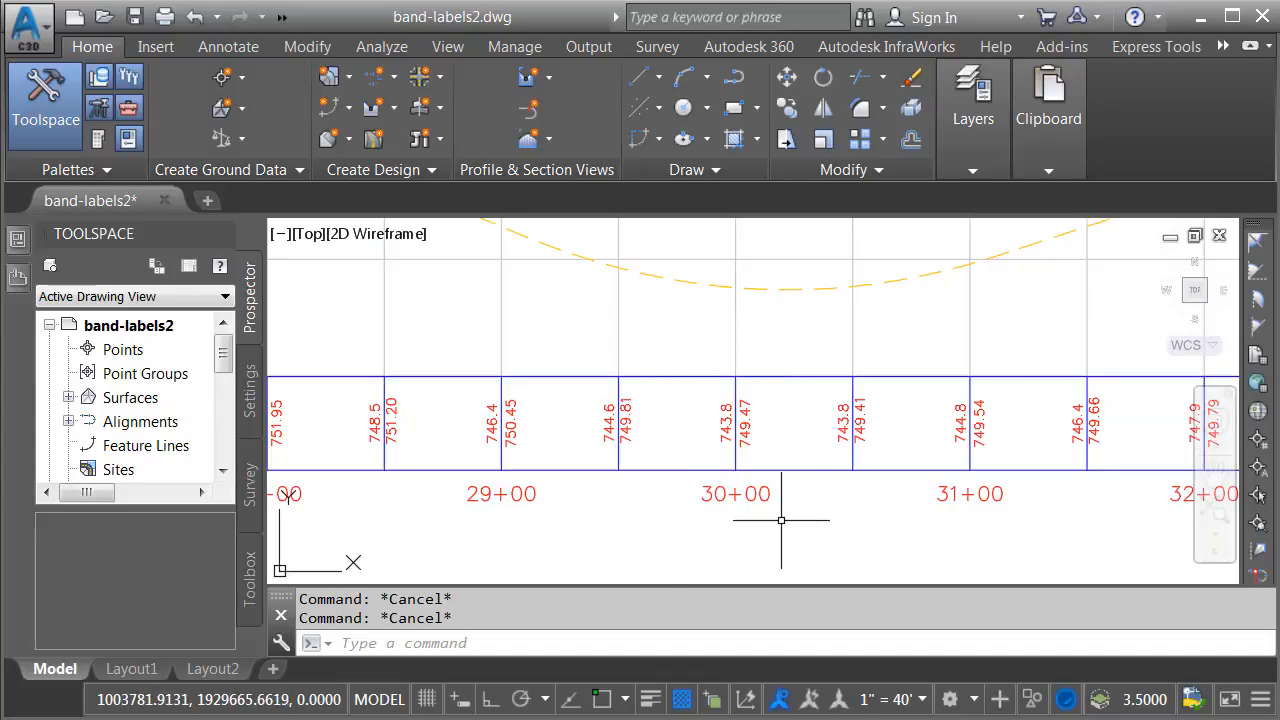
pyautogui.moveTo(660, 536)
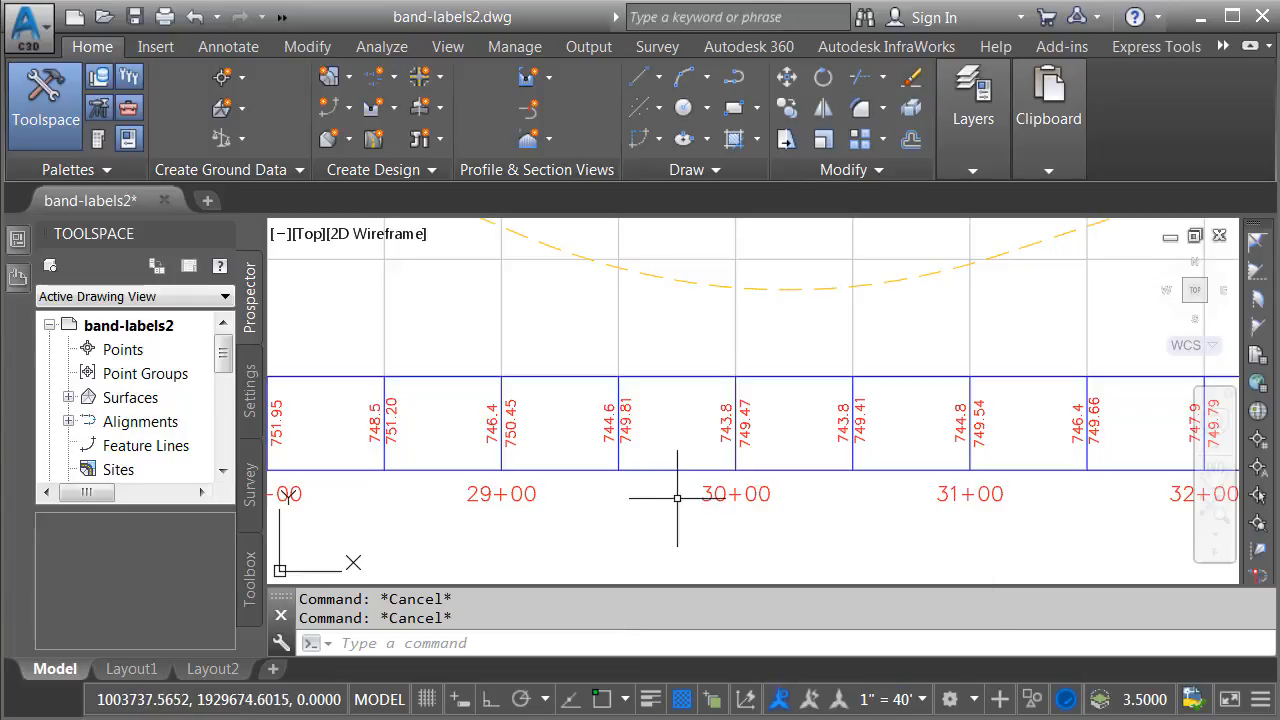
pyautogui.moveTo(760, 522)
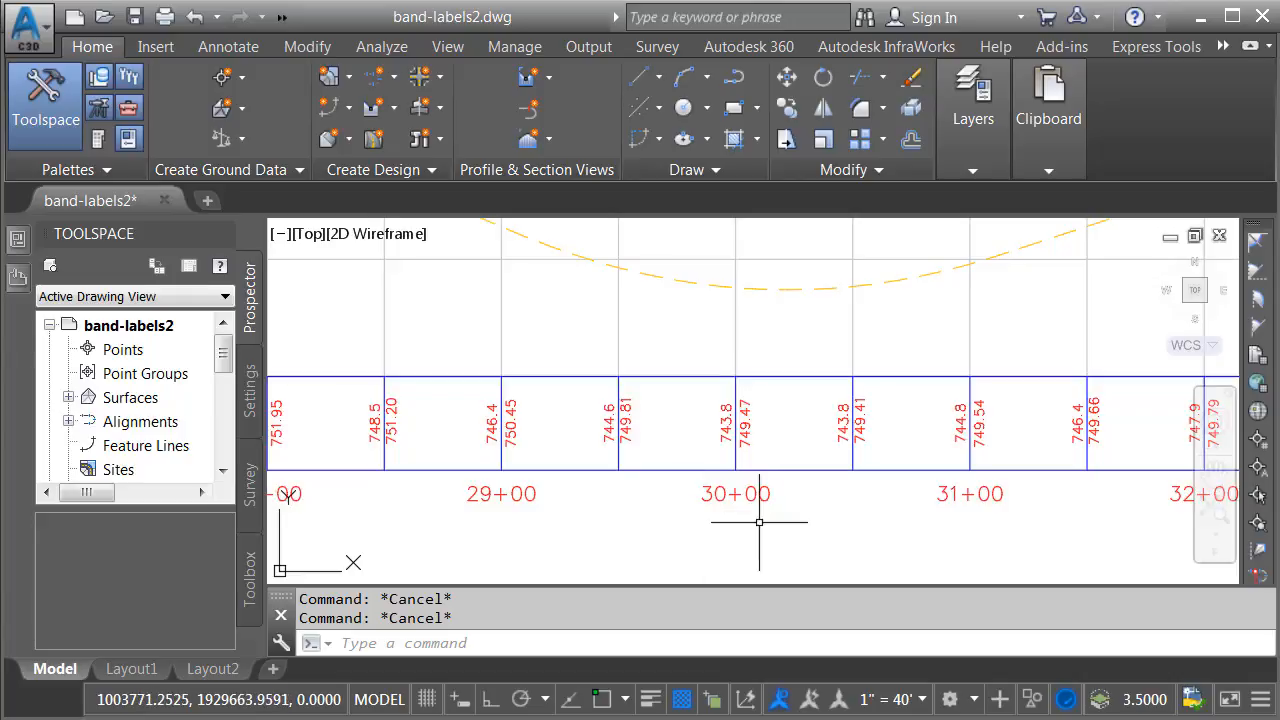
pyautogui.moveTo(724, 370)
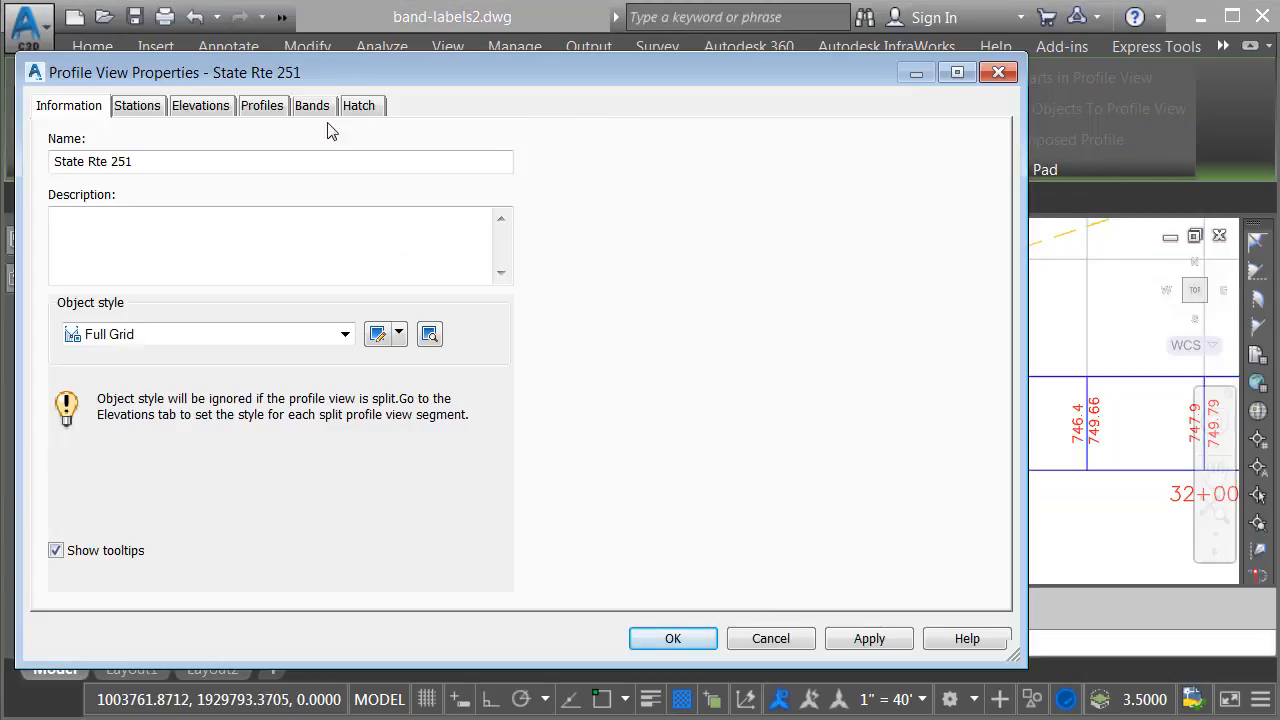
# Select the Elevations and Stations band and scroll to its Profile1/Profile2 columns
pyautogui.click(312, 104)
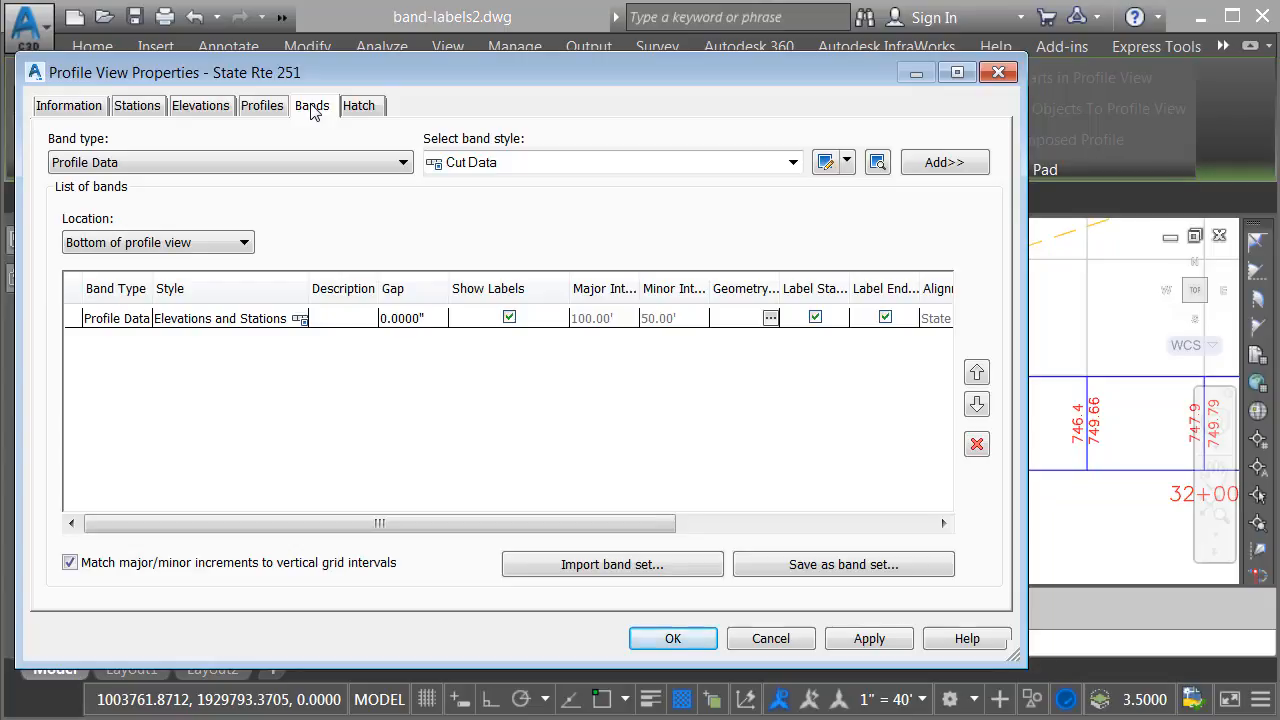
pyautogui.moveTo(270, 320)
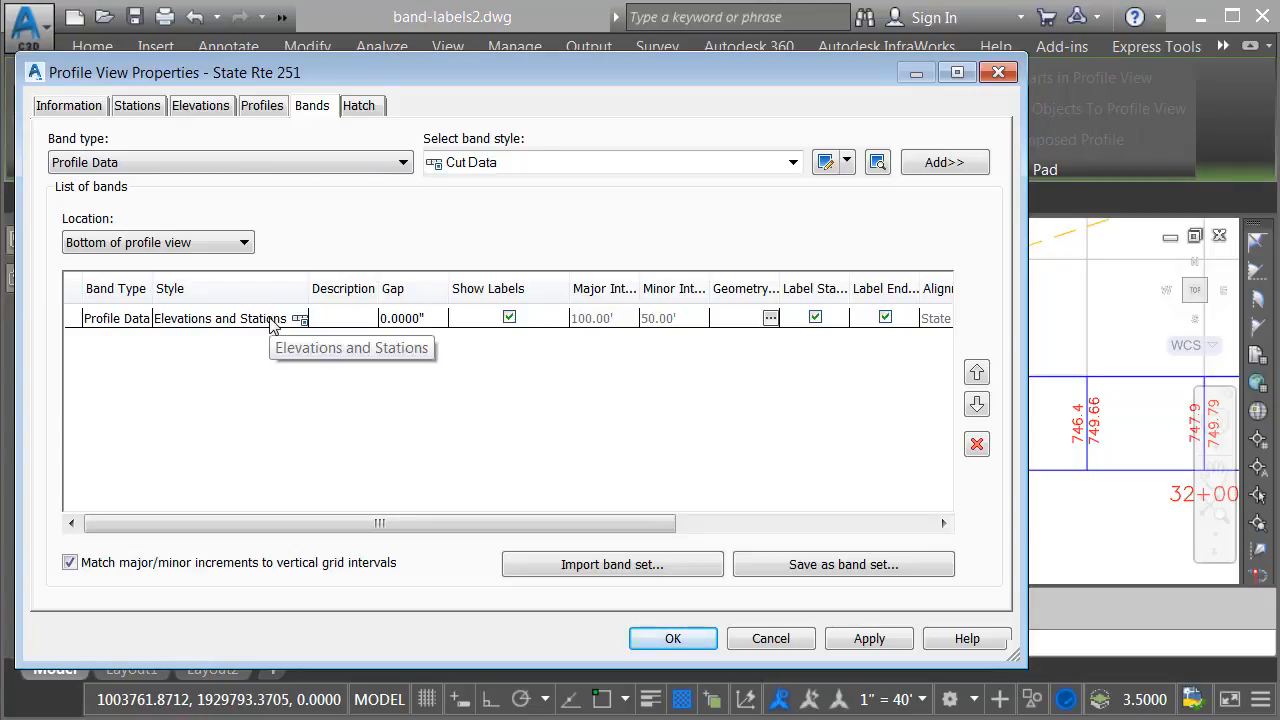
pyautogui.click(116, 318)
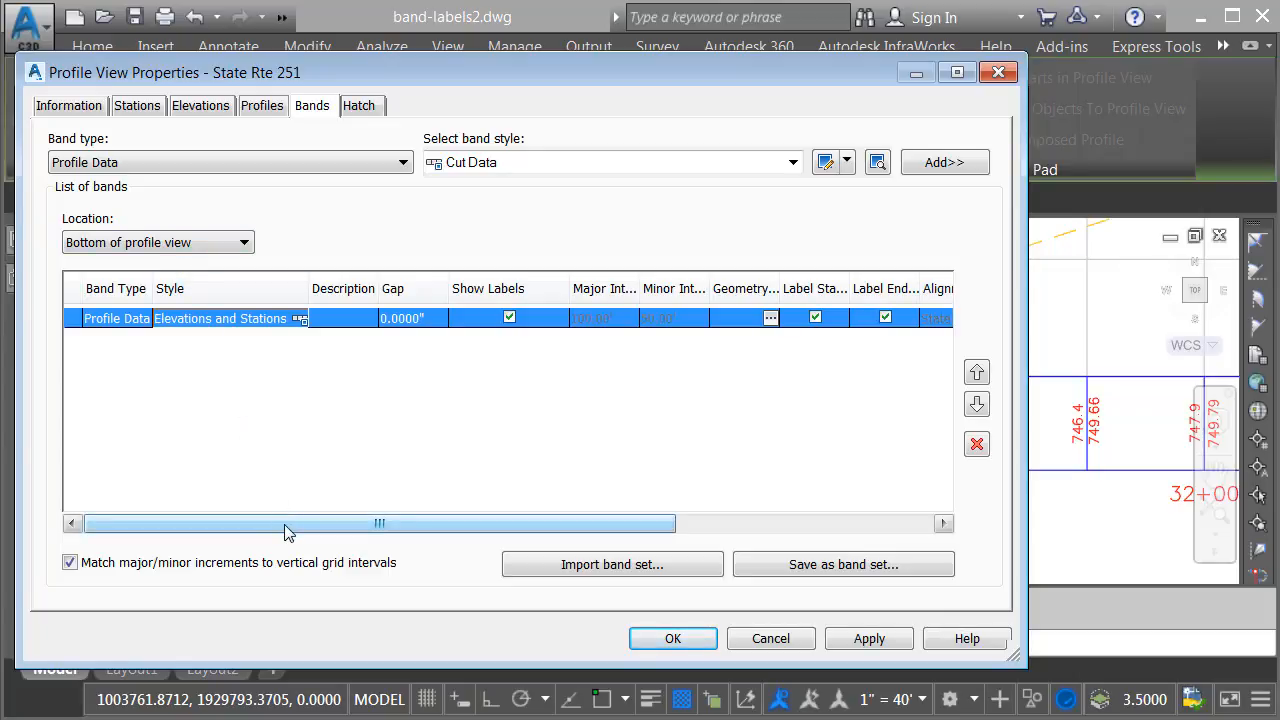
pyautogui.moveTo(284, 524); pyautogui.dragTo(524, 524)
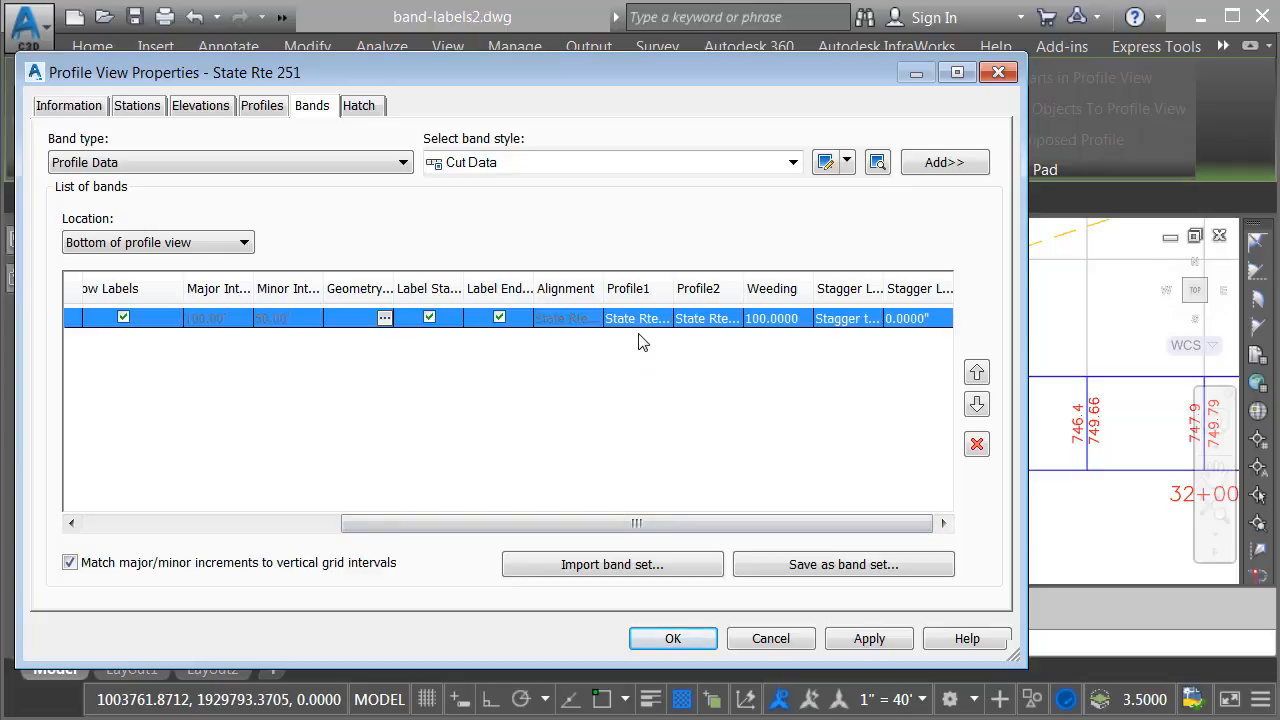
pyautogui.moveTo(716, 342)
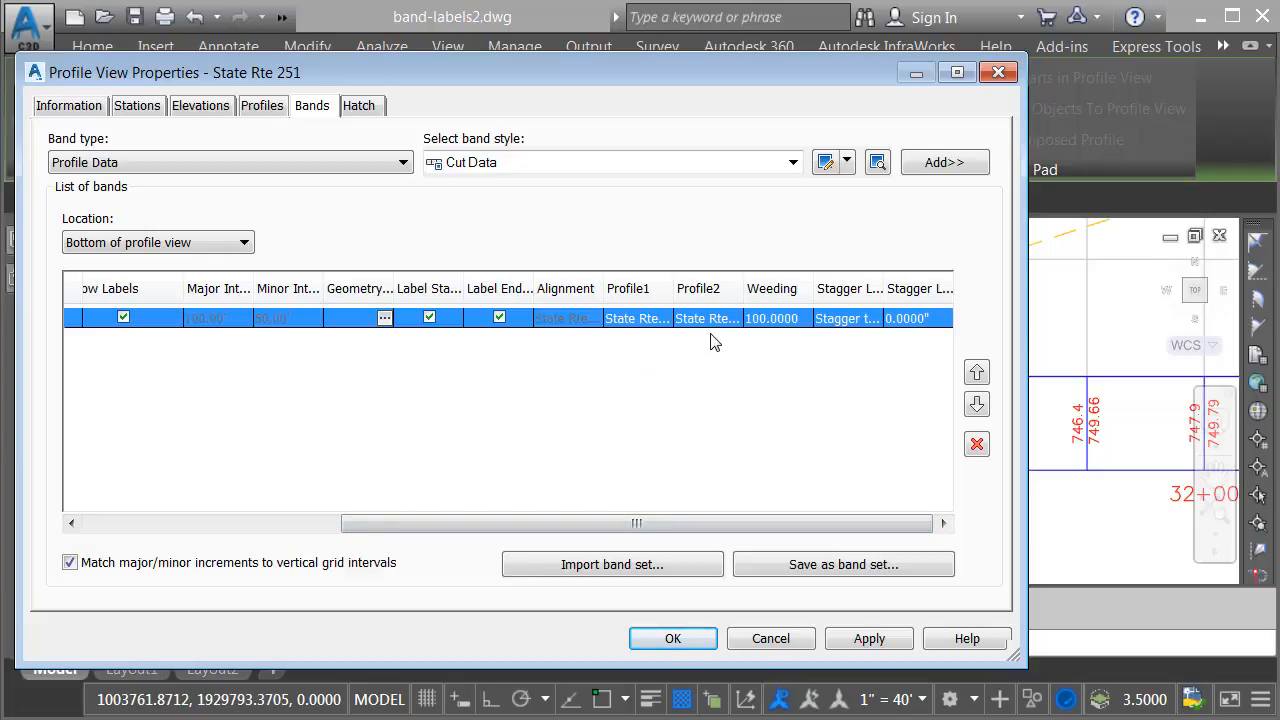
pyautogui.moveTo(1012, 442)
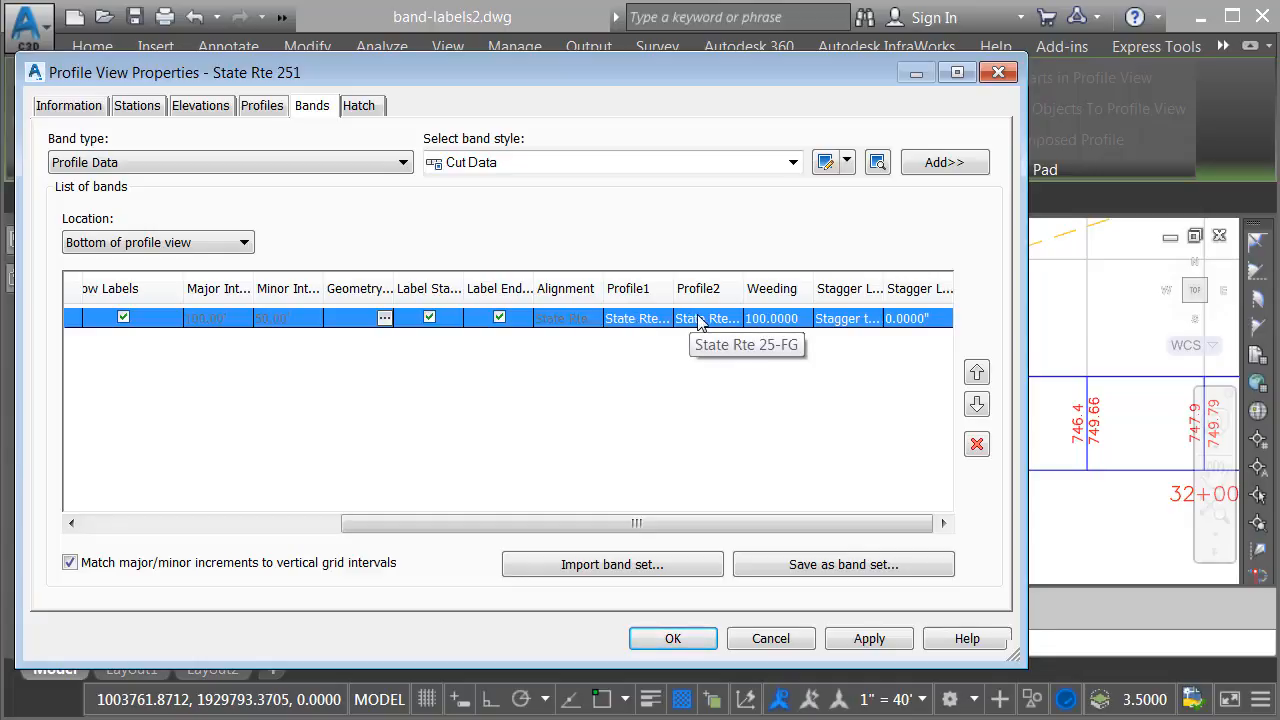
pyautogui.moveTo(892, 154)
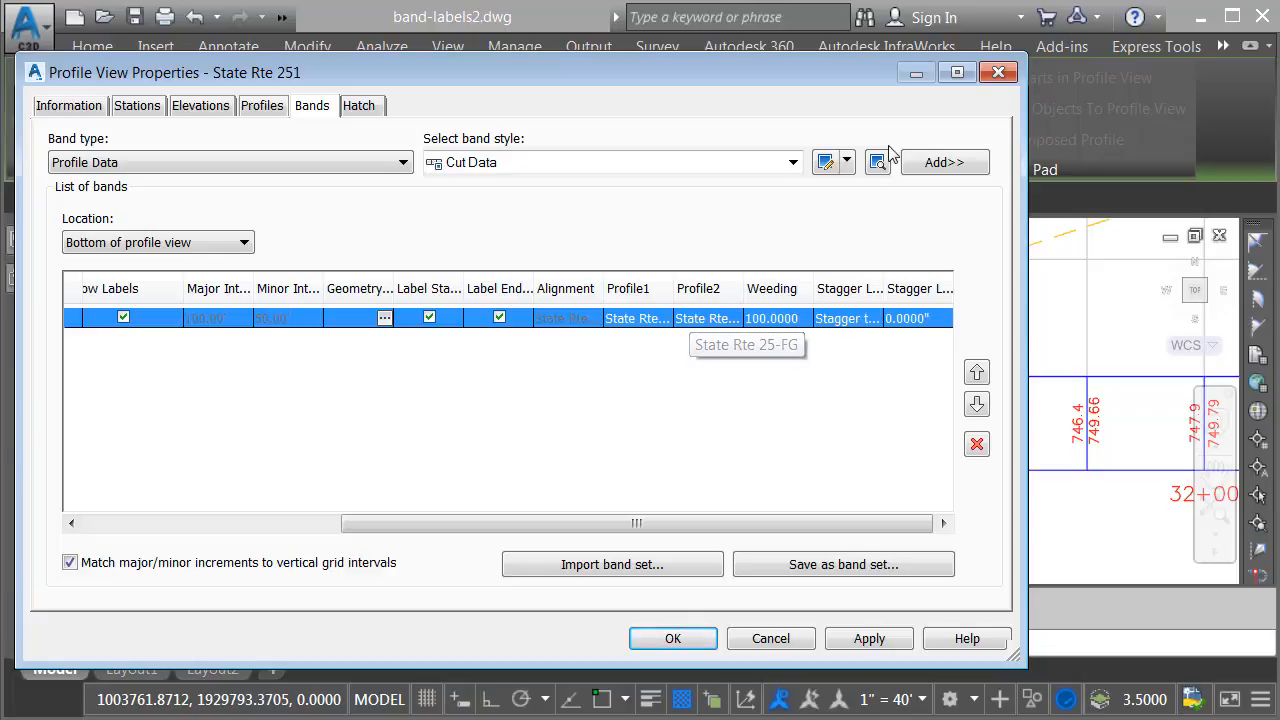
# Close Profile View Properties without changes and deselect the profile view
pyautogui.click(672, 638)
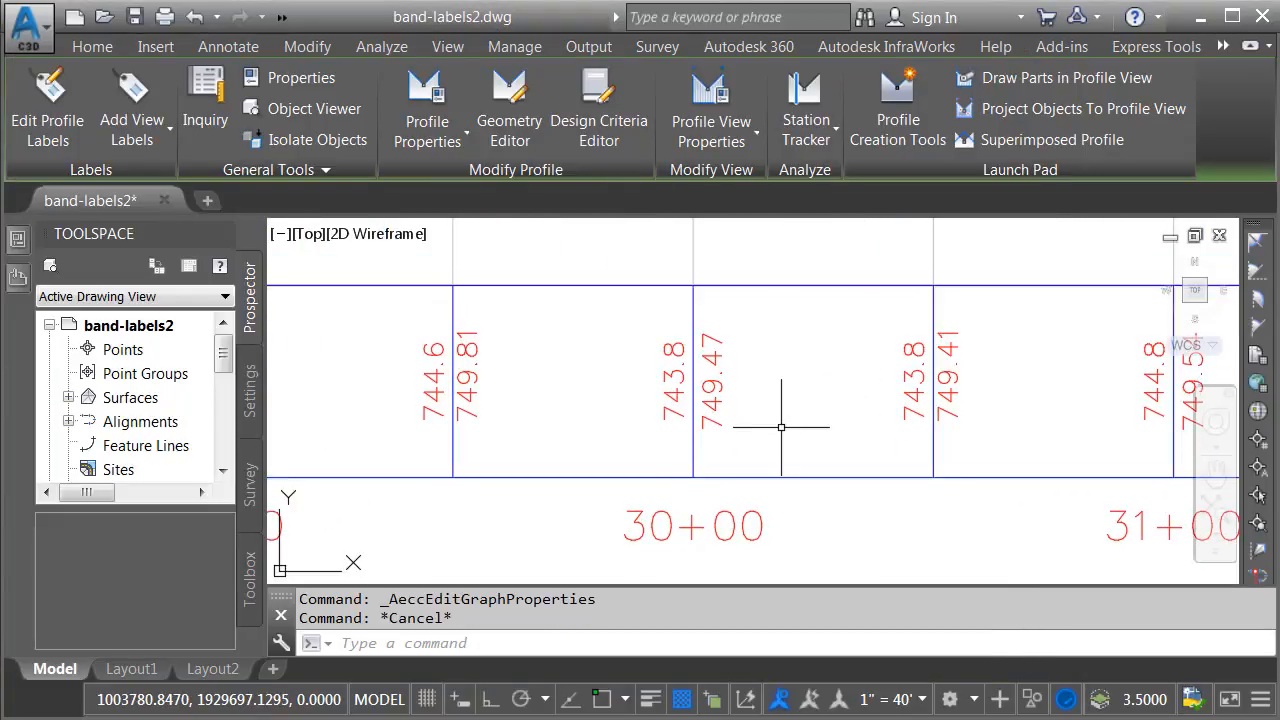
pyautogui.click(92, 46)
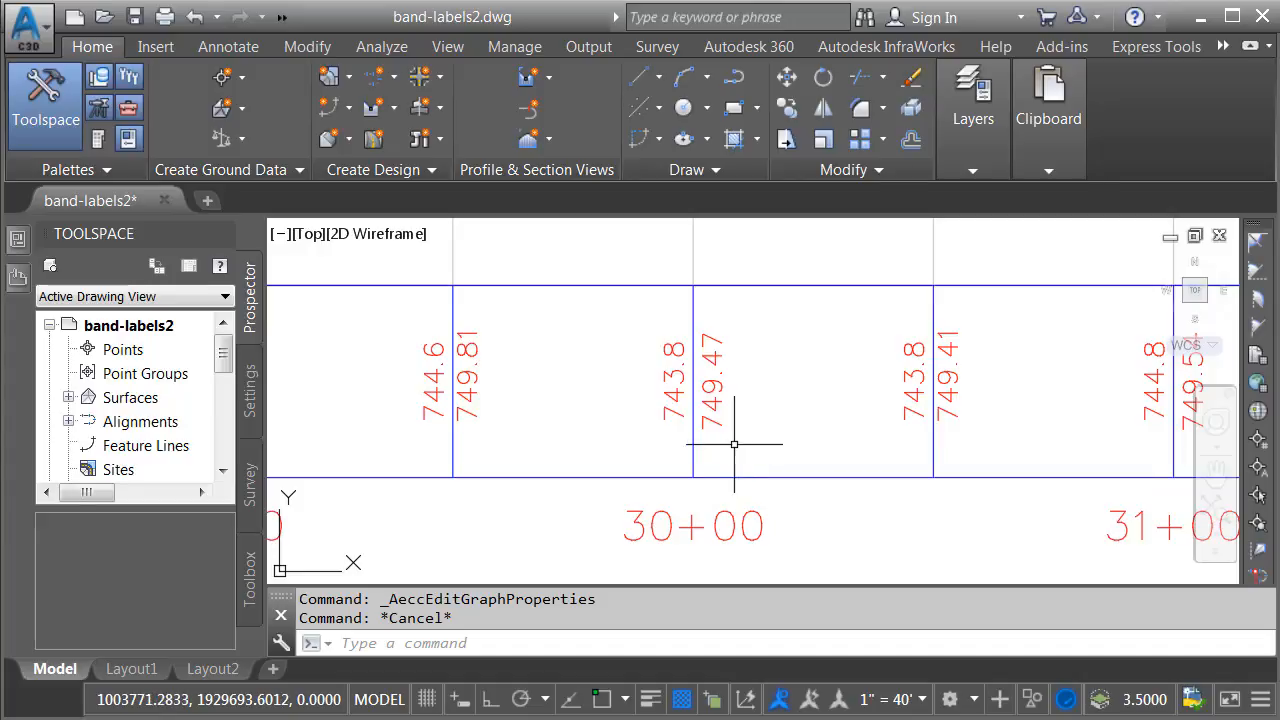
pyautogui.moveTo(650, 444)
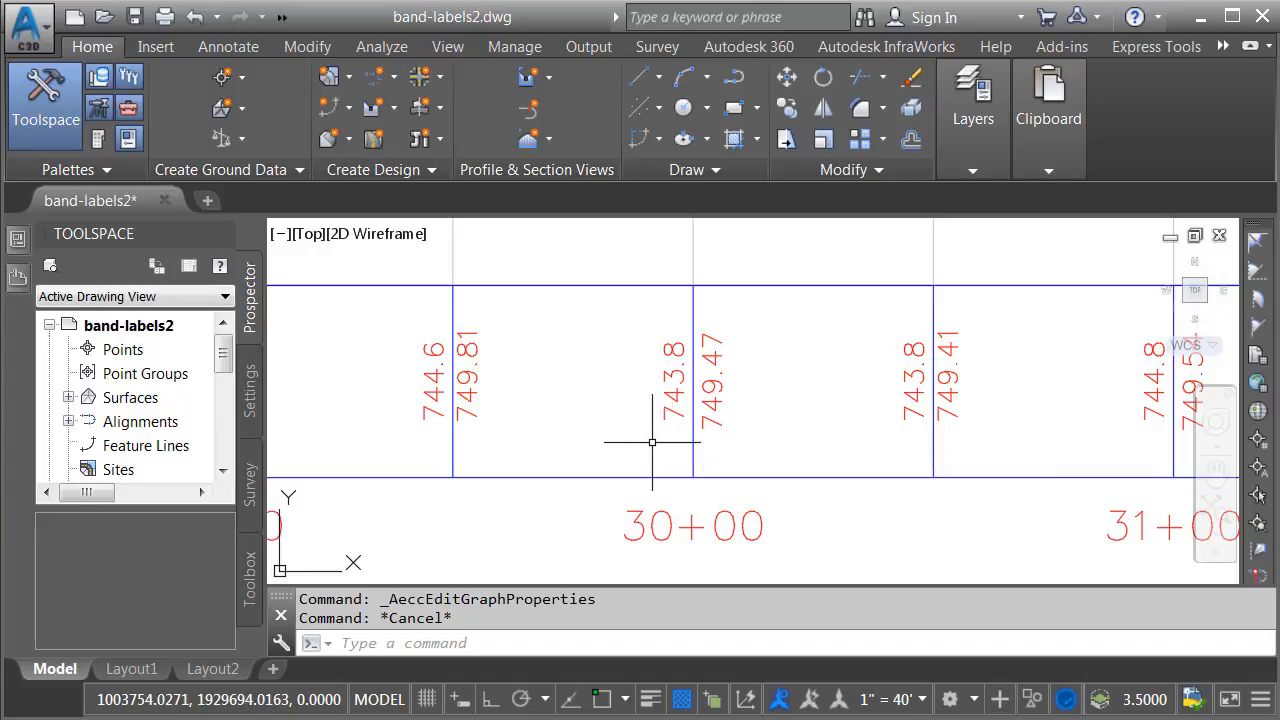
pyautogui.moveTo(656, 450)
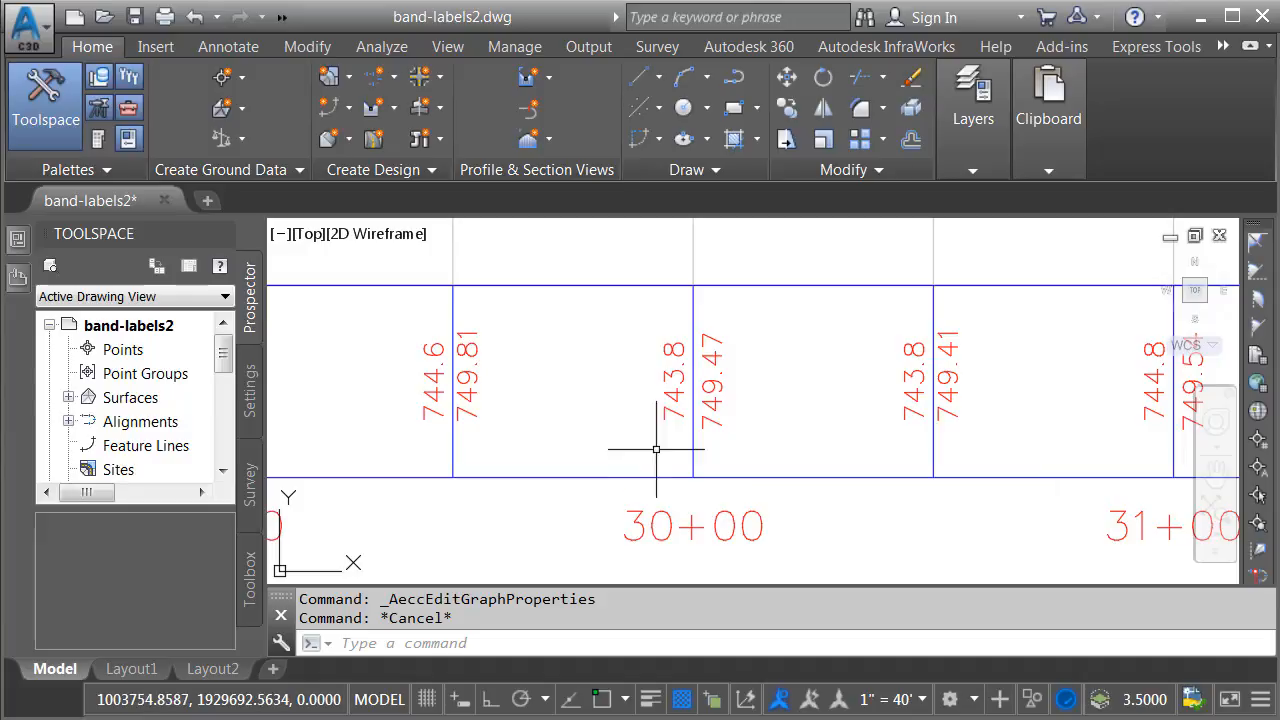
pyautogui.moveTo(604, 418)
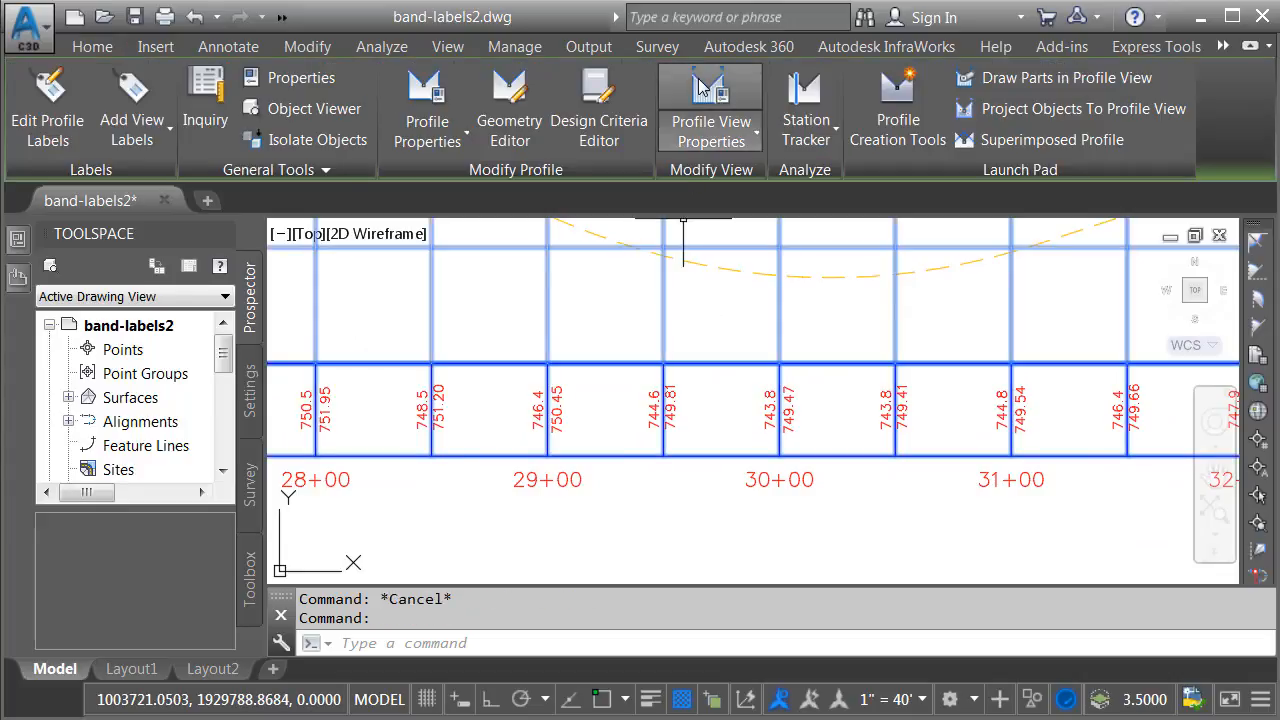
# Edit the Elevations and Stations band style and show its Band Details
pyautogui.click(710, 110)
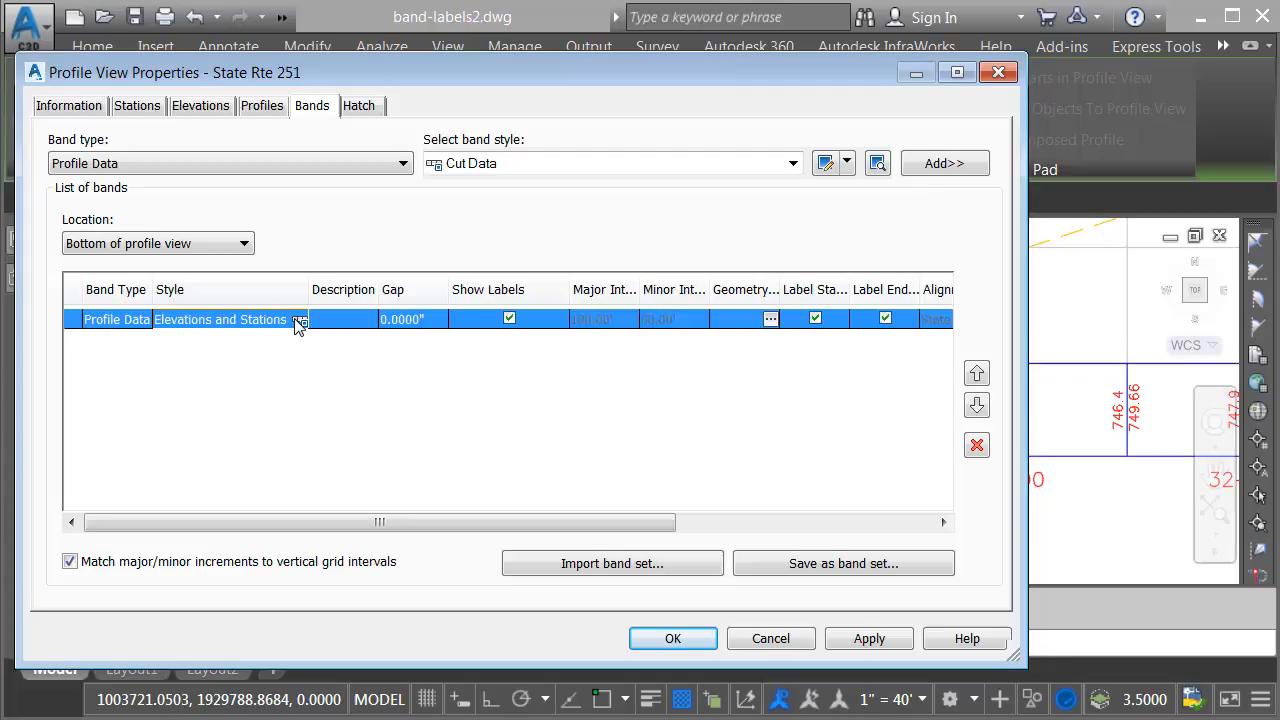
pyautogui.click(300, 320)
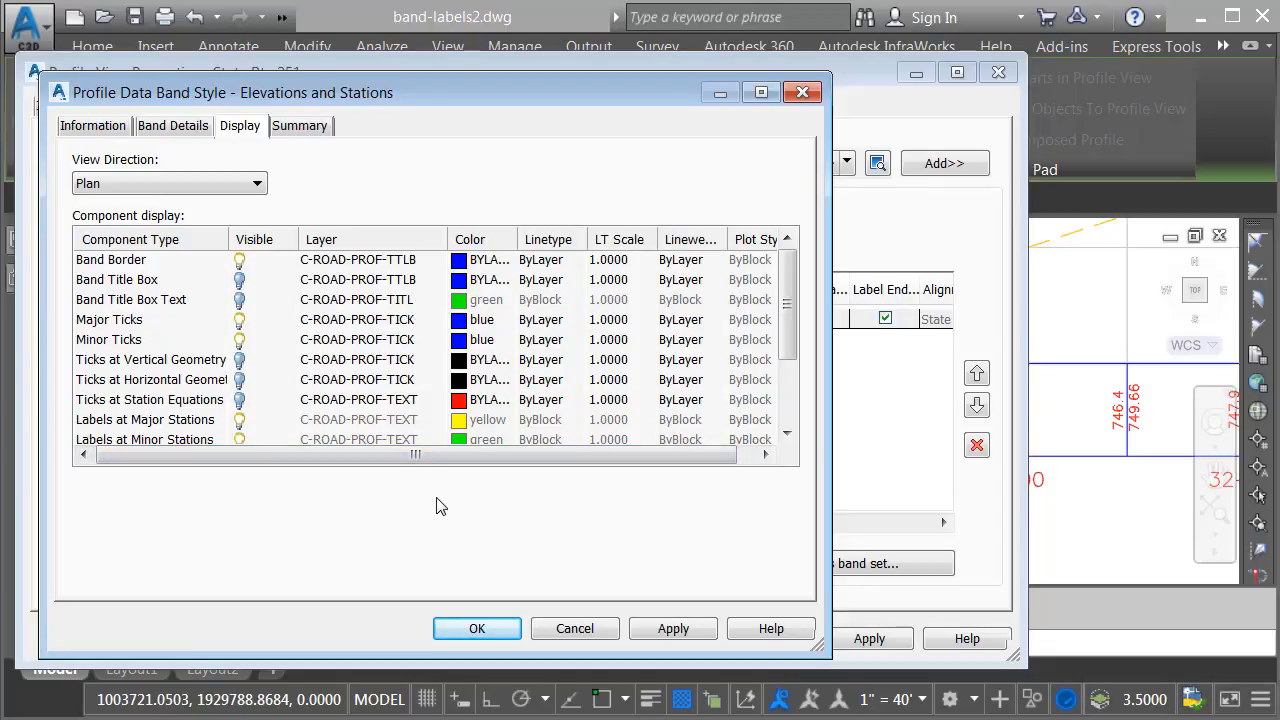
pyautogui.moveTo(1120, 464)
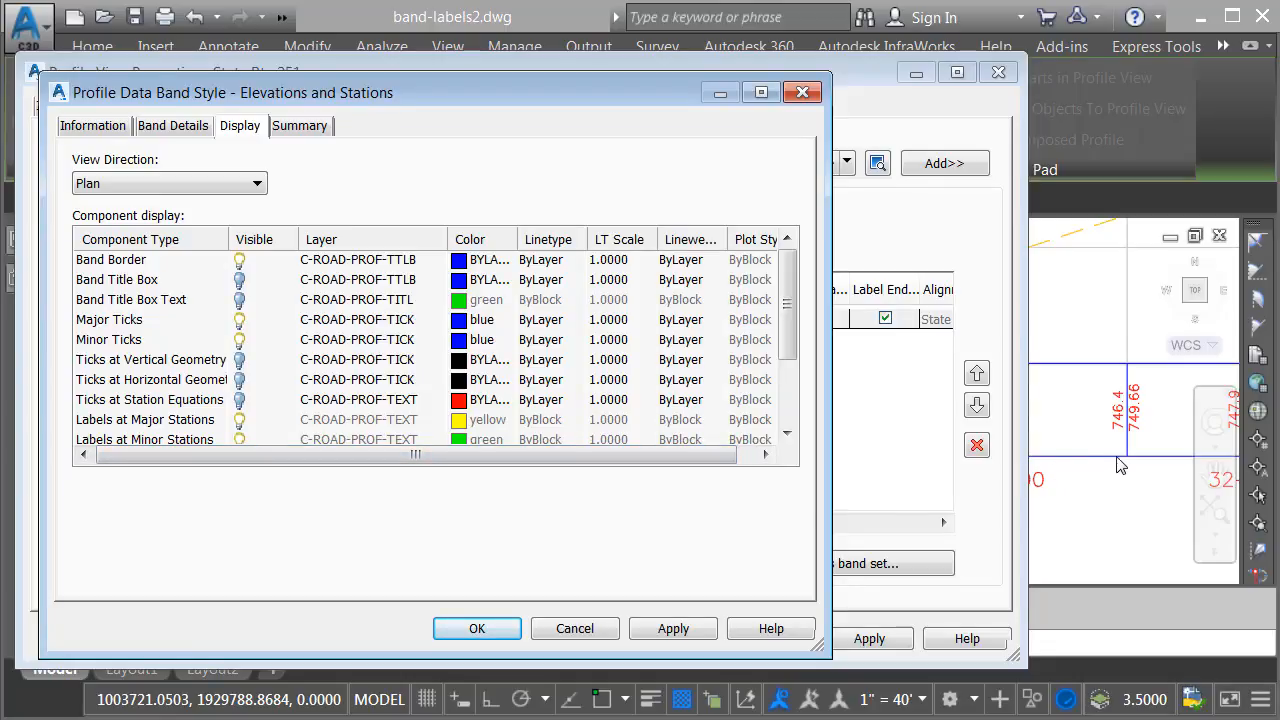
pyautogui.moveTo(1118, 448)
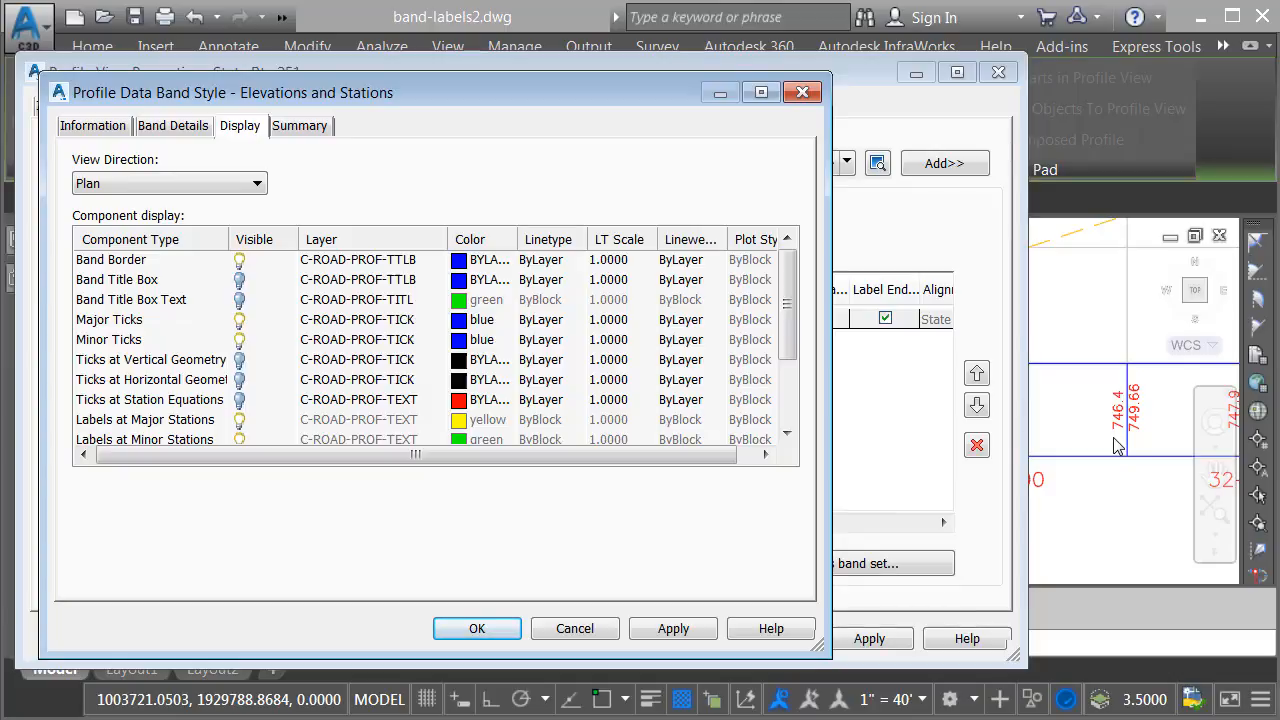
pyautogui.moveTo(644, 520)
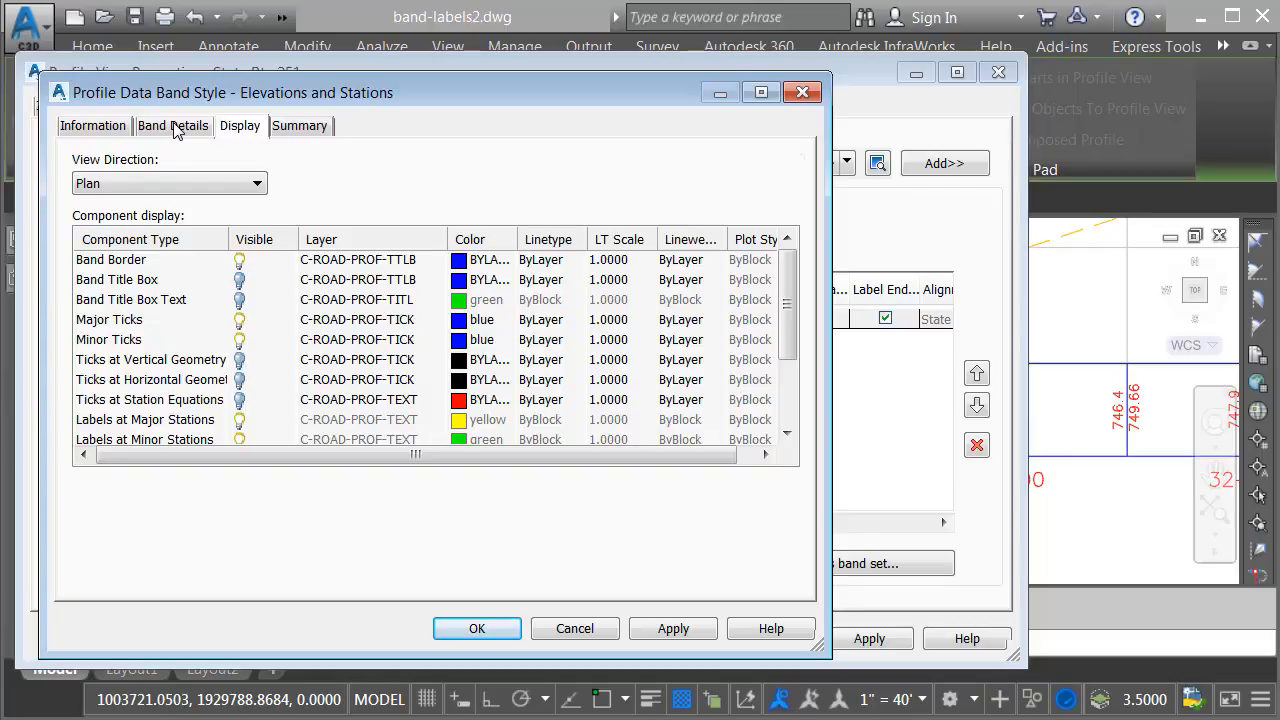
pyautogui.click(172, 124)
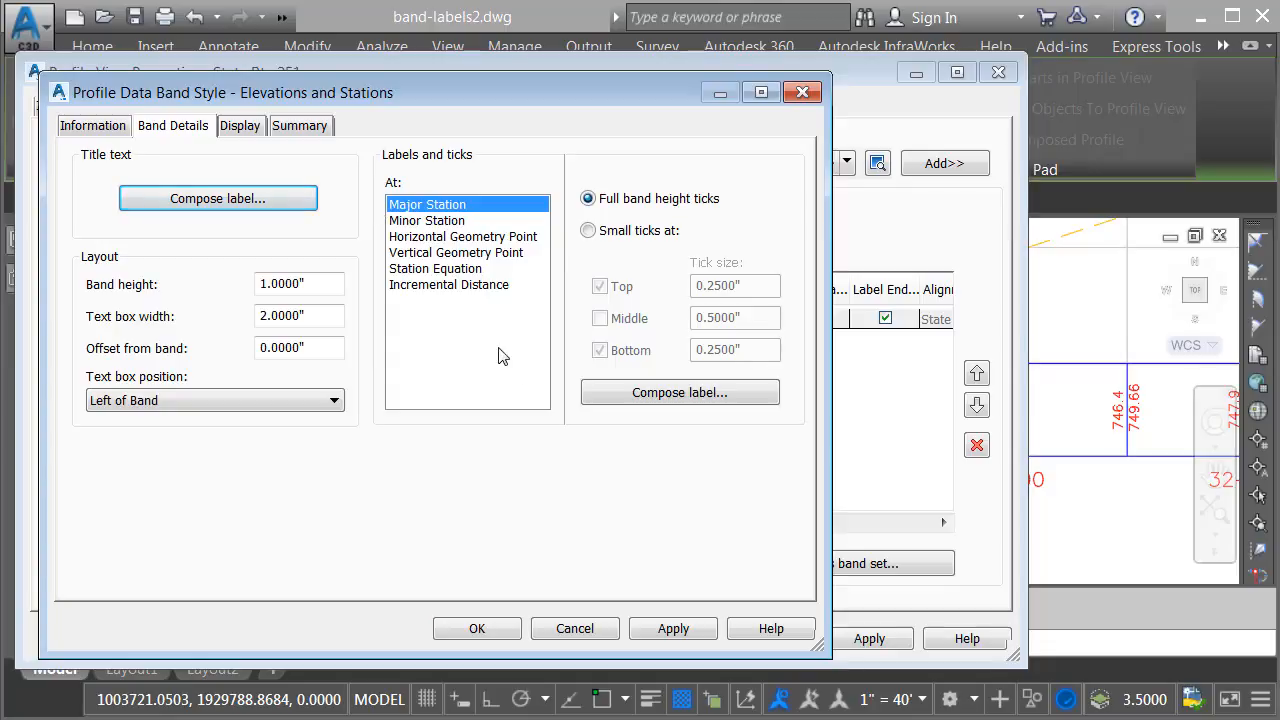
# Compose the major-station labels and select the EG Elevation component's text
pyautogui.click(216, 198)
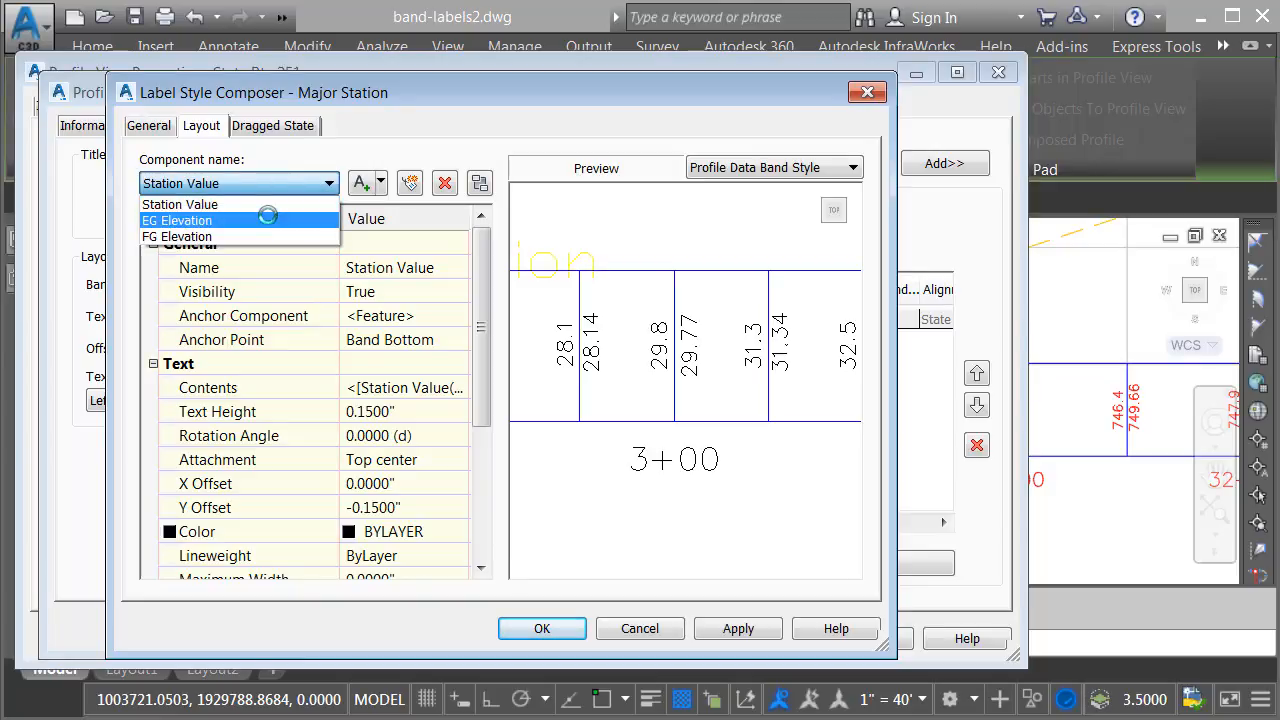
pyautogui.moveTo(176, 236)
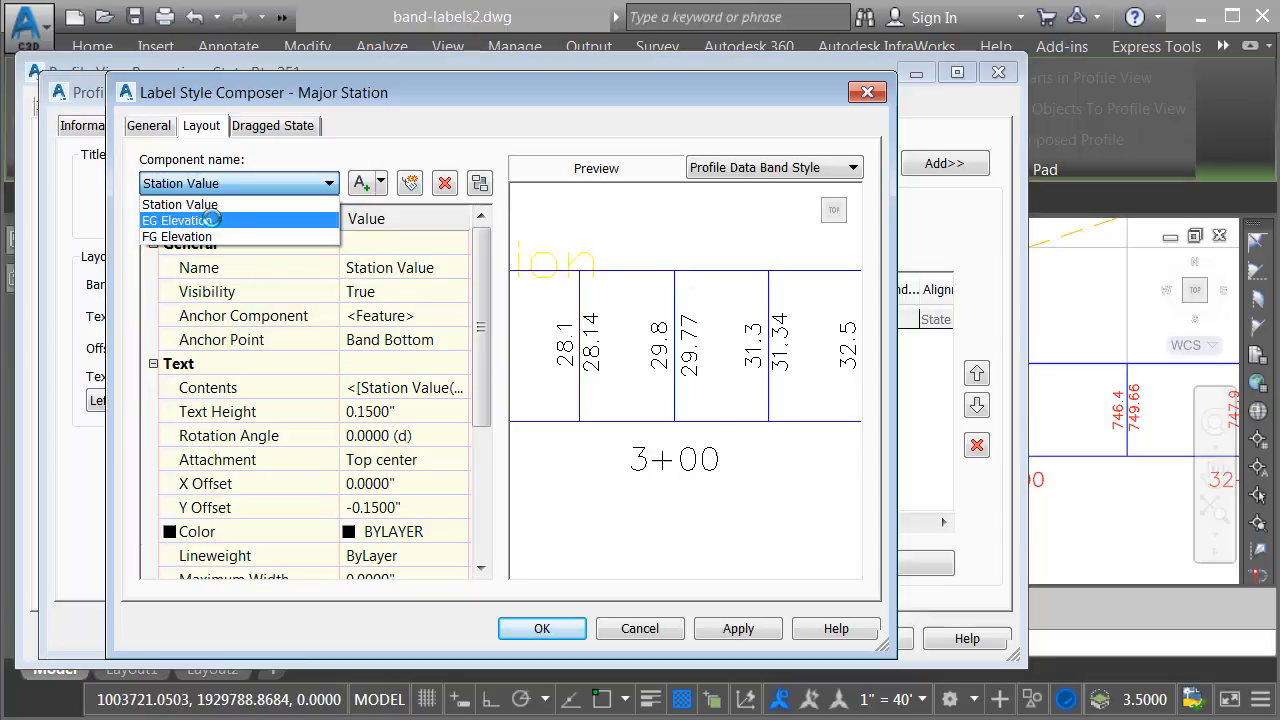
pyautogui.click(182, 220)
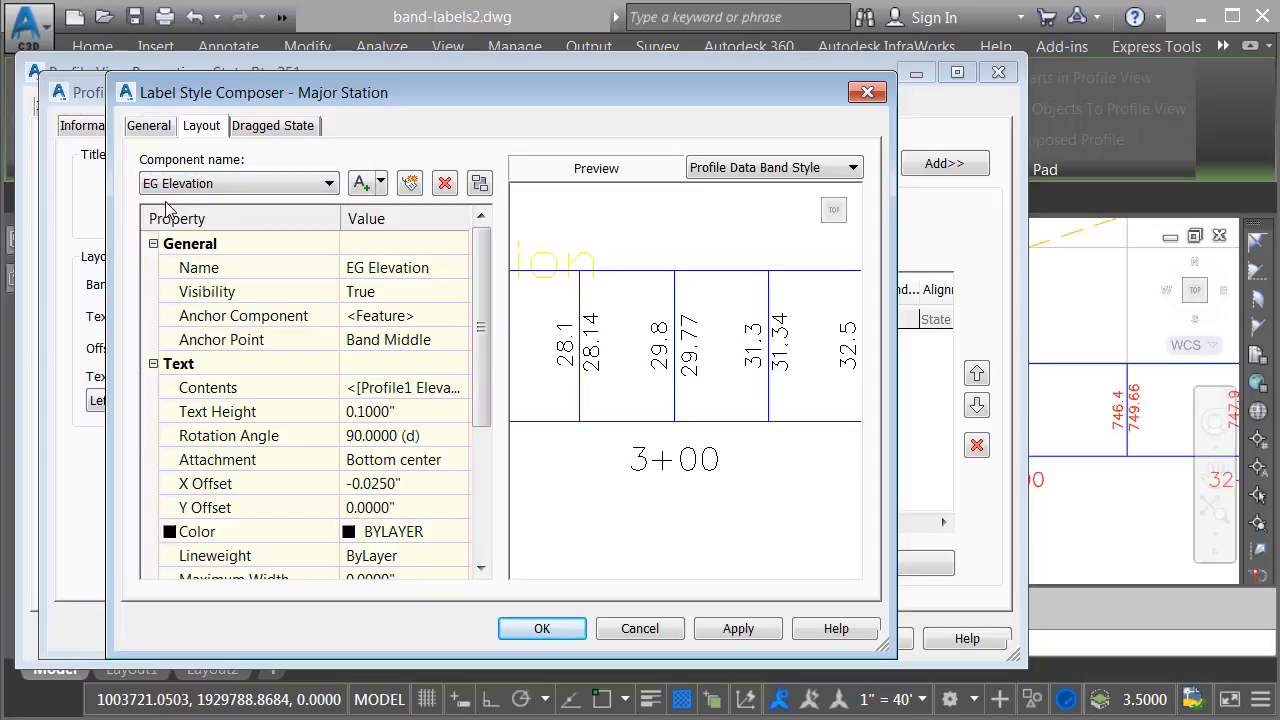
pyautogui.click(400, 292)
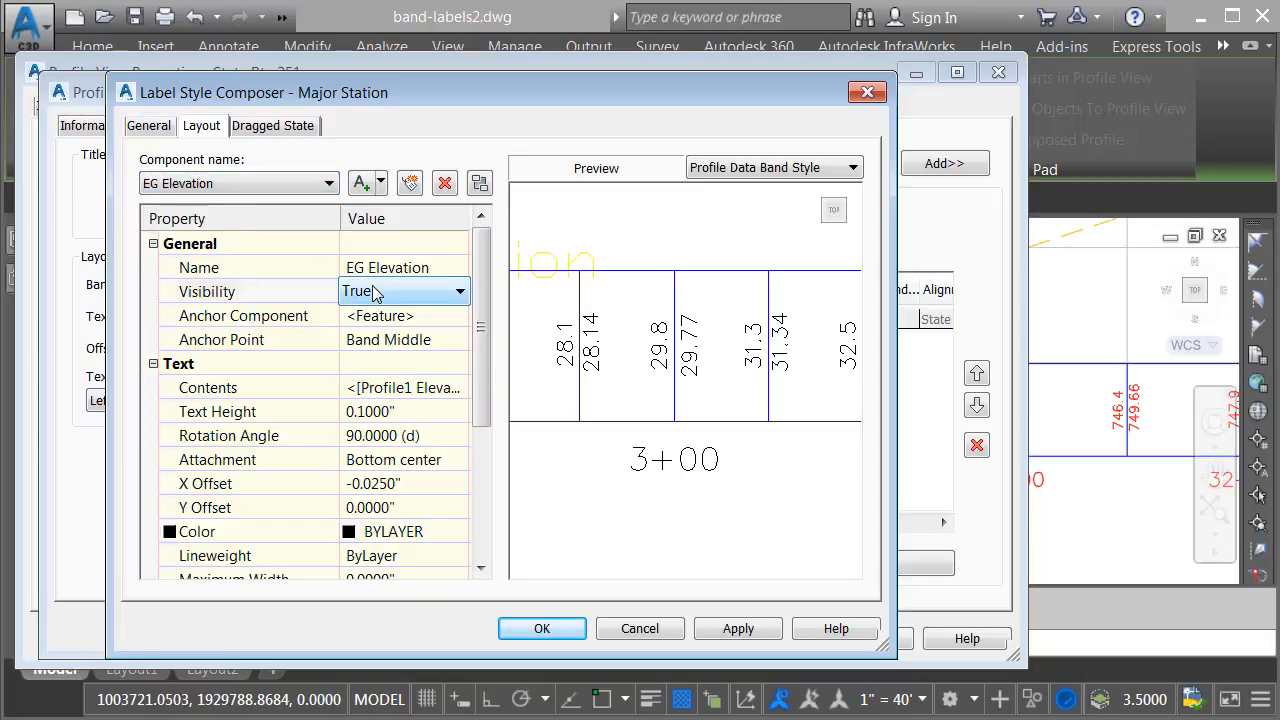
pyautogui.click(404, 292)
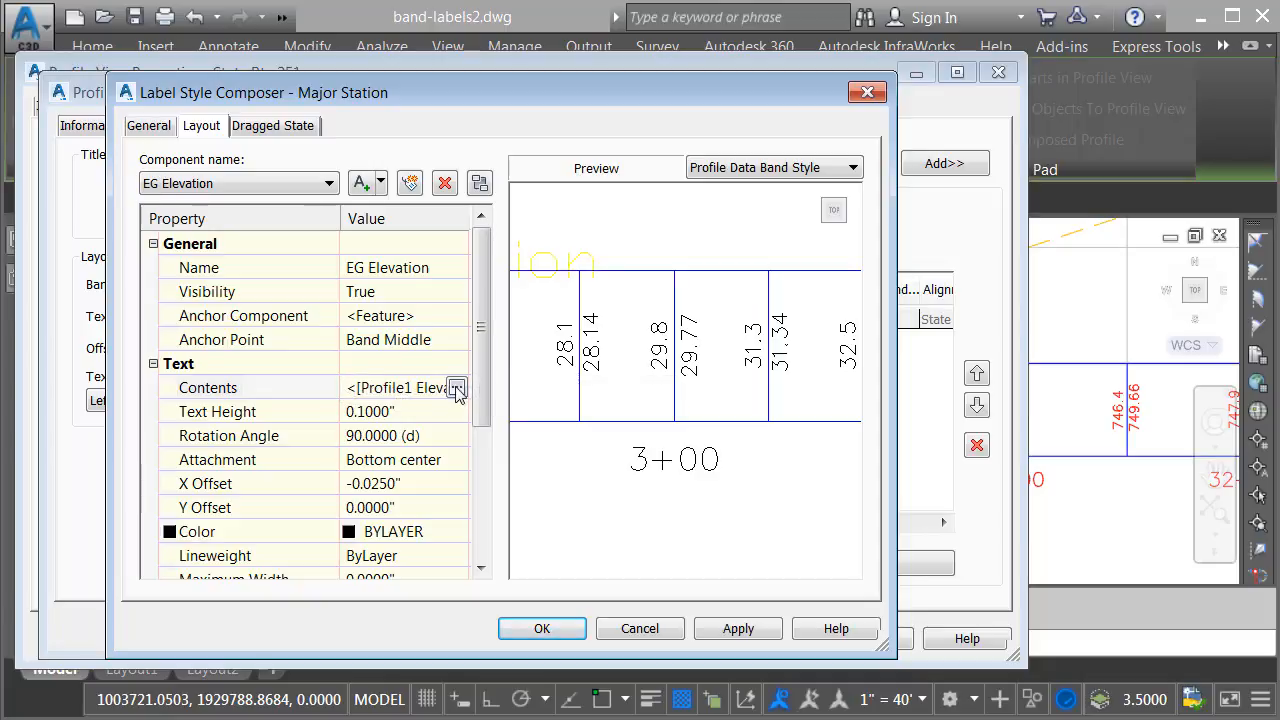
# Prefix the EG Elevation contents with the centerline symbol from Character Map
pyautogui.click(456, 388)
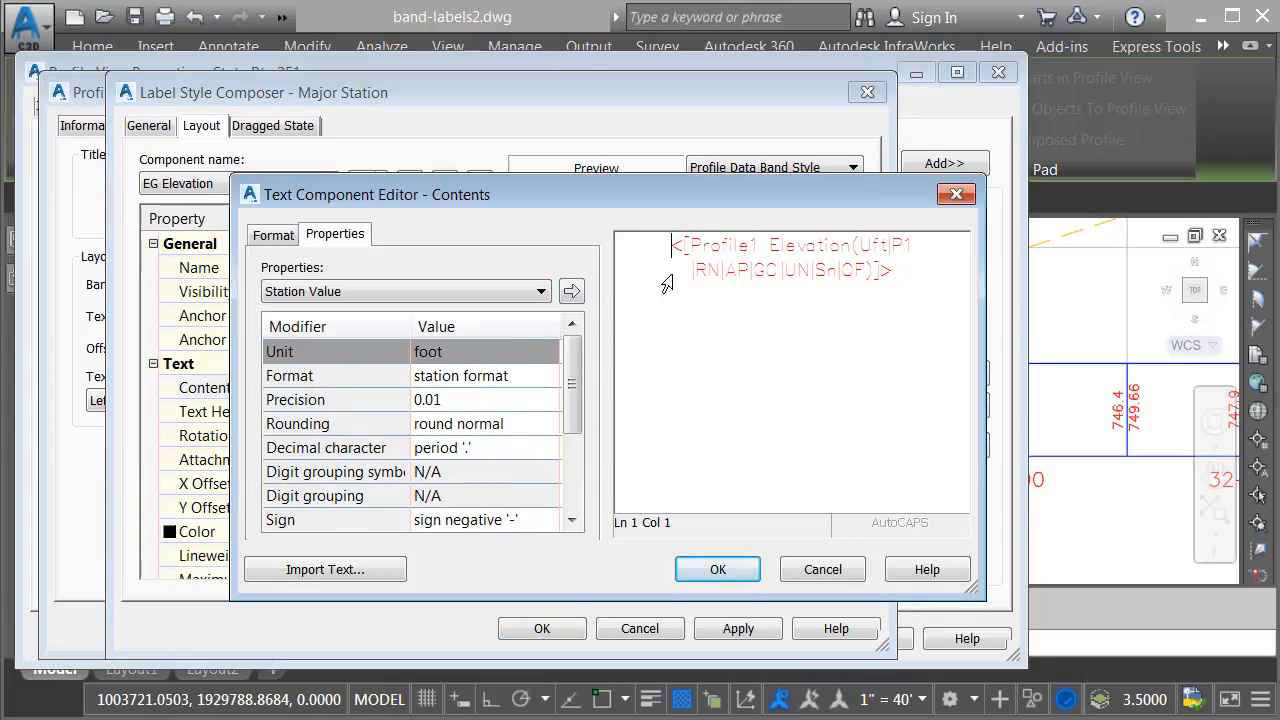
pyautogui.moveTo(664, 296)
pyautogui.write('X')
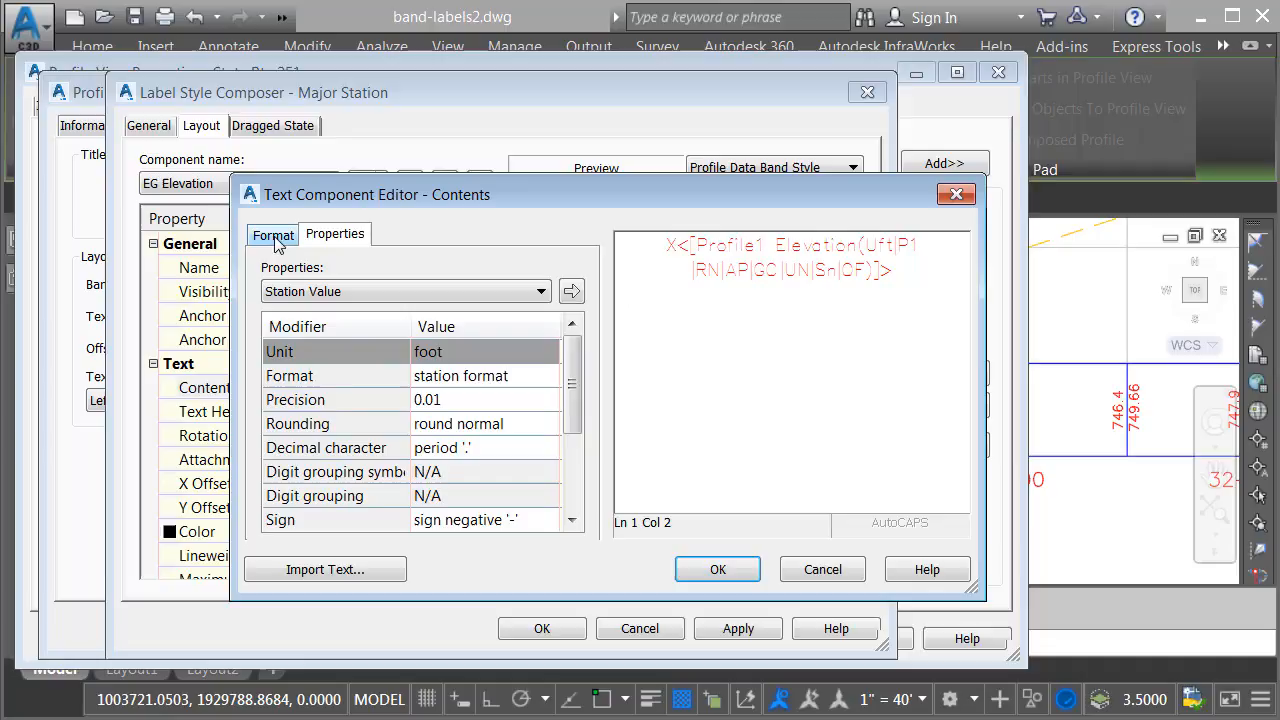
pyautogui.click(272, 234)
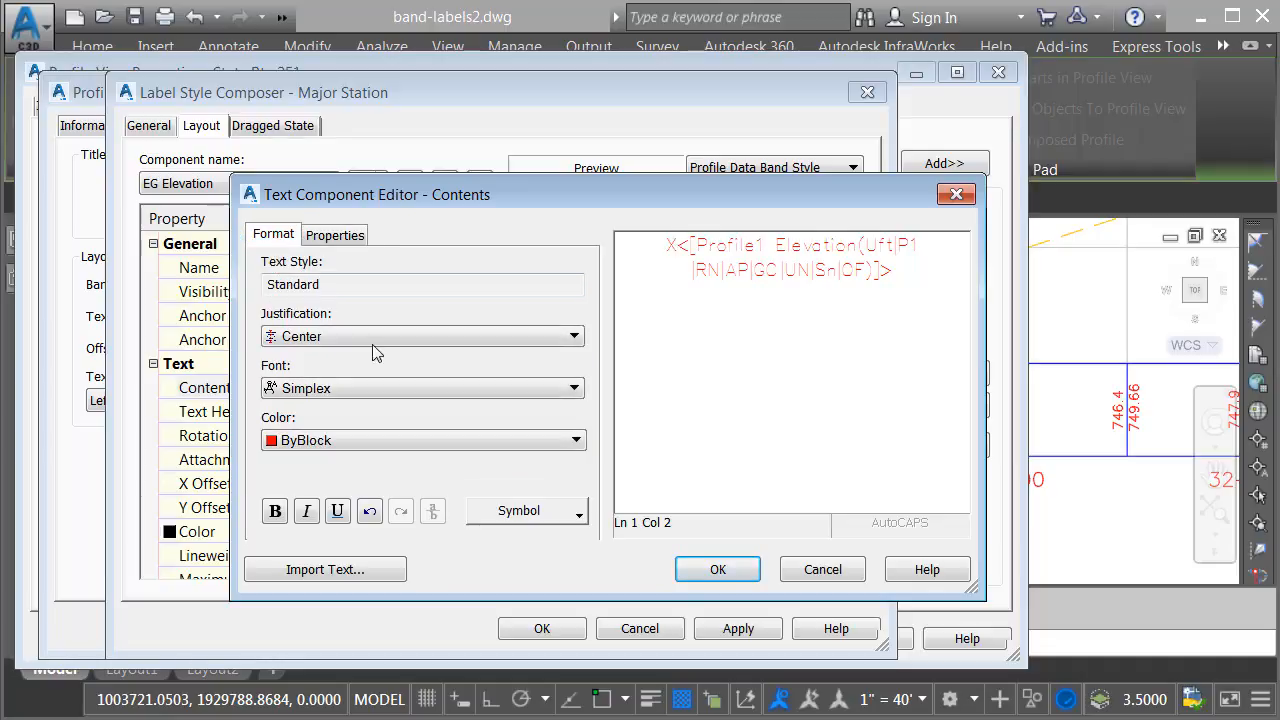
pyautogui.click(518, 510)
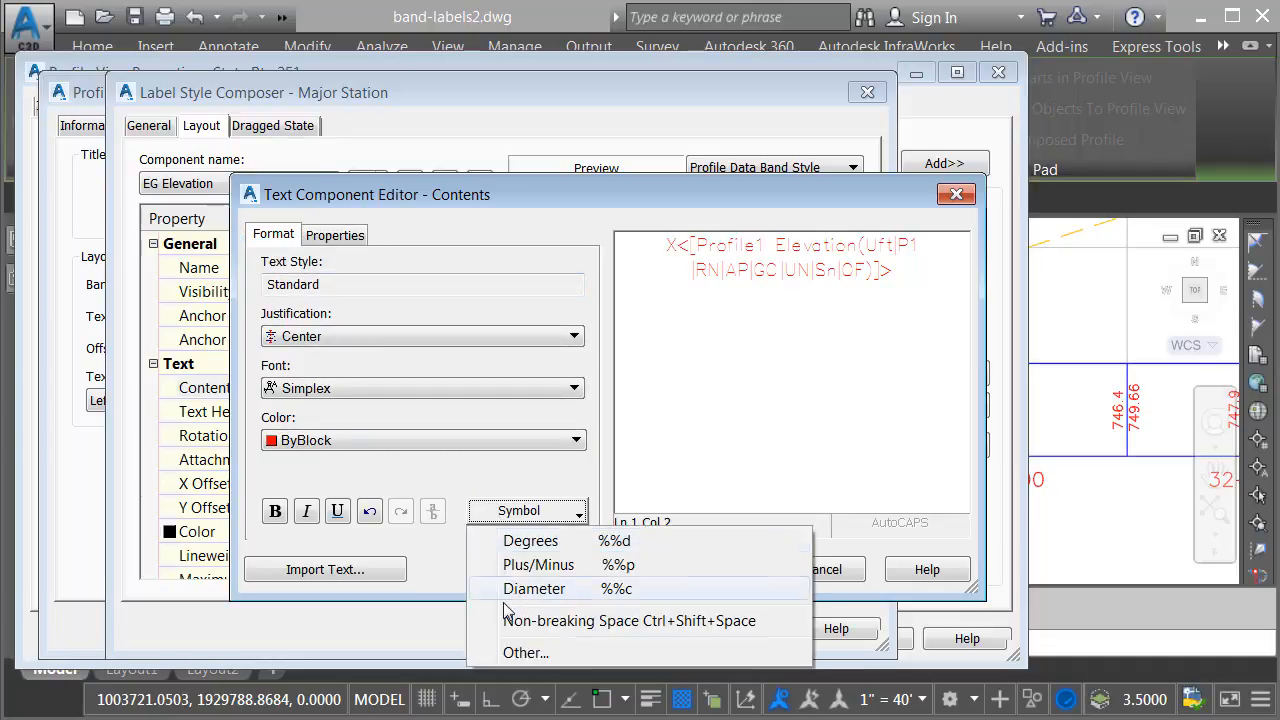
pyautogui.click(526, 652)
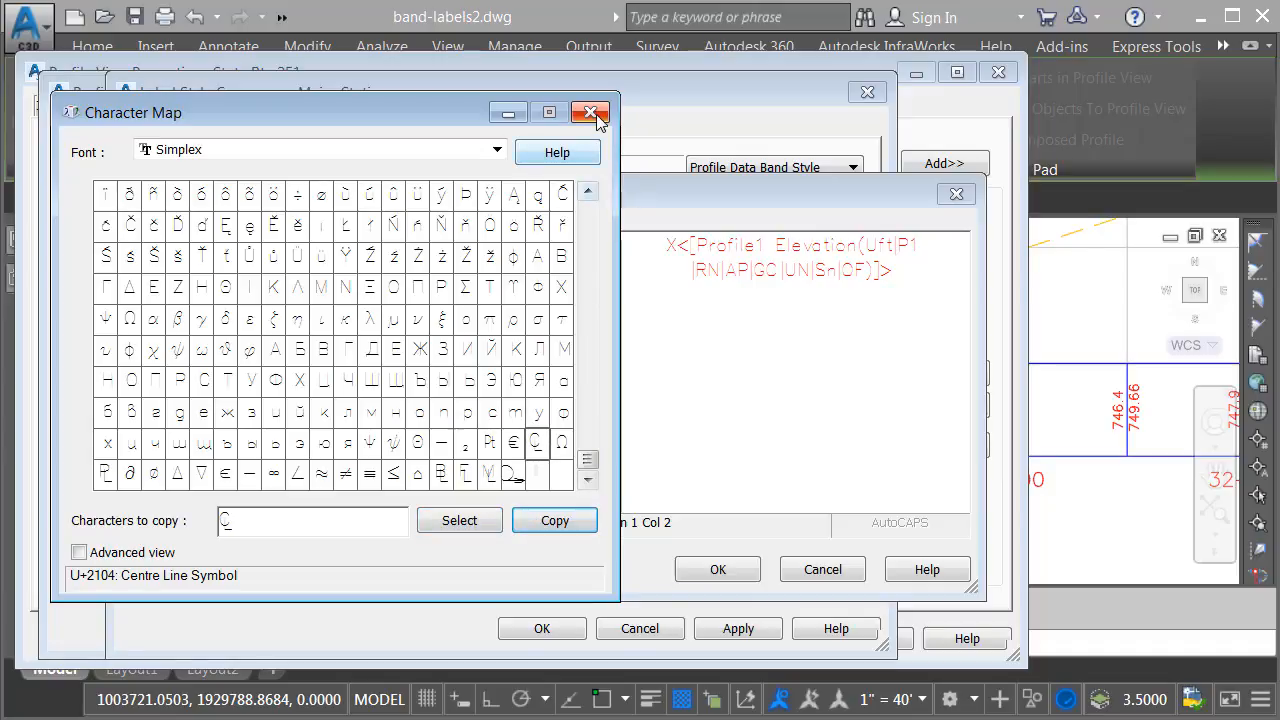
pyautogui.click(590, 112)
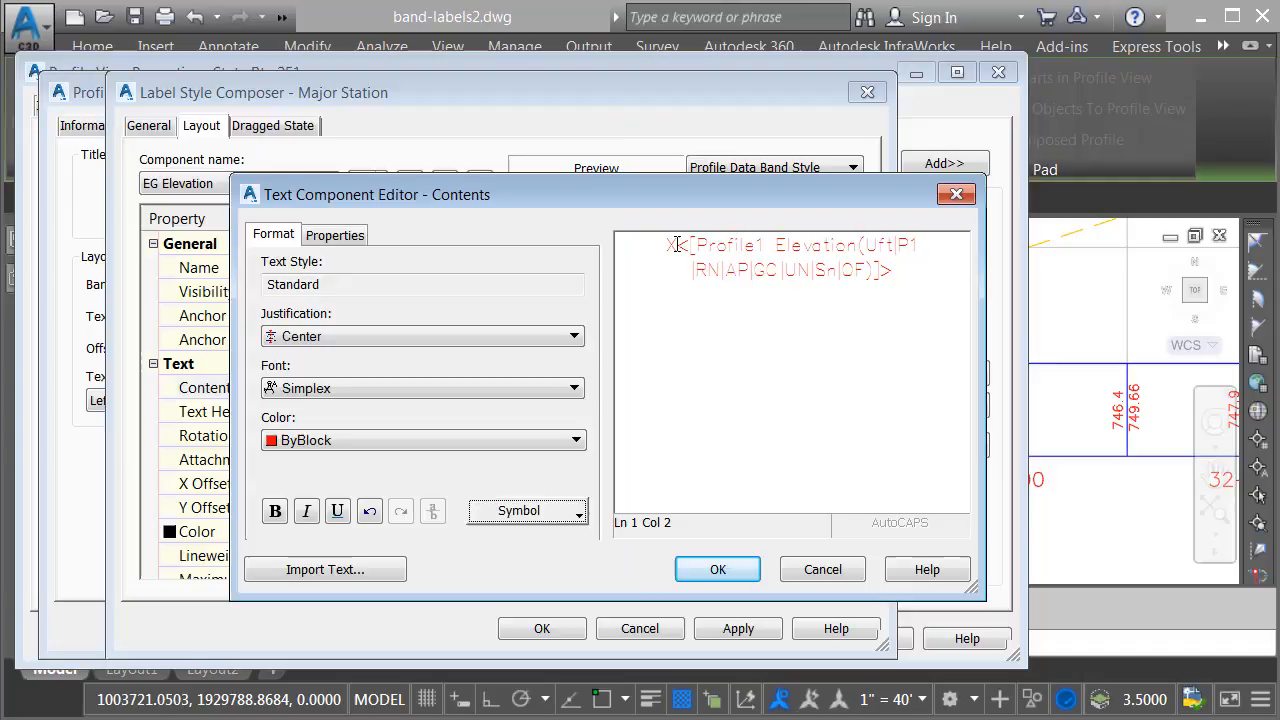
pyautogui.moveTo(664, 330)
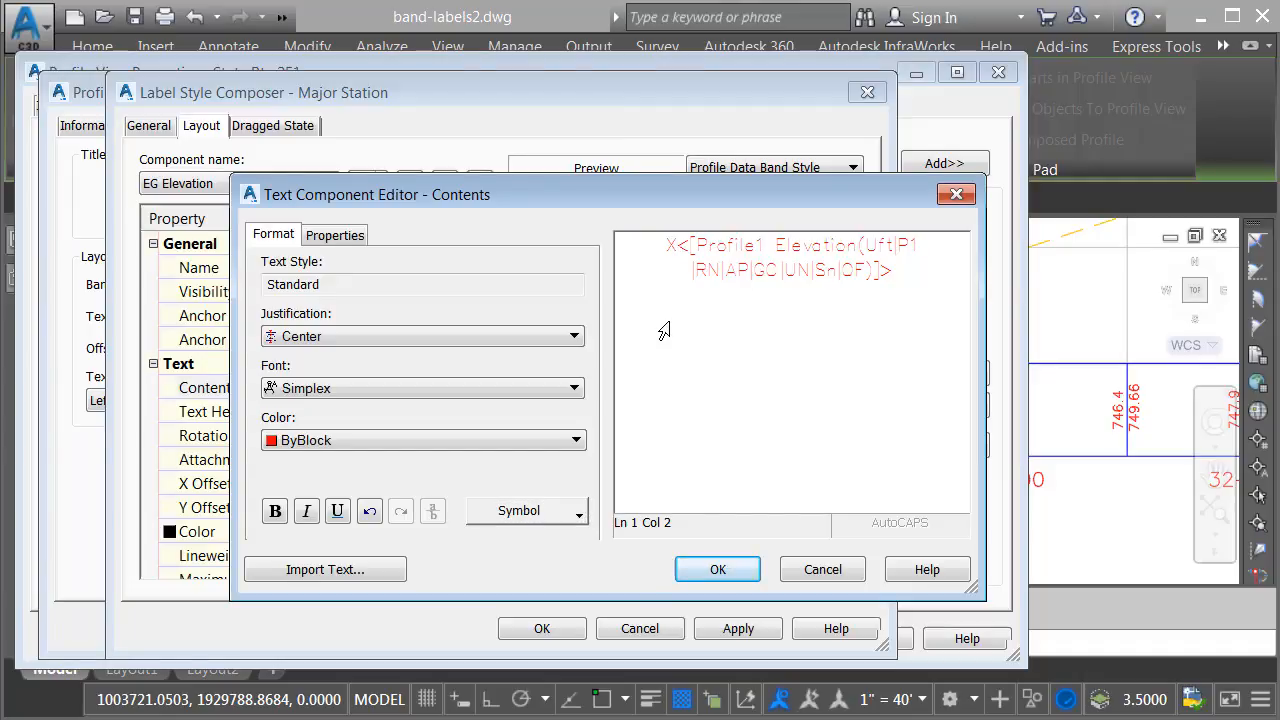
pyautogui.write('C-')
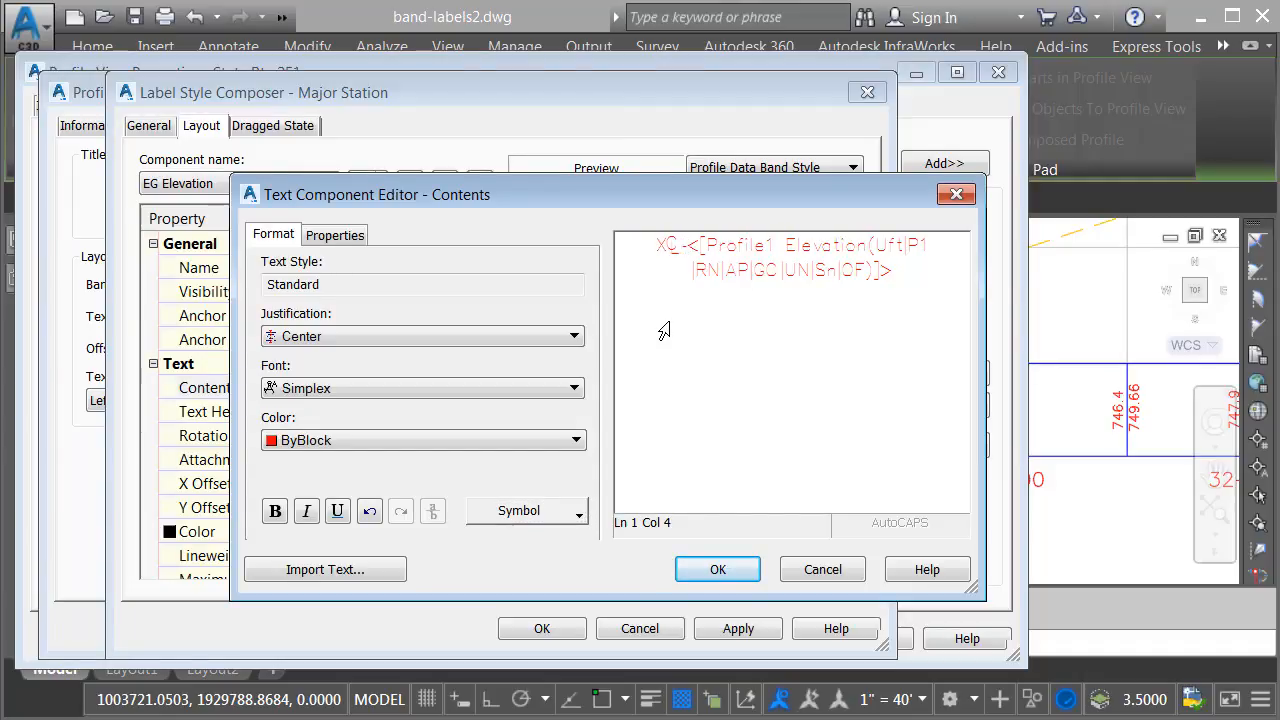
pyautogui.click(716, 568)
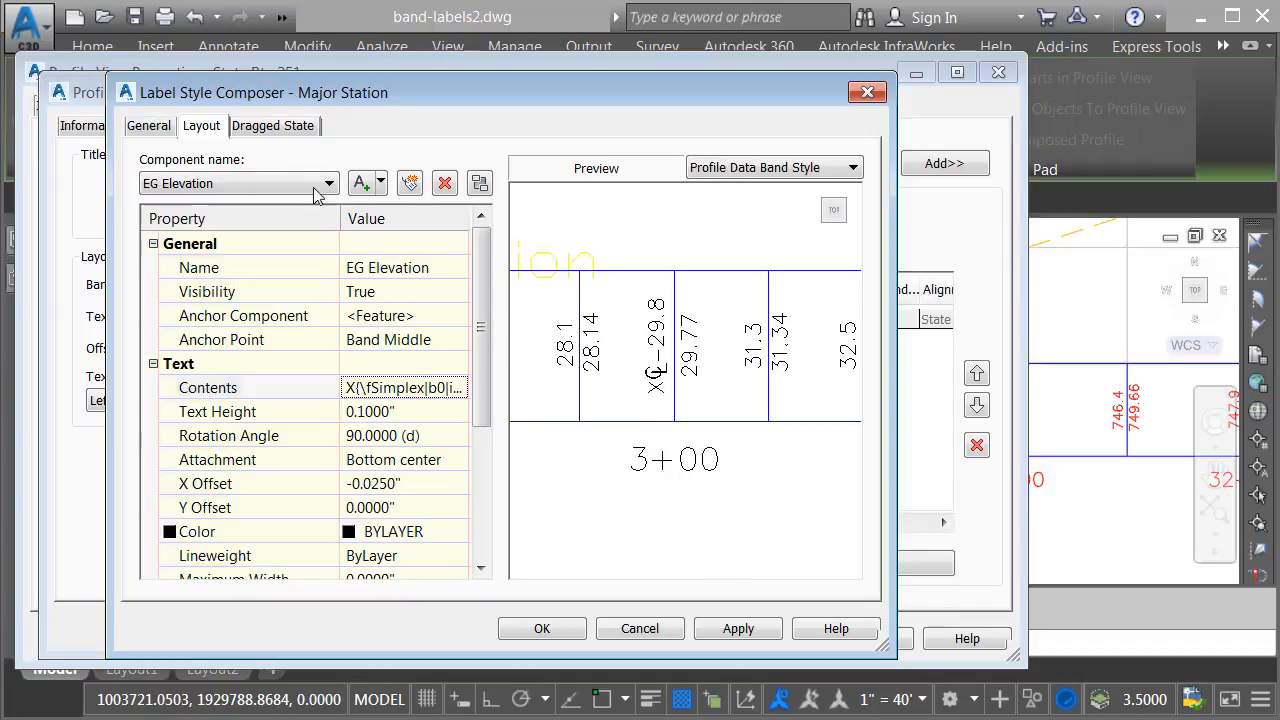
# Prefix the FG Elevation contents with the centerline symbol as well
pyautogui.click(238, 184)
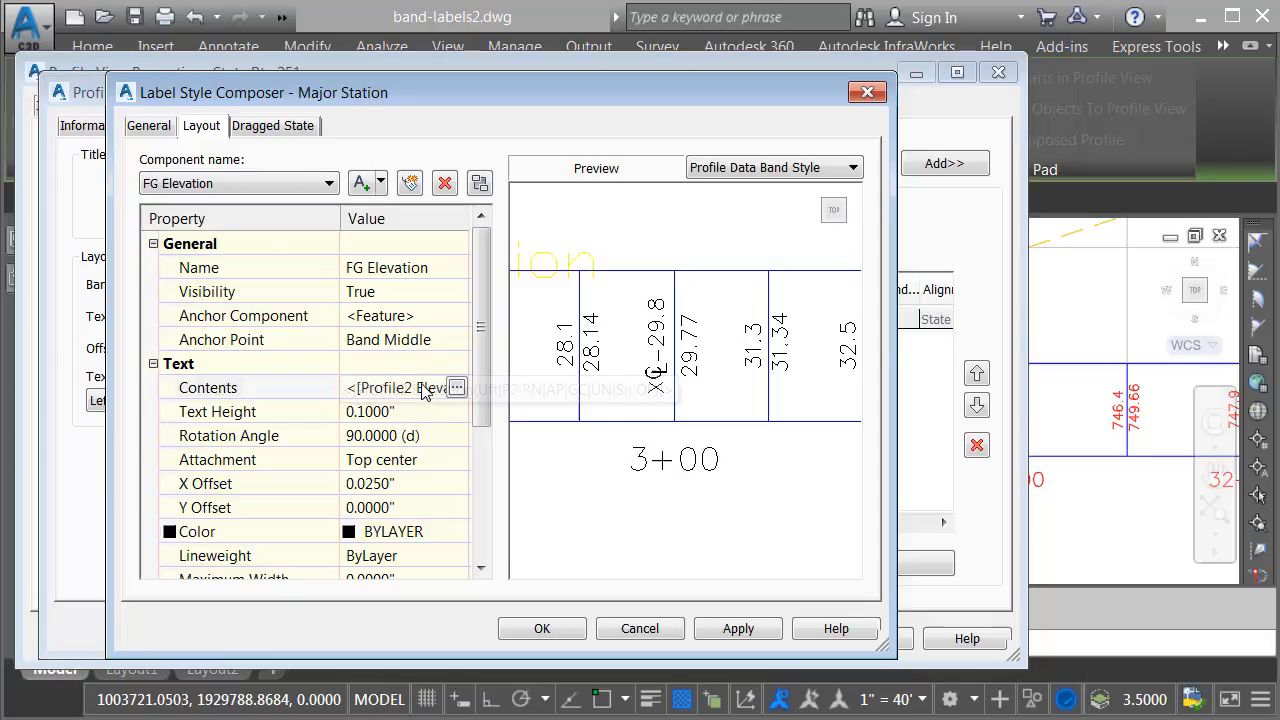
pyautogui.click(456, 388)
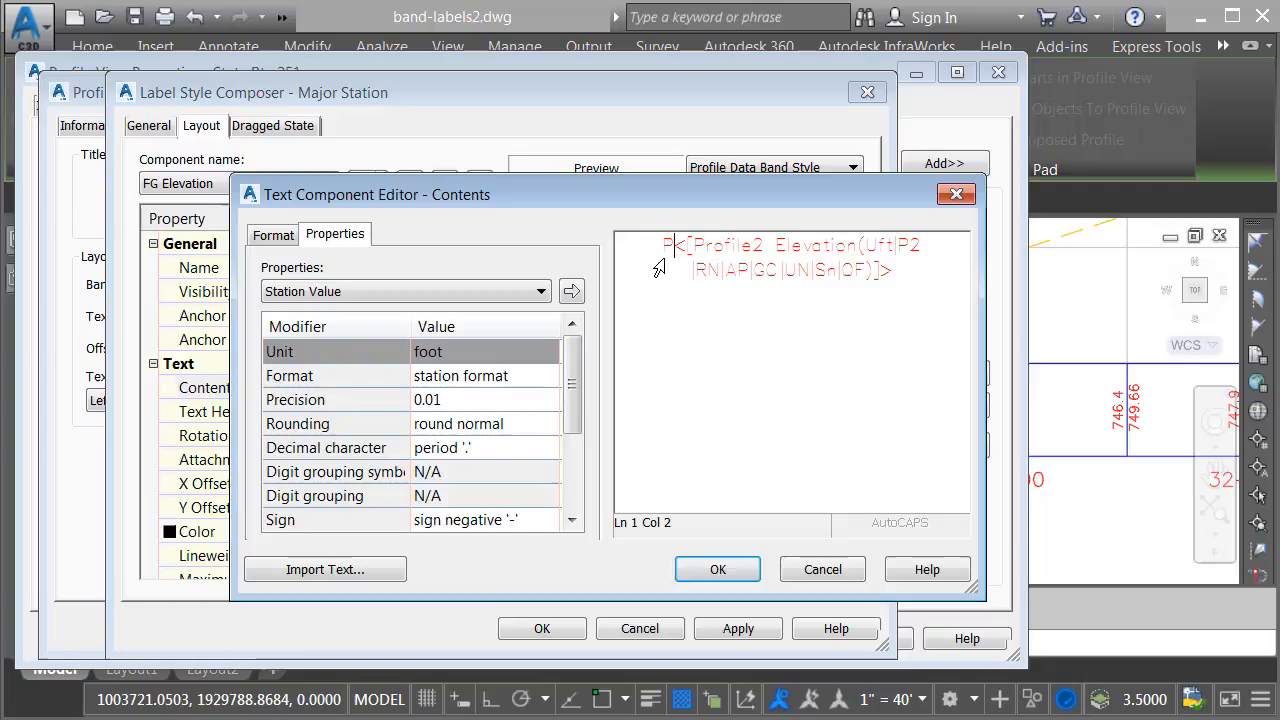
pyautogui.write('C')
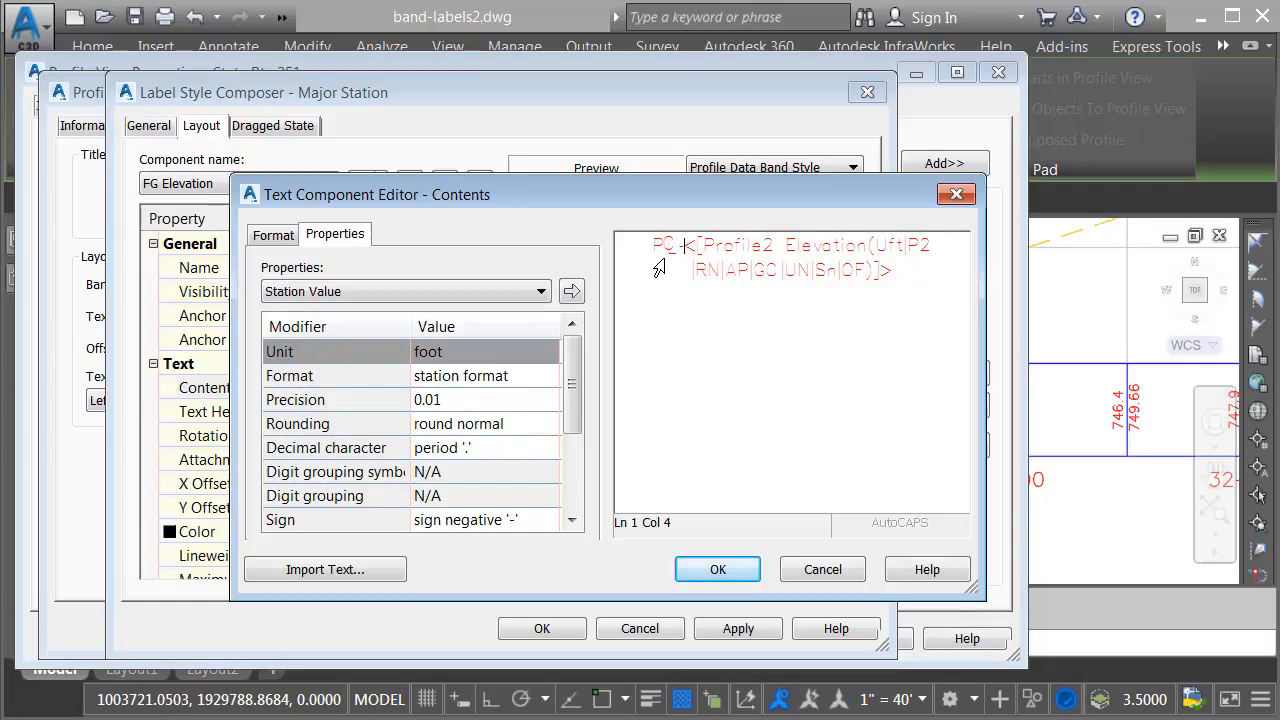
pyautogui.click(716, 568)
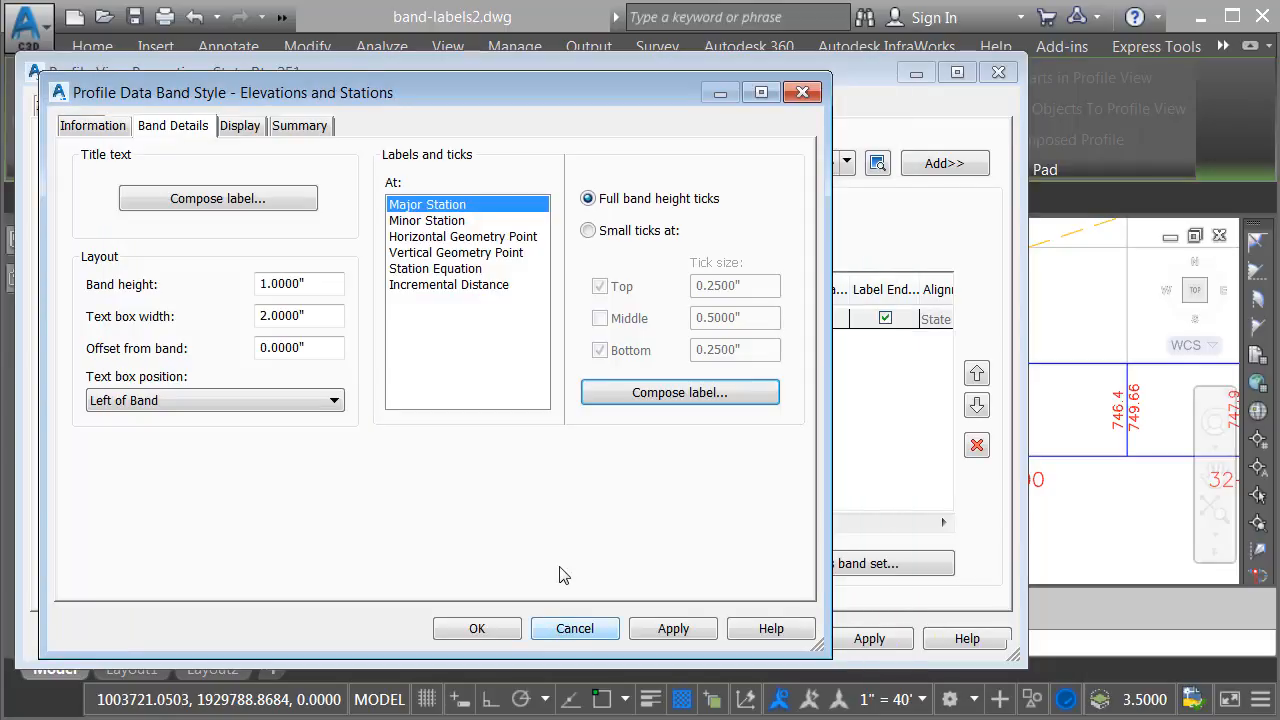
# Compose the minor-station labels and prefix the EG Elevation contents with the centerline symbol
pyautogui.click(428, 220)
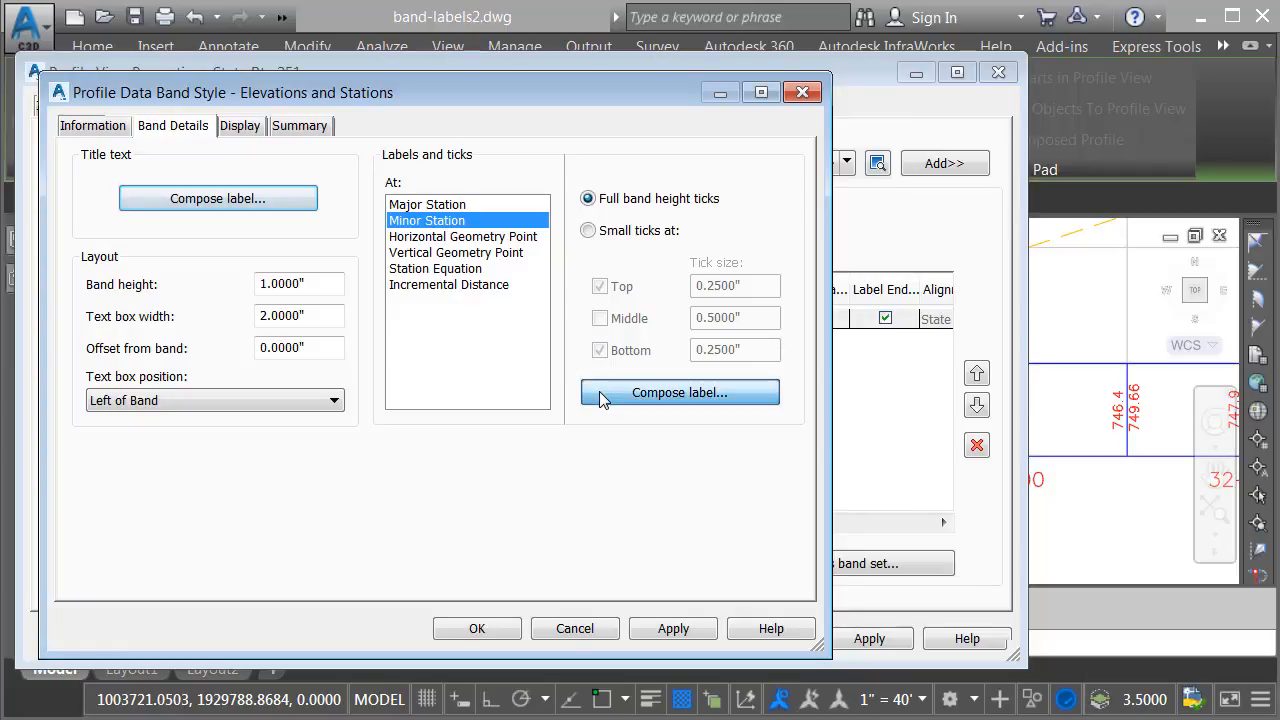
pyautogui.click(680, 392)
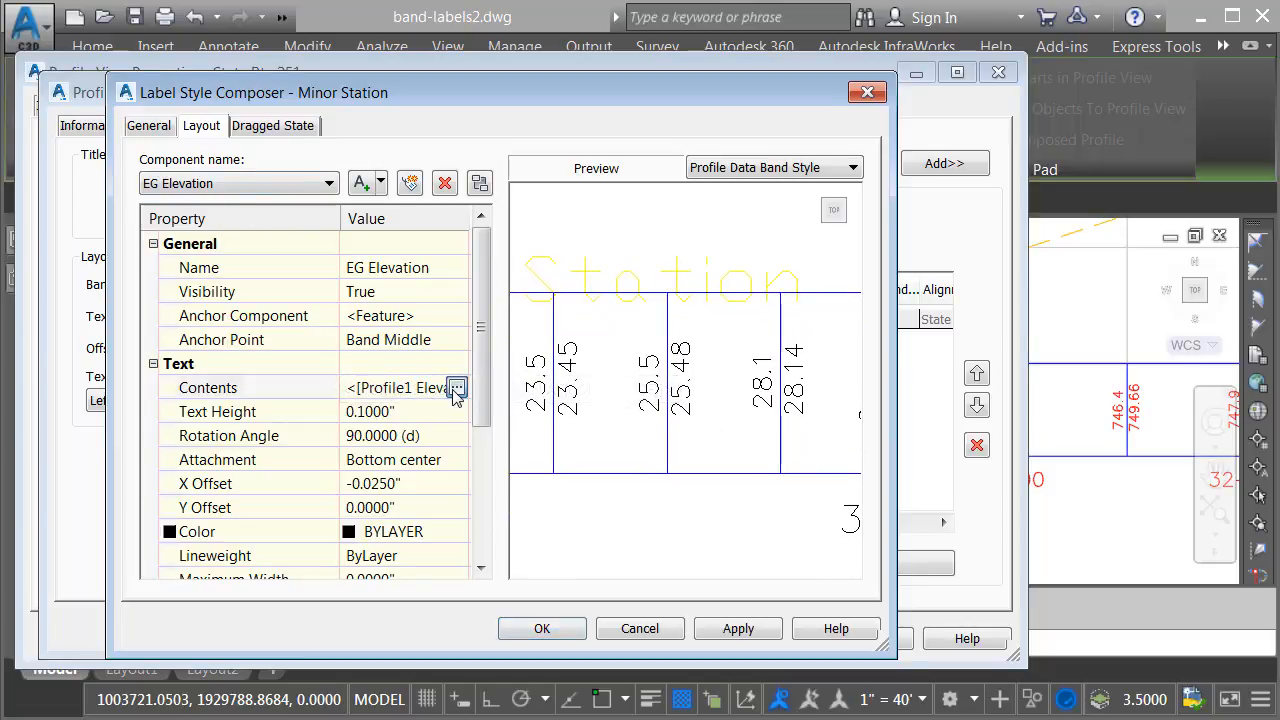
pyautogui.click(456, 388)
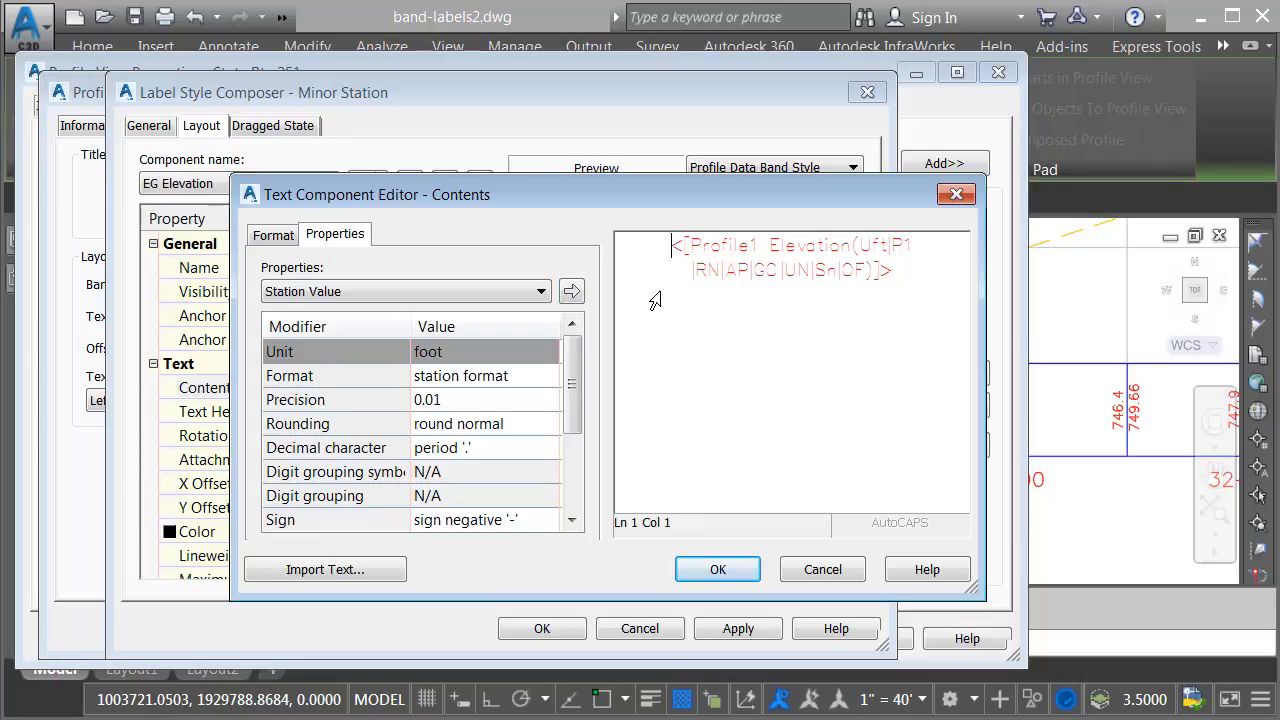
pyautogui.write('XC-')
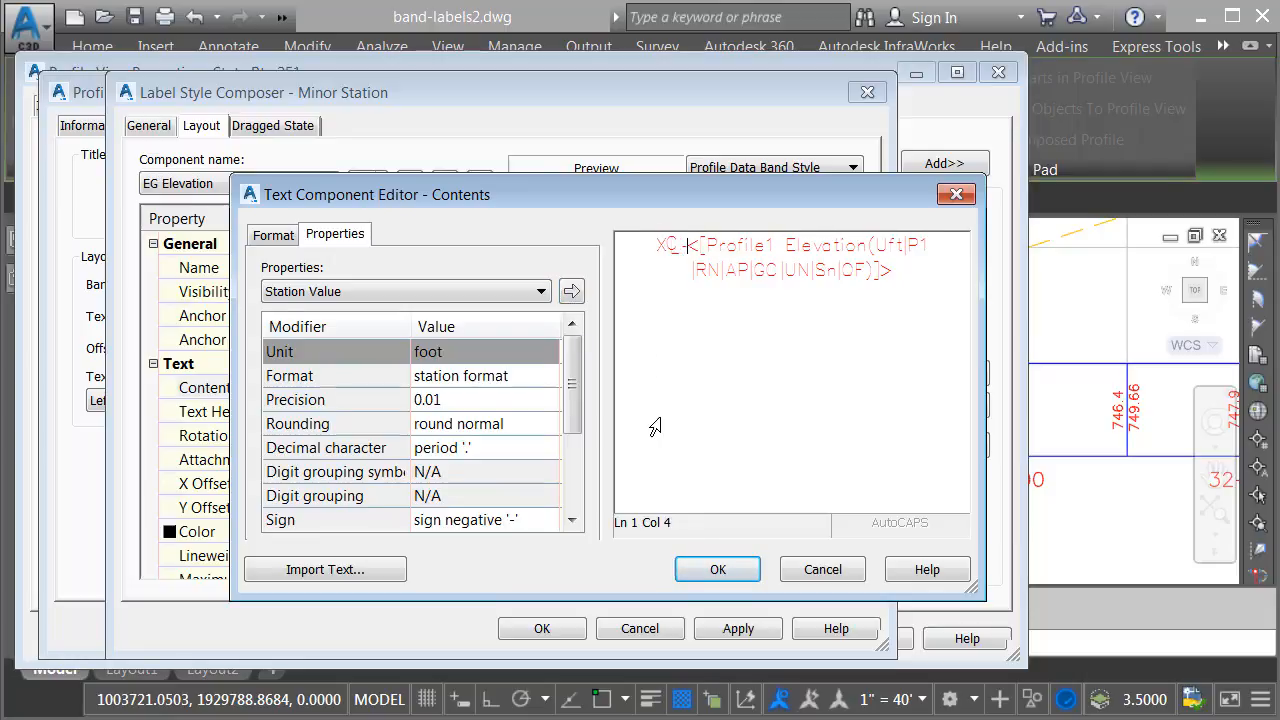
pyautogui.click(716, 568)
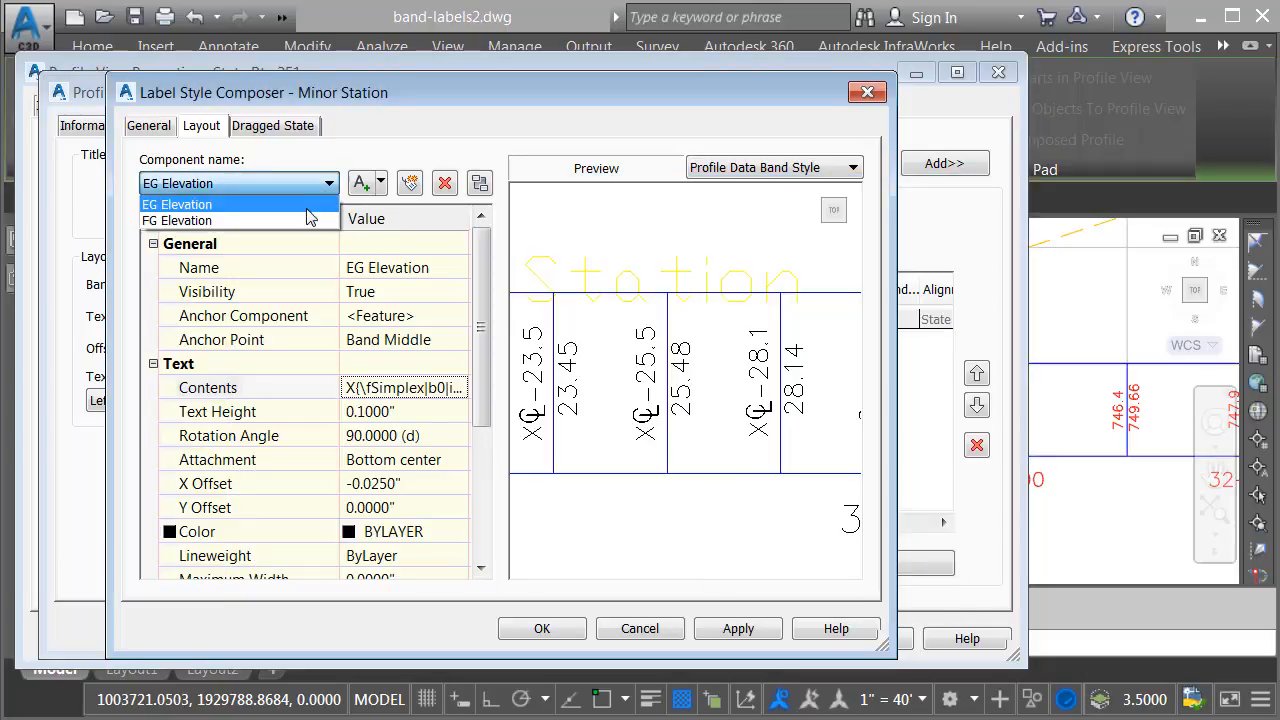
# Prefix the minor-station FG Elevation contents and accept the label changes
pyautogui.click(176, 220)
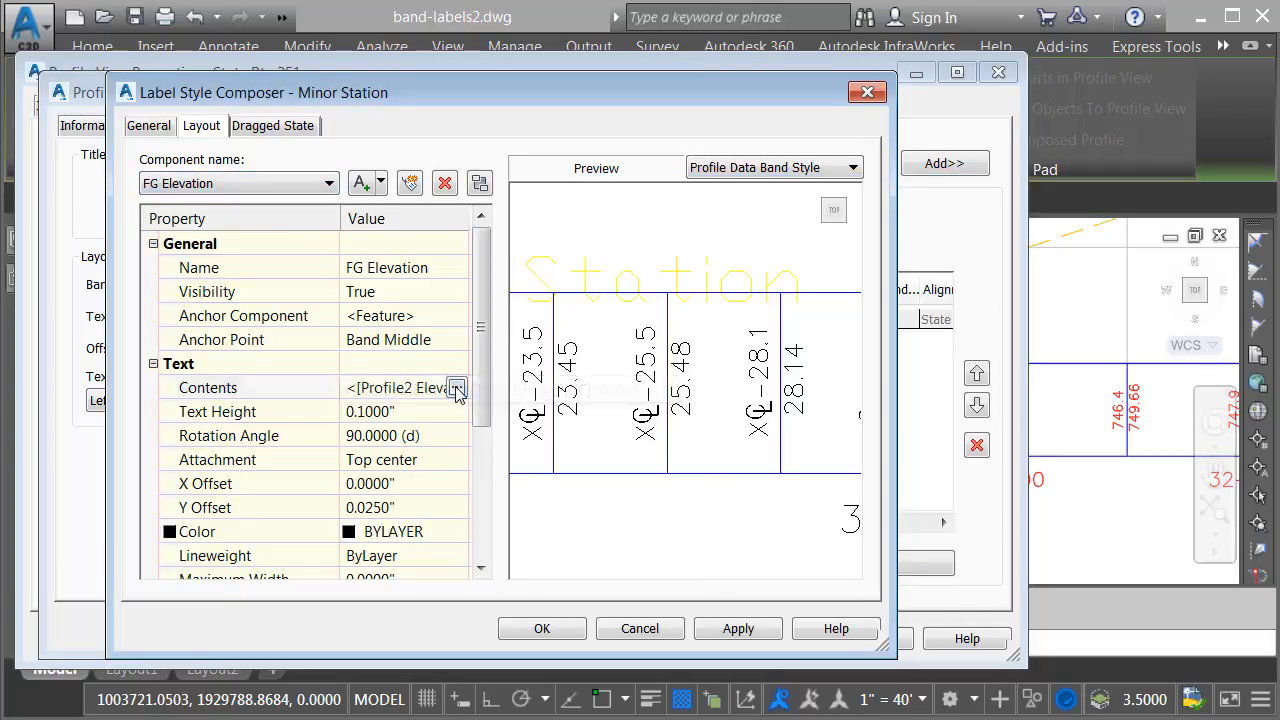
pyautogui.click(456, 388)
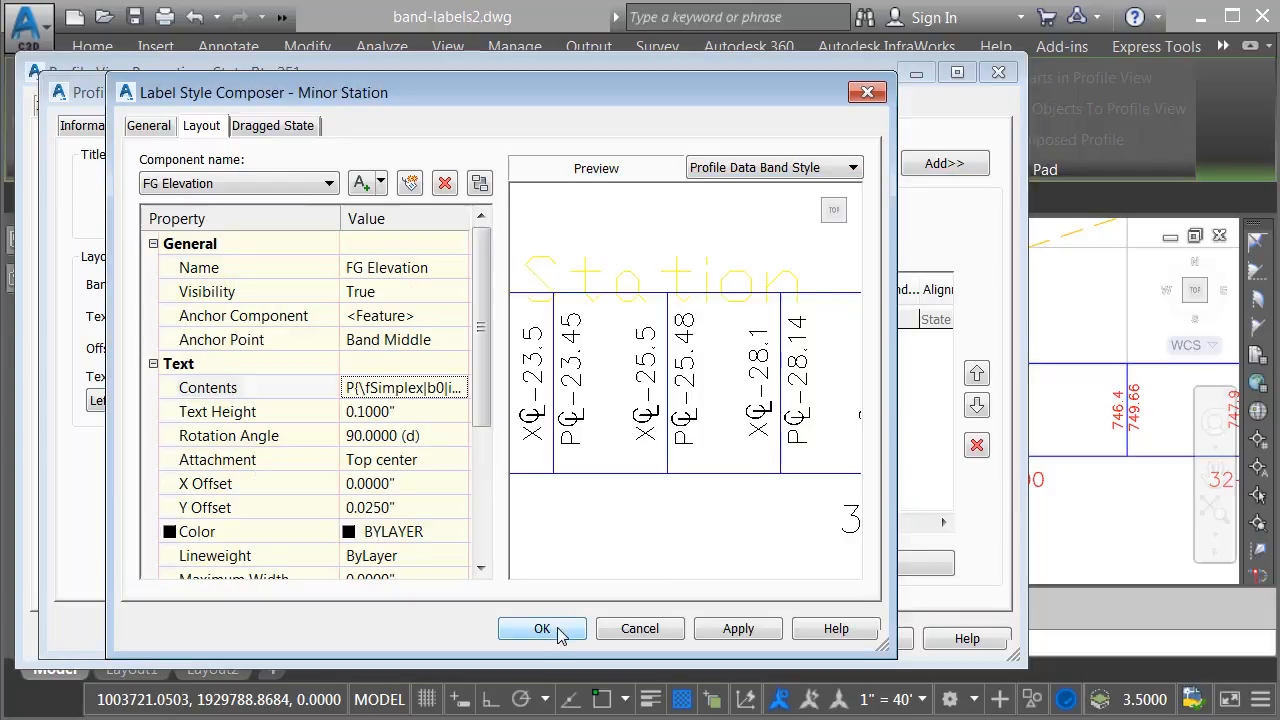
pyautogui.click(542, 628)
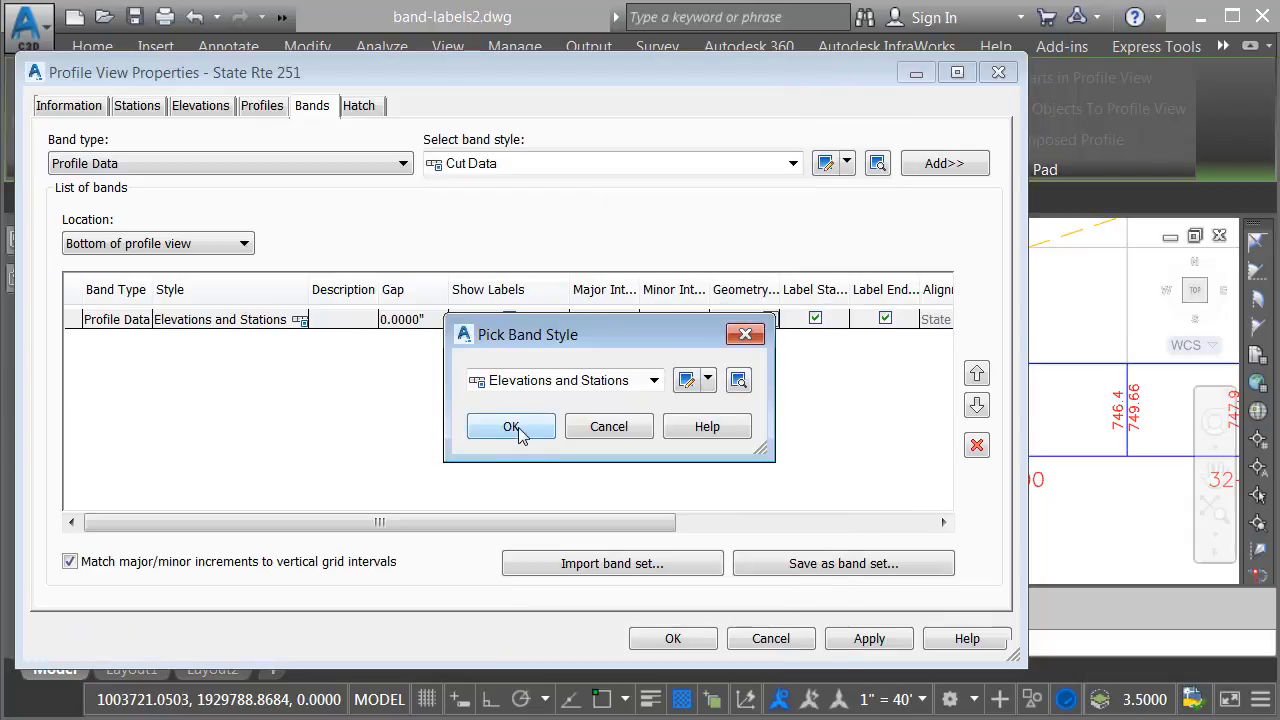
# Confirm the band style and profile view properties so the band shows prefixed elevations
pyautogui.click(512, 426)
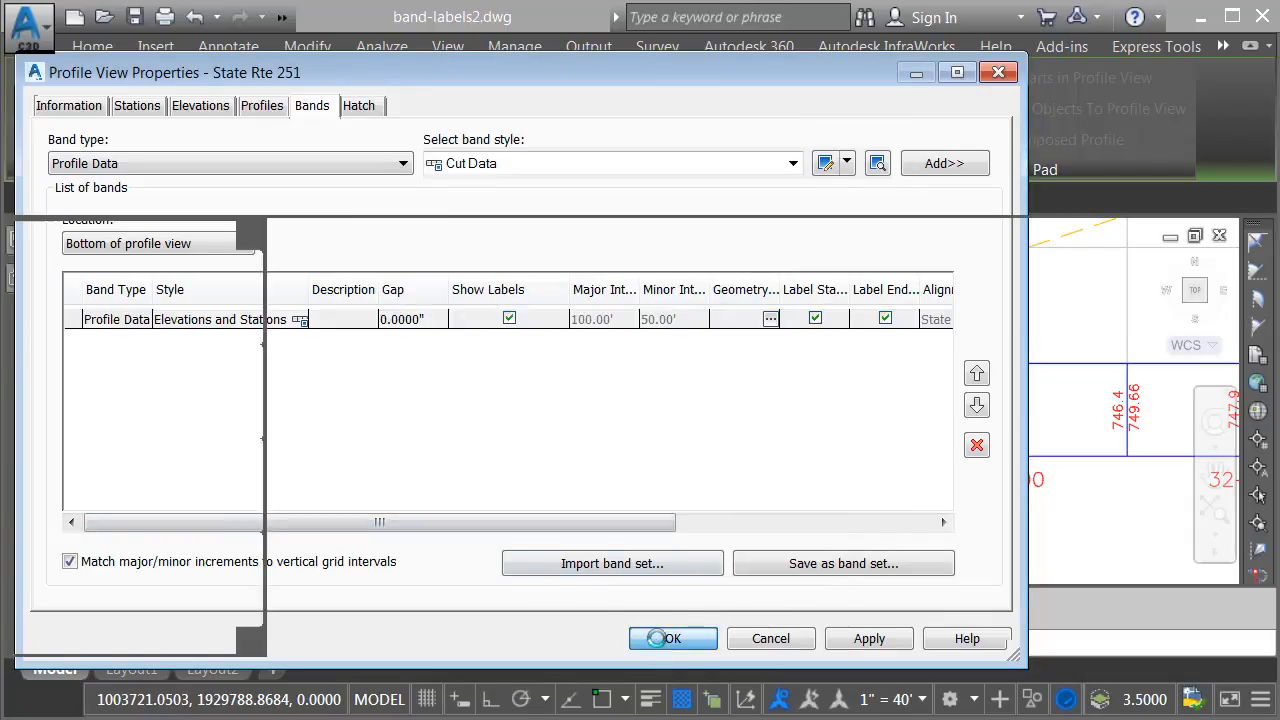
pyautogui.click(672, 638)
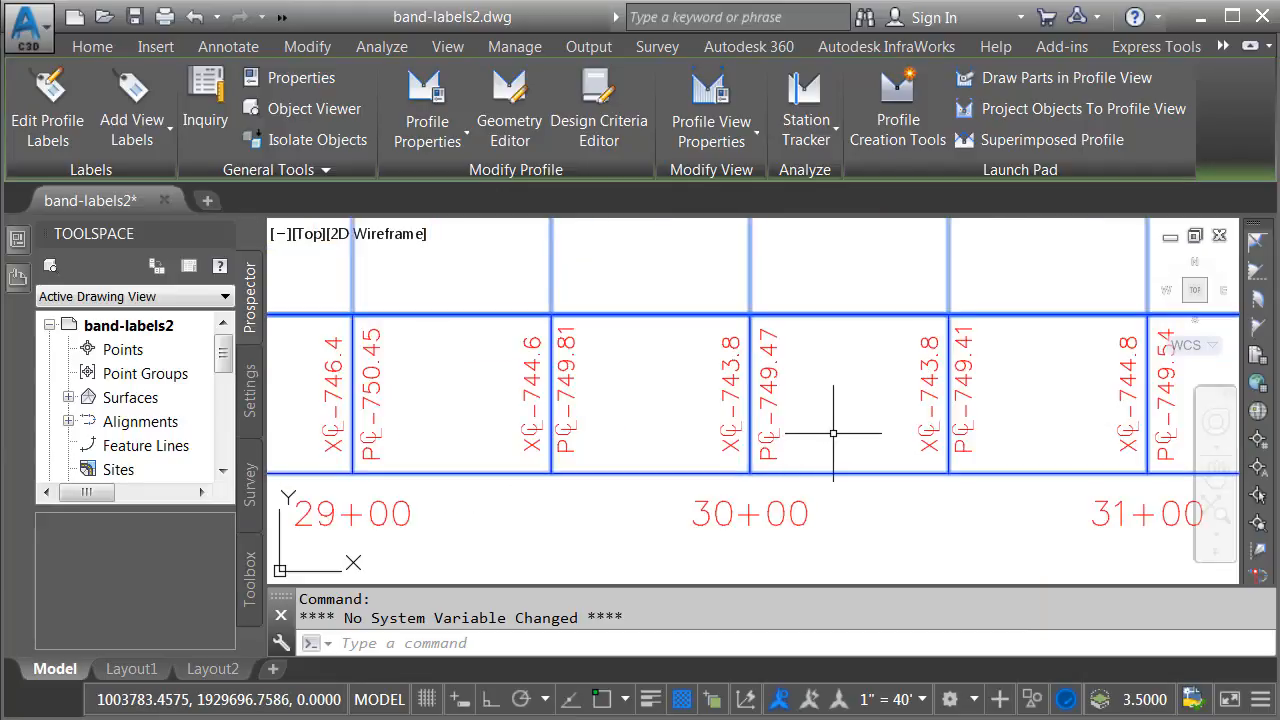
pyautogui.click(92, 46)
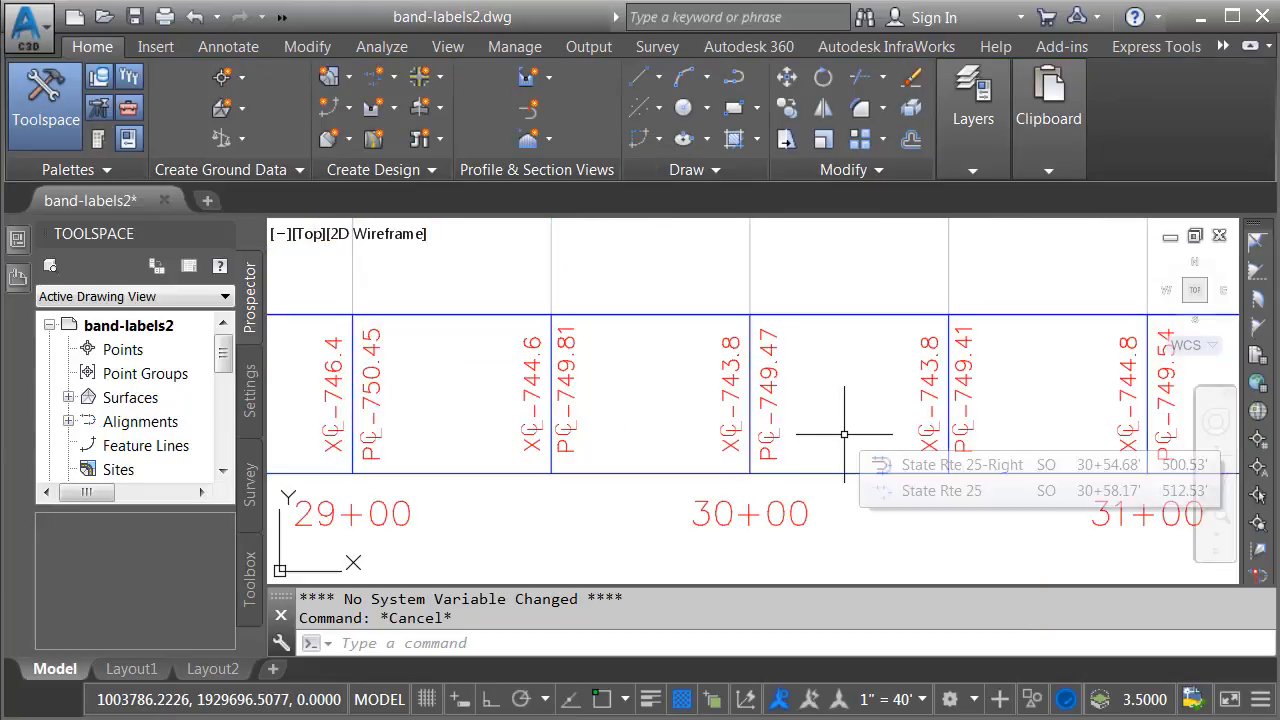
pyautogui.moveTo(818, 450)
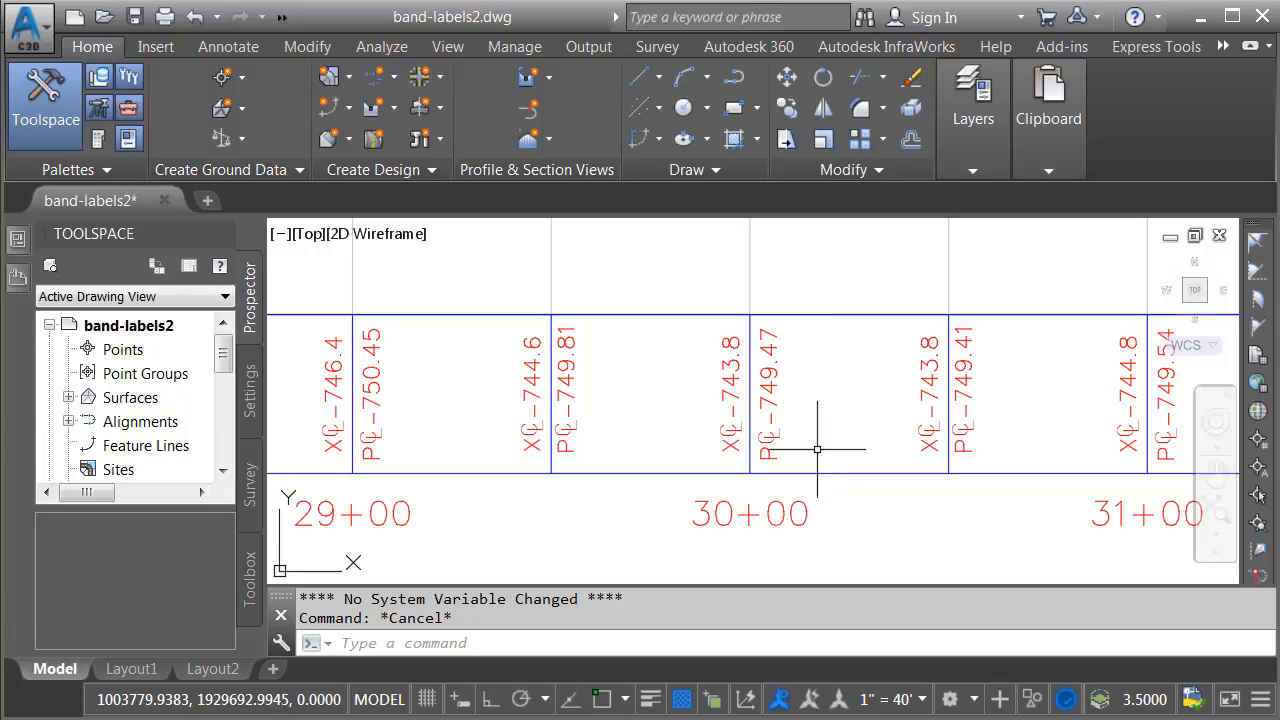
pyautogui.moveTo(842, 432)
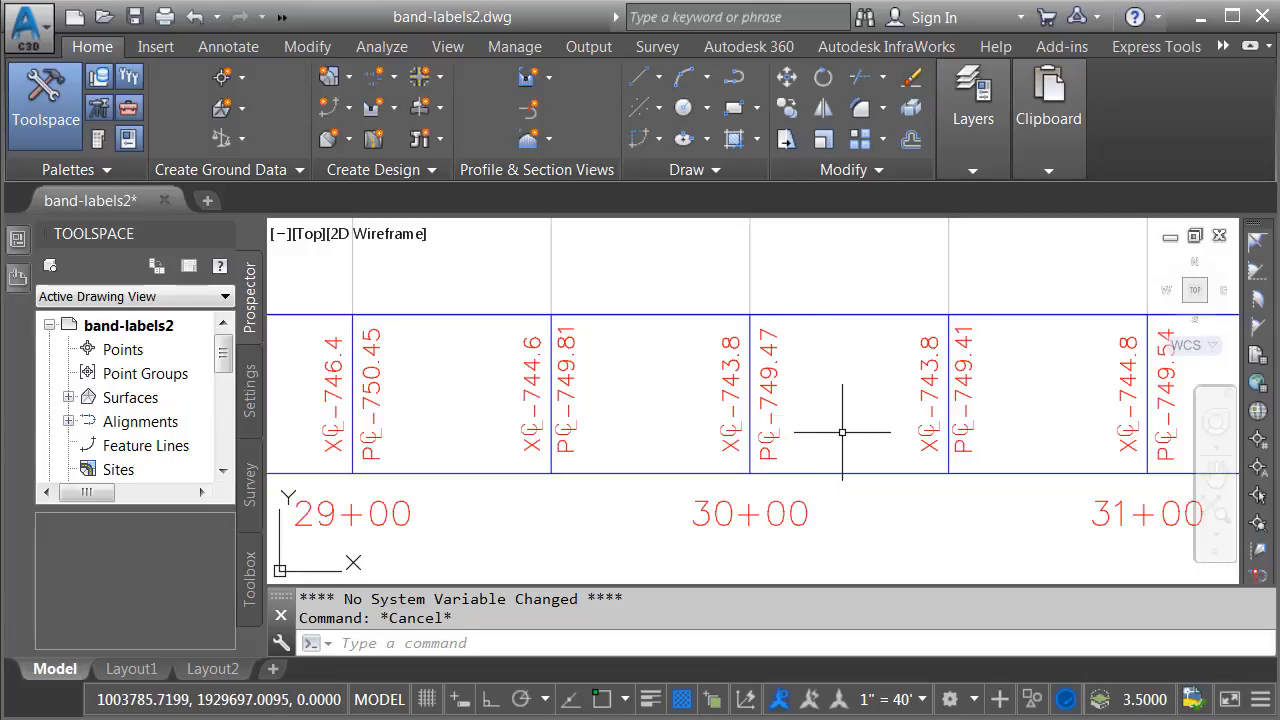
pyautogui.moveTo(844, 432)
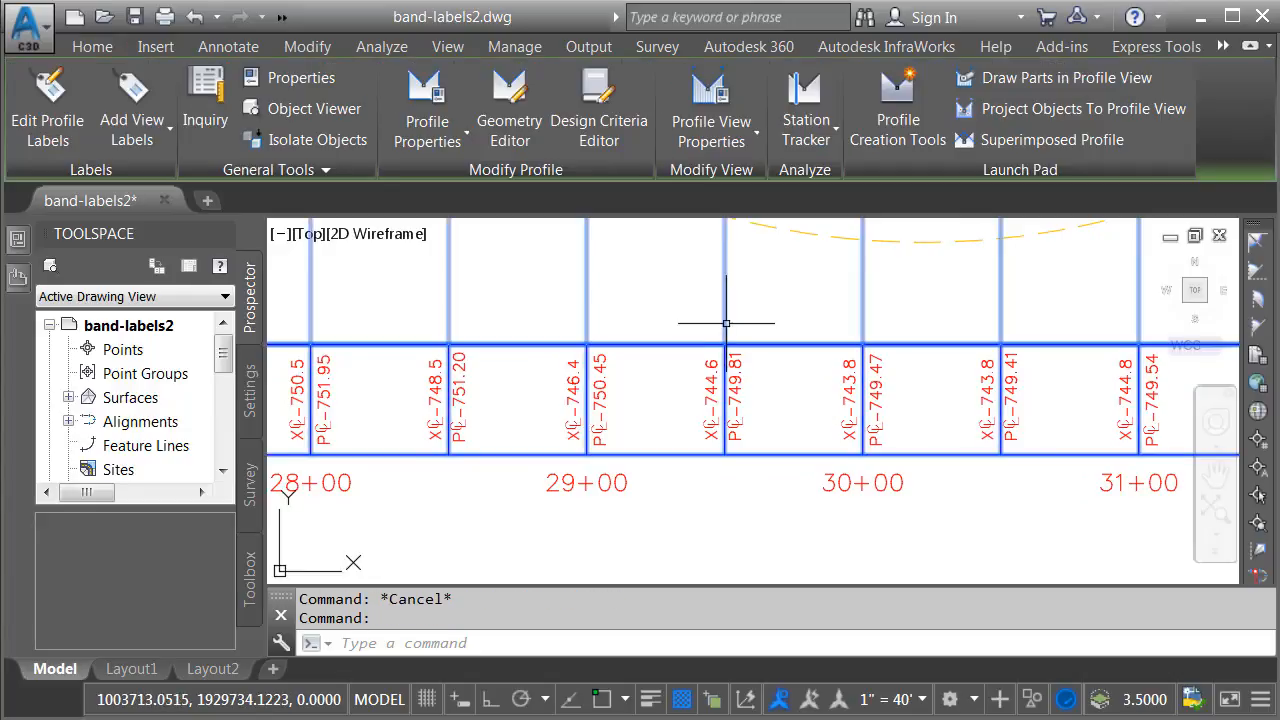
# Add a second Elevations and Stations data band with geometry points and apply it
pyautogui.click(712, 108)
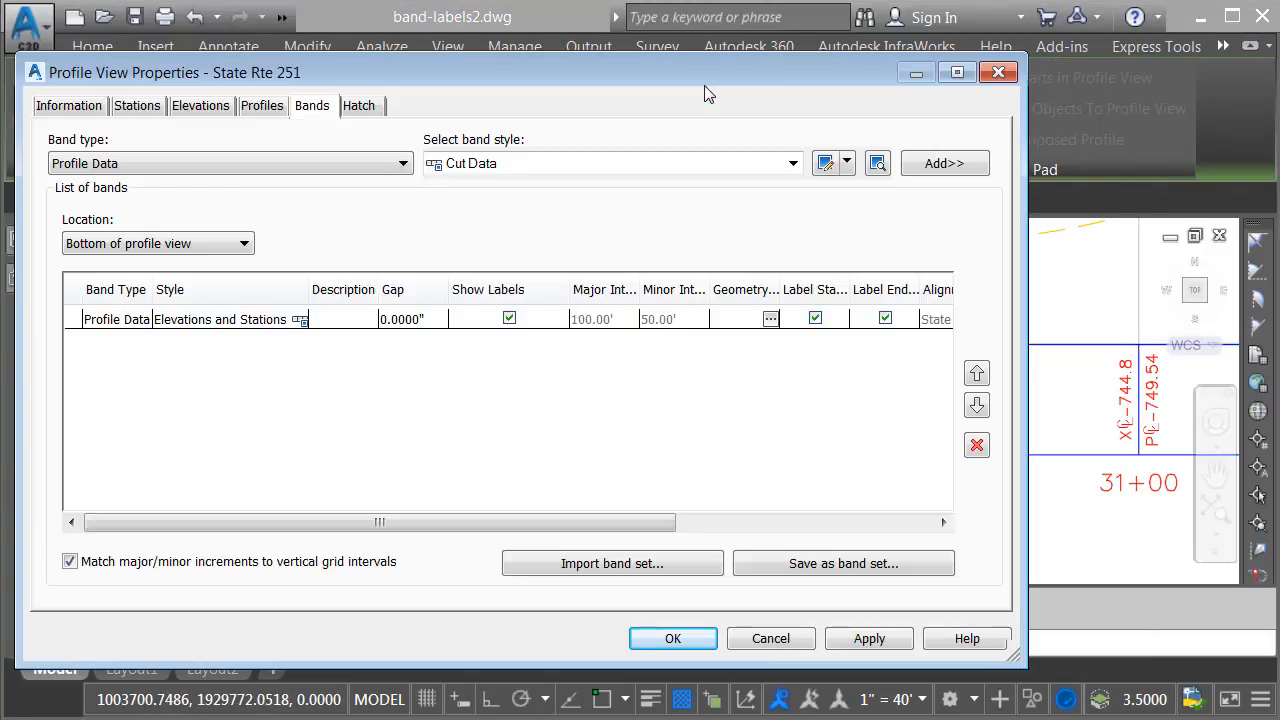
pyautogui.moveTo(136, 188)
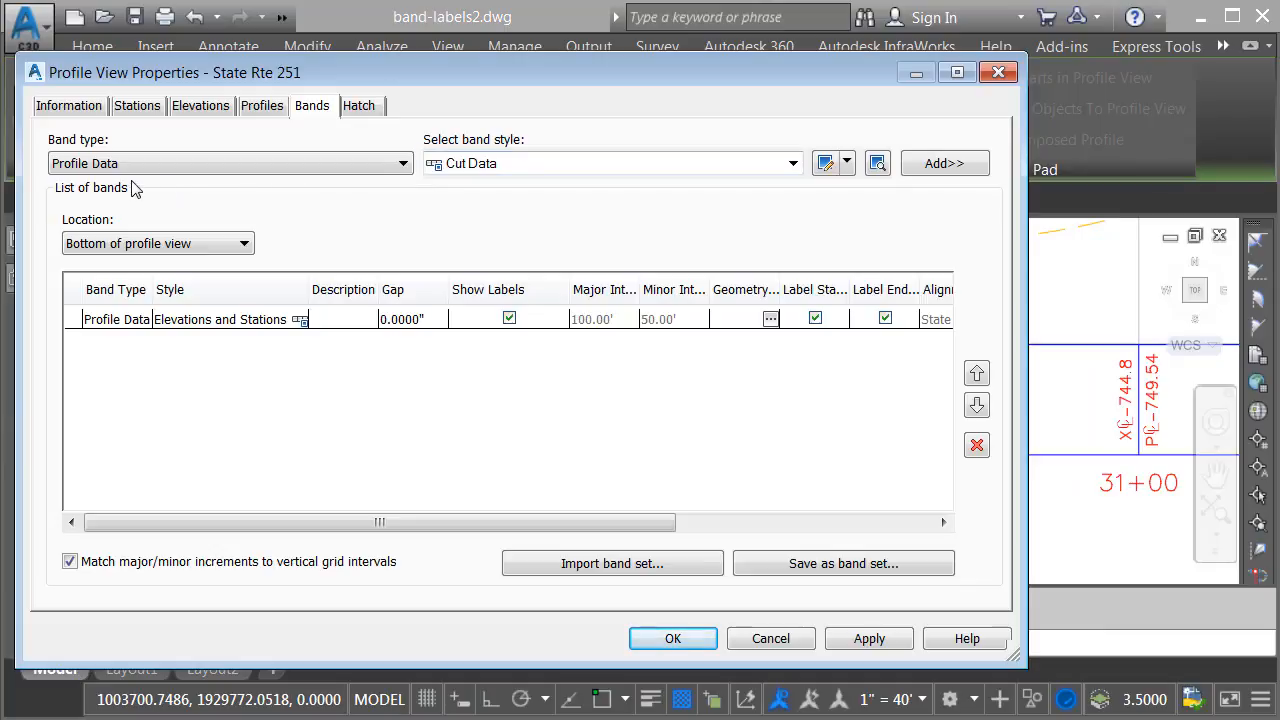
pyautogui.click(792, 164)
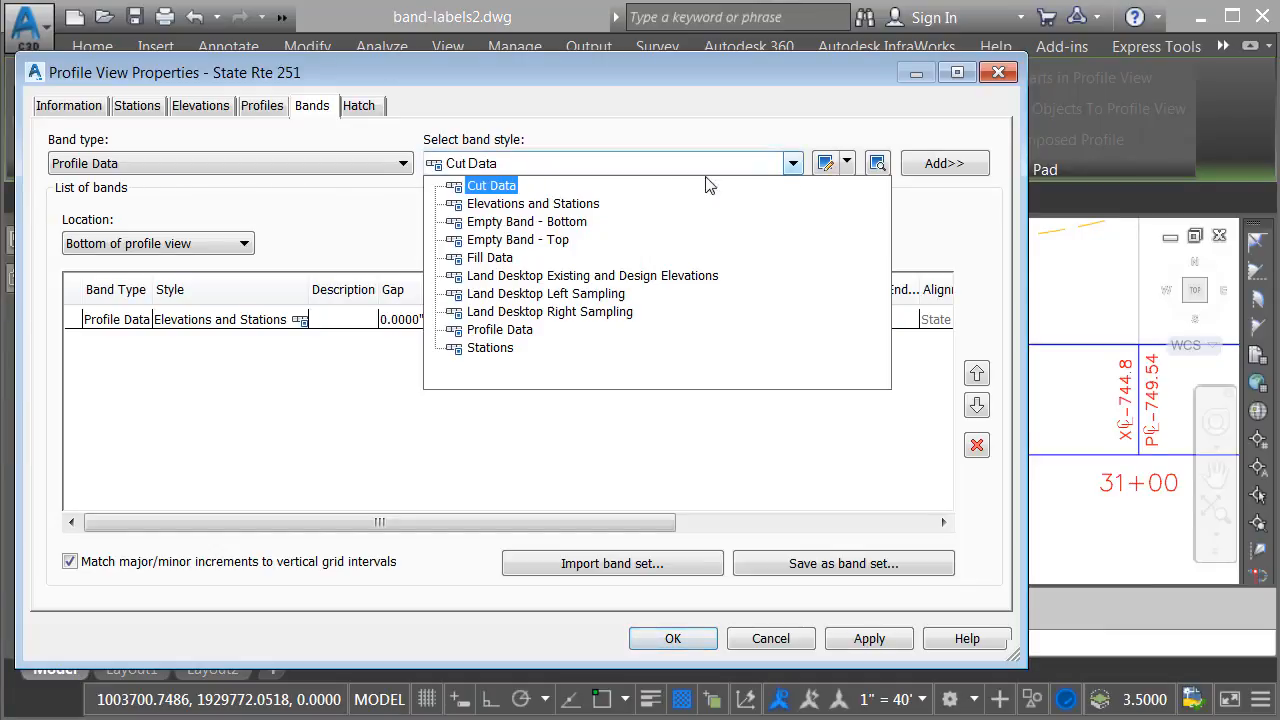
pyautogui.click(532, 204)
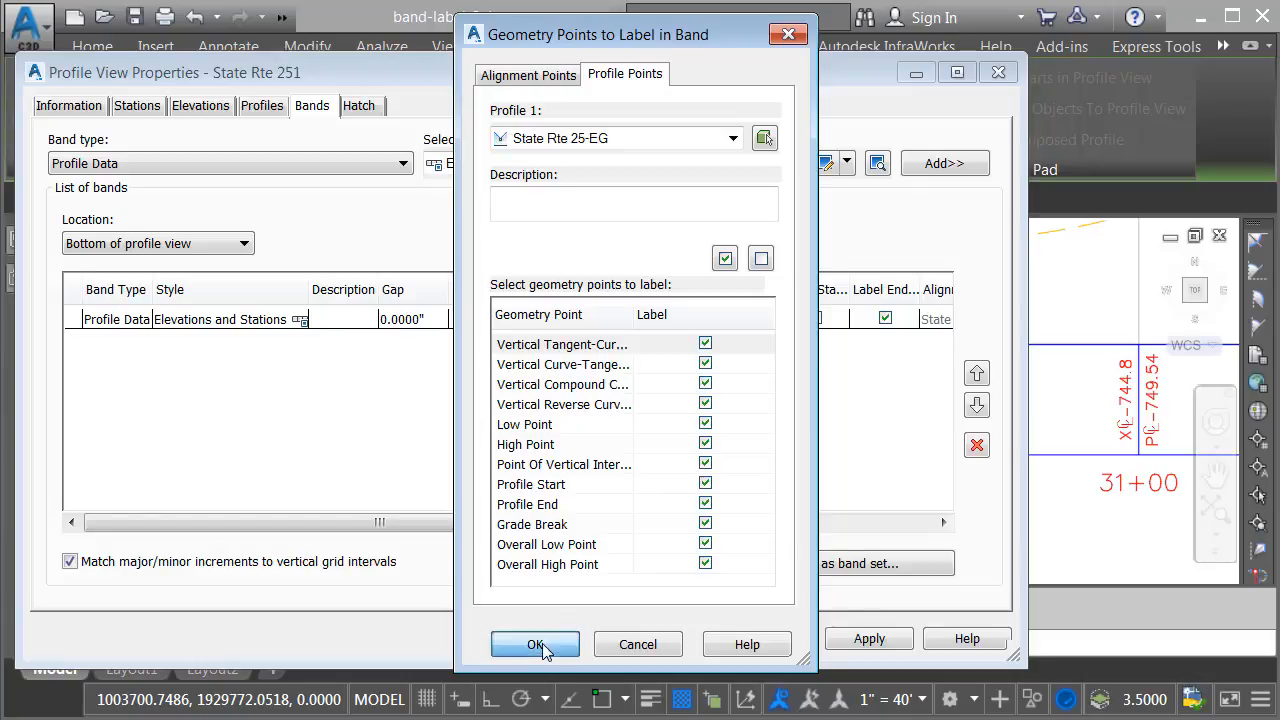
pyautogui.click(534, 644)
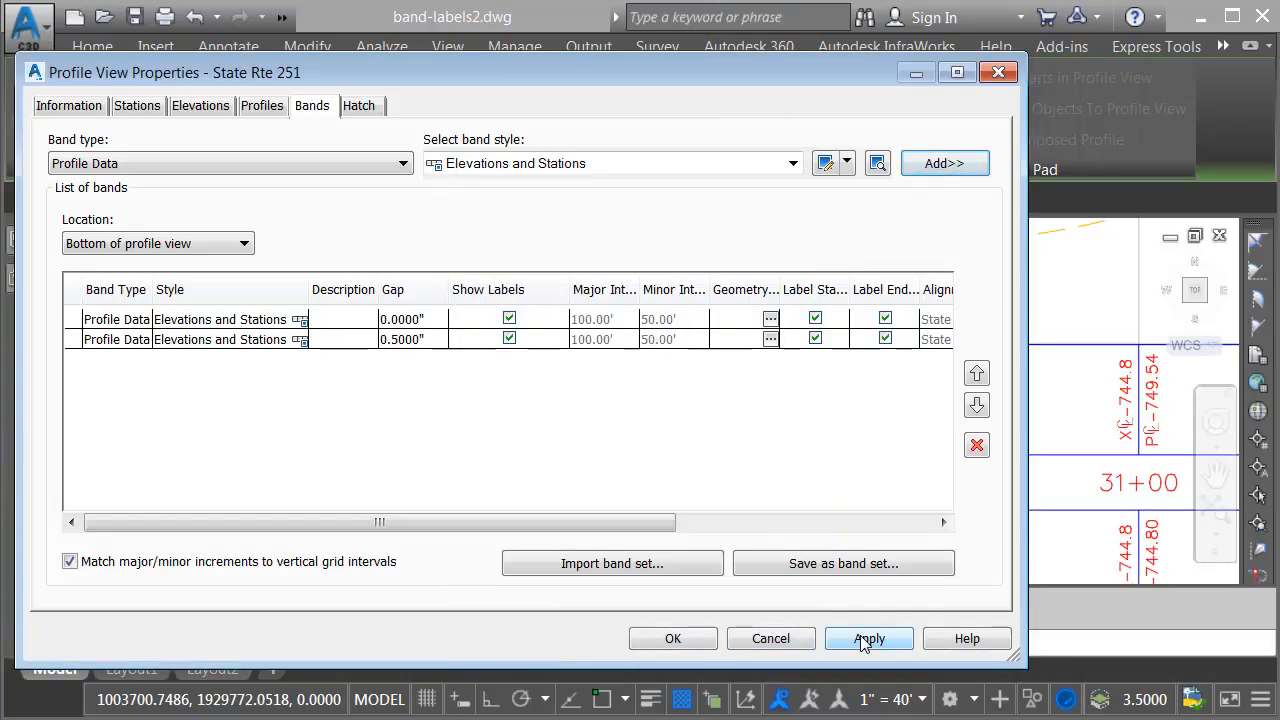
pyautogui.click(868, 638)
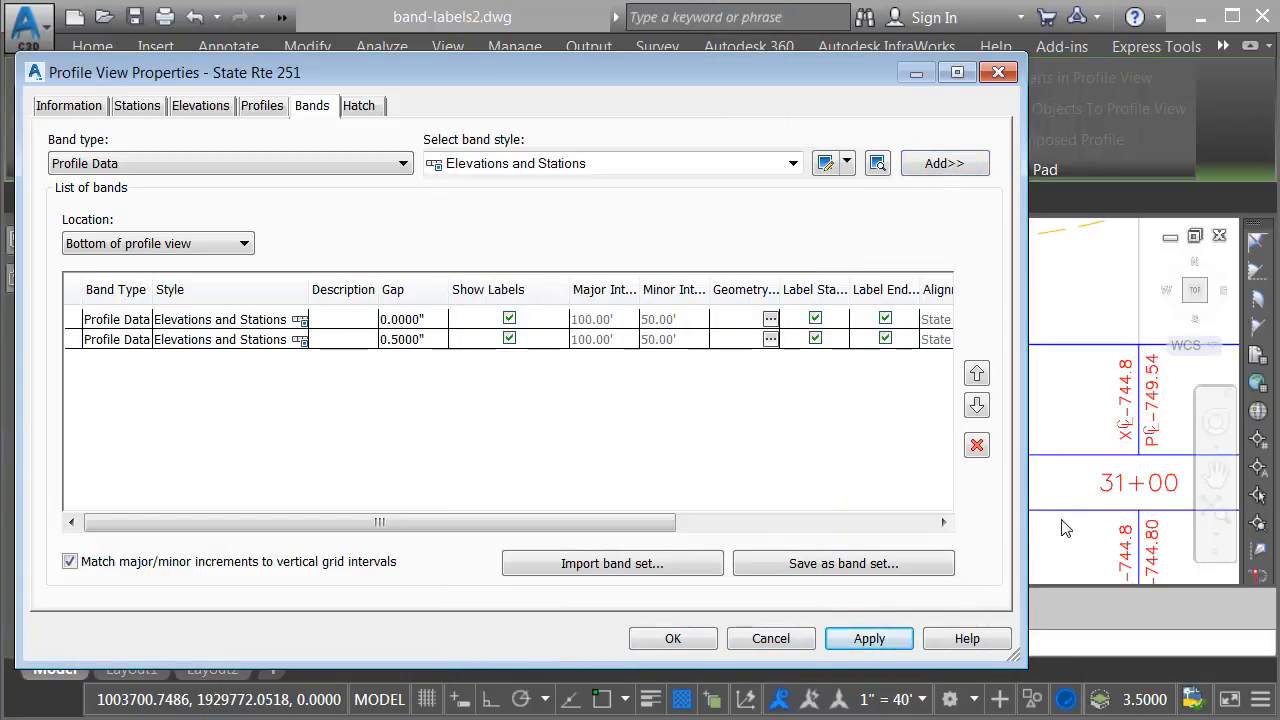
pyautogui.moveTo(1104, 550)
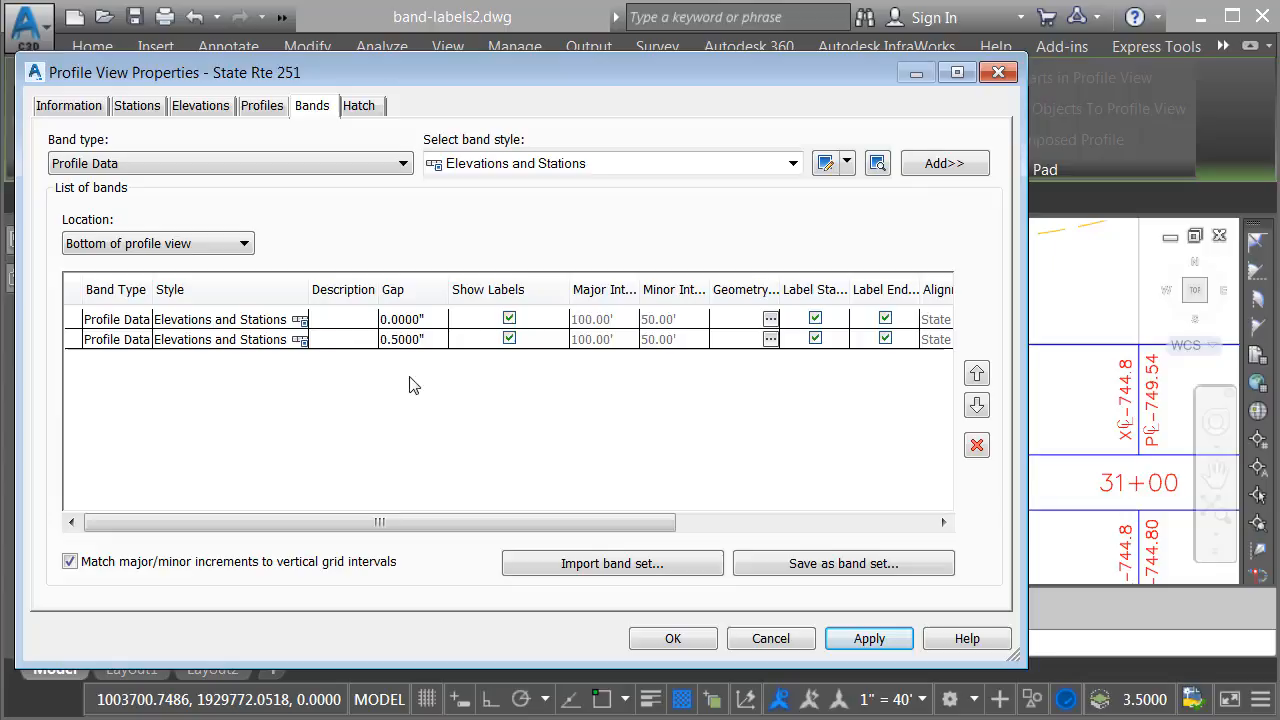
# Give the second band a copy of the Elevations and Stations style and compose its major-station labels
pyautogui.click(220, 340)
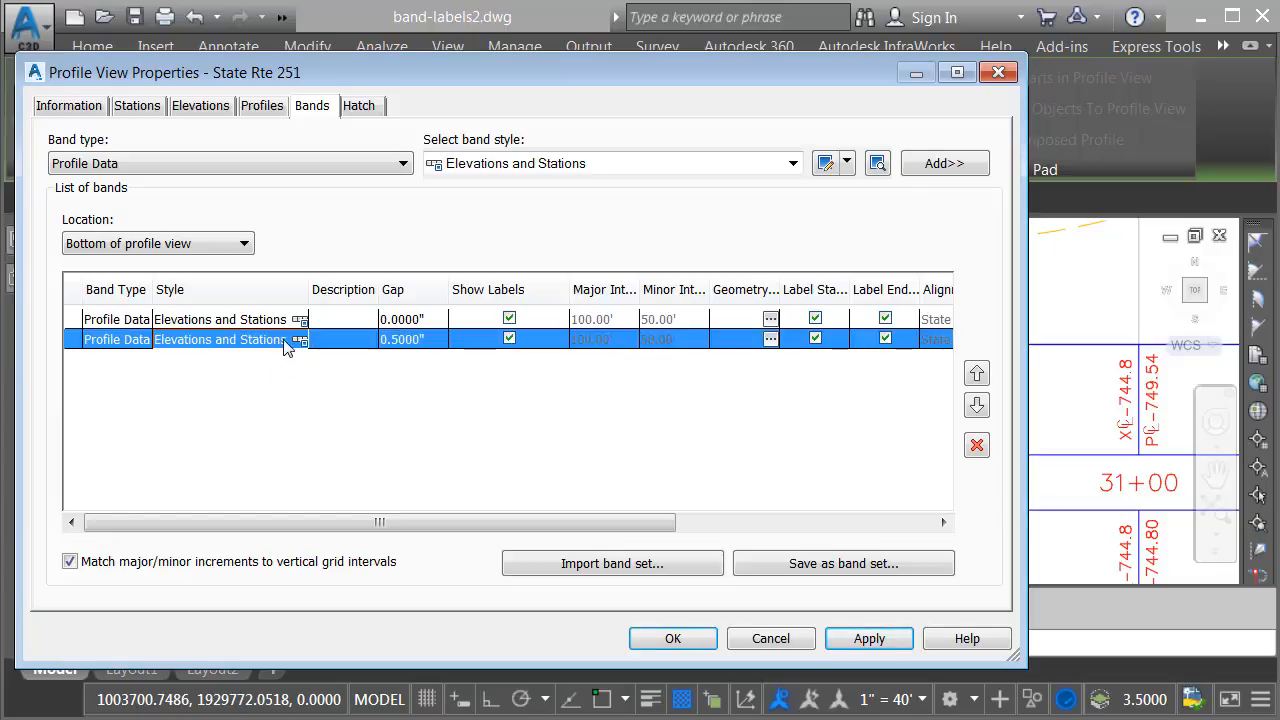
pyautogui.click(300, 340)
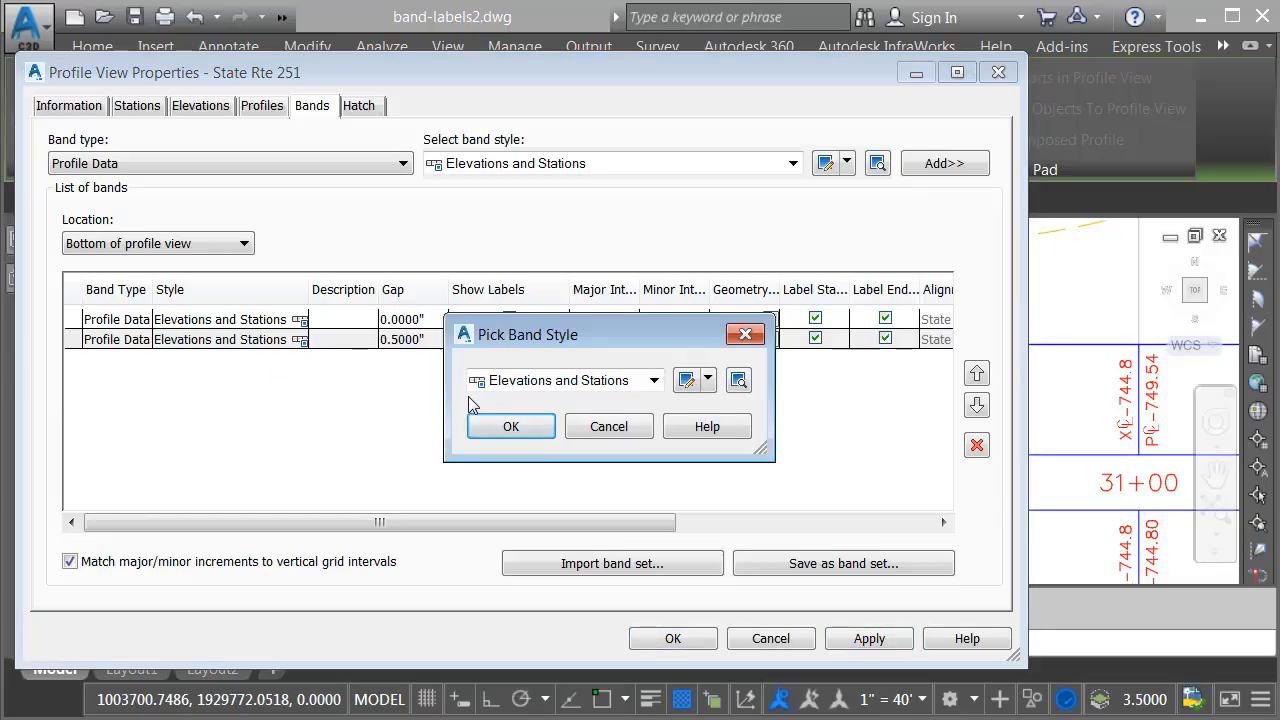
pyautogui.click(708, 380)
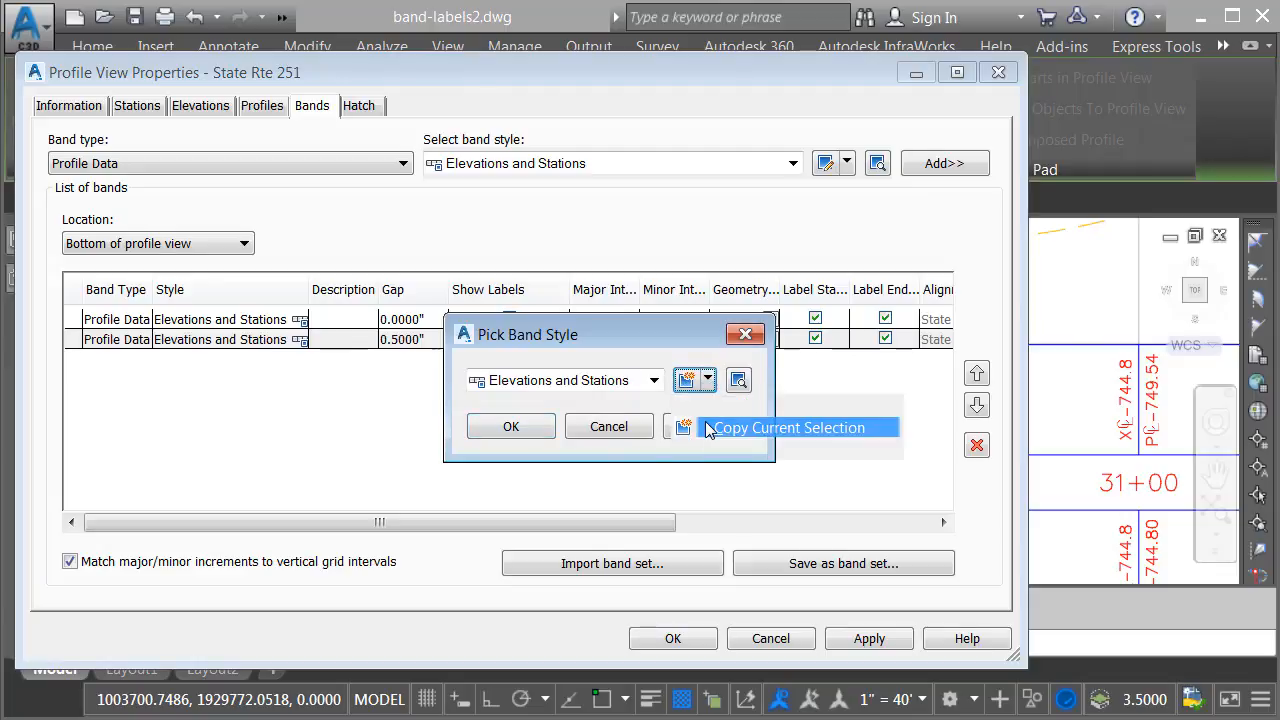
pyautogui.click(788, 428)
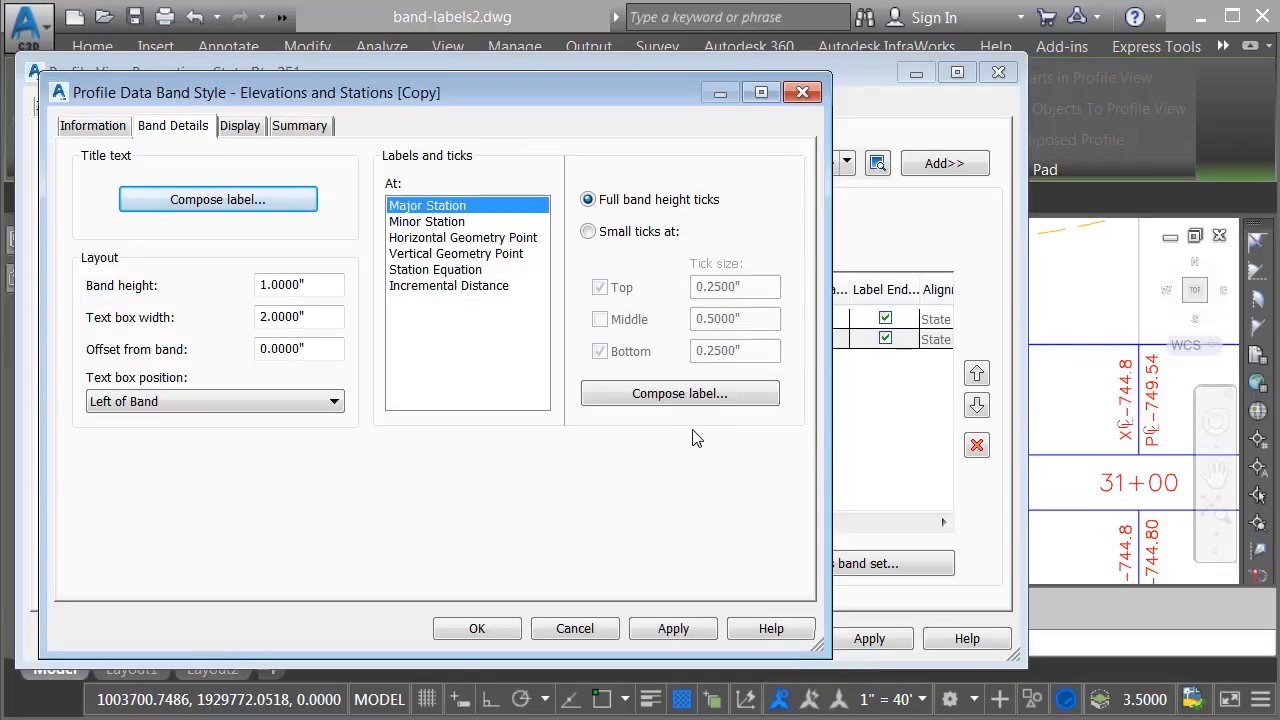
pyautogui.moveTo(700, 442)
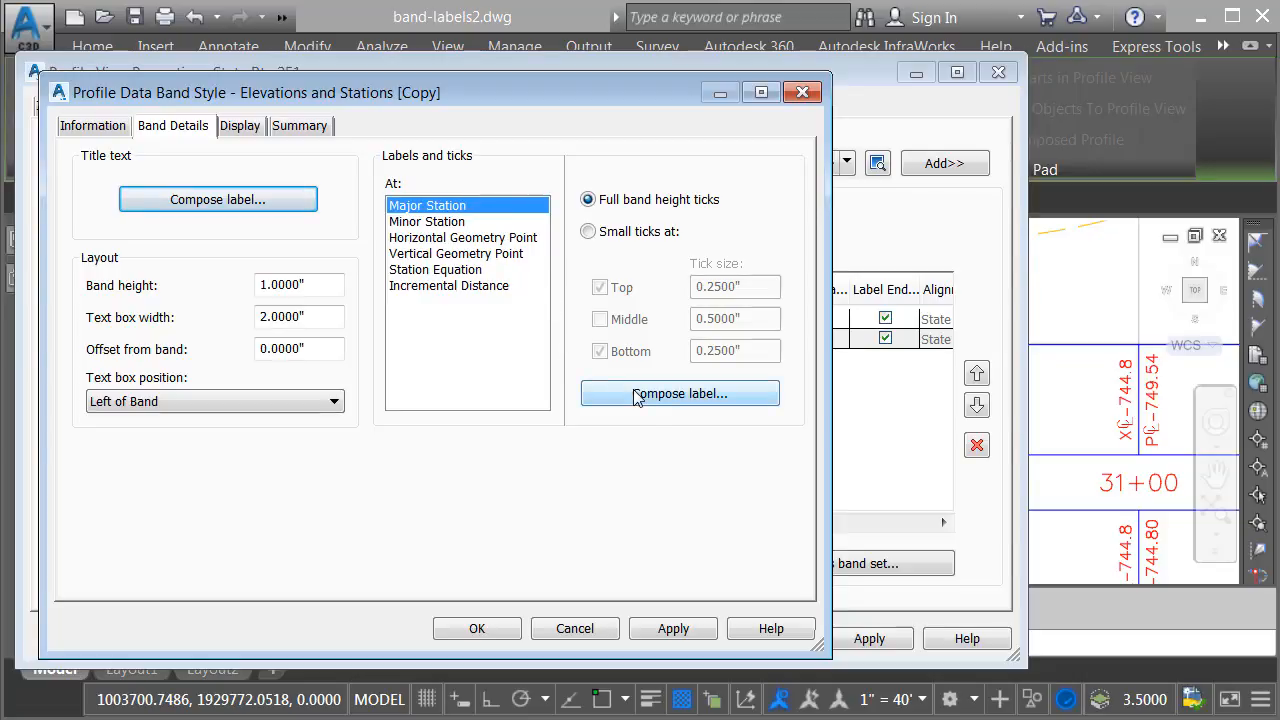
pyautogui.click(680, 392)
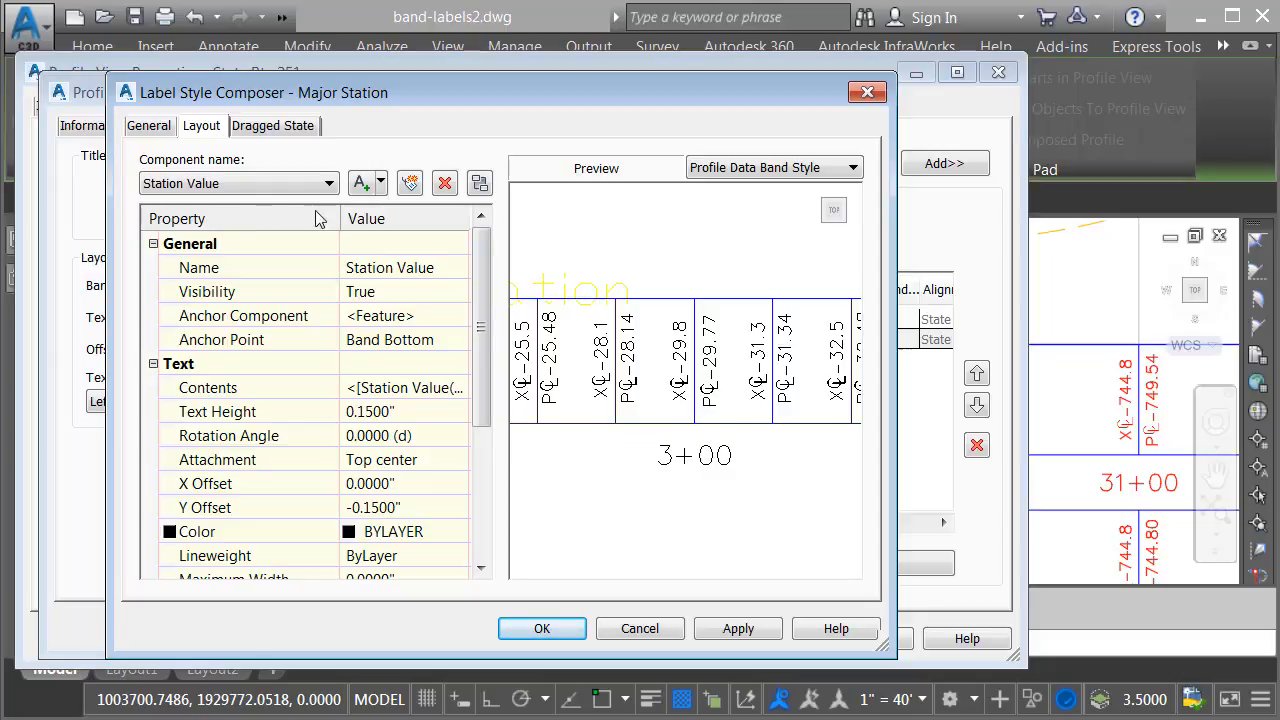
# Rename EG Elevation to EOP LT with an LT- prefix and 0.01 precision
pyautogui.click(444, 184)
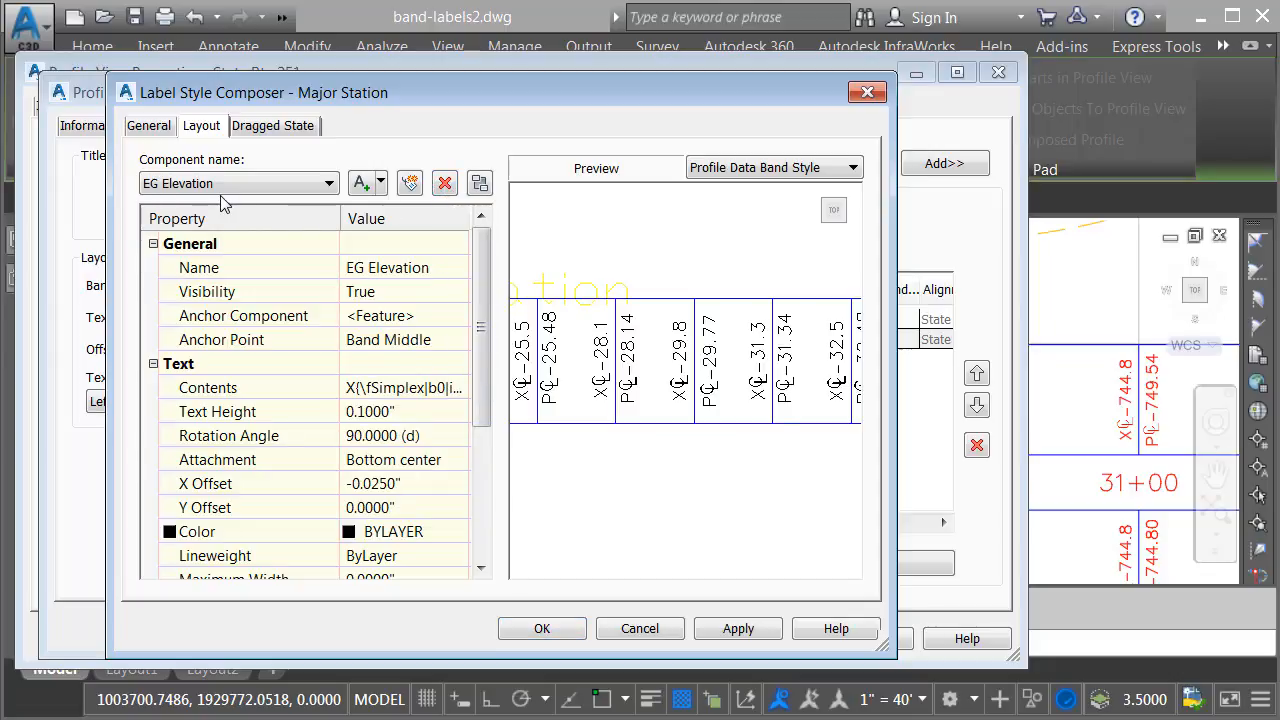
pyautogui.doubleClick(388, 268)
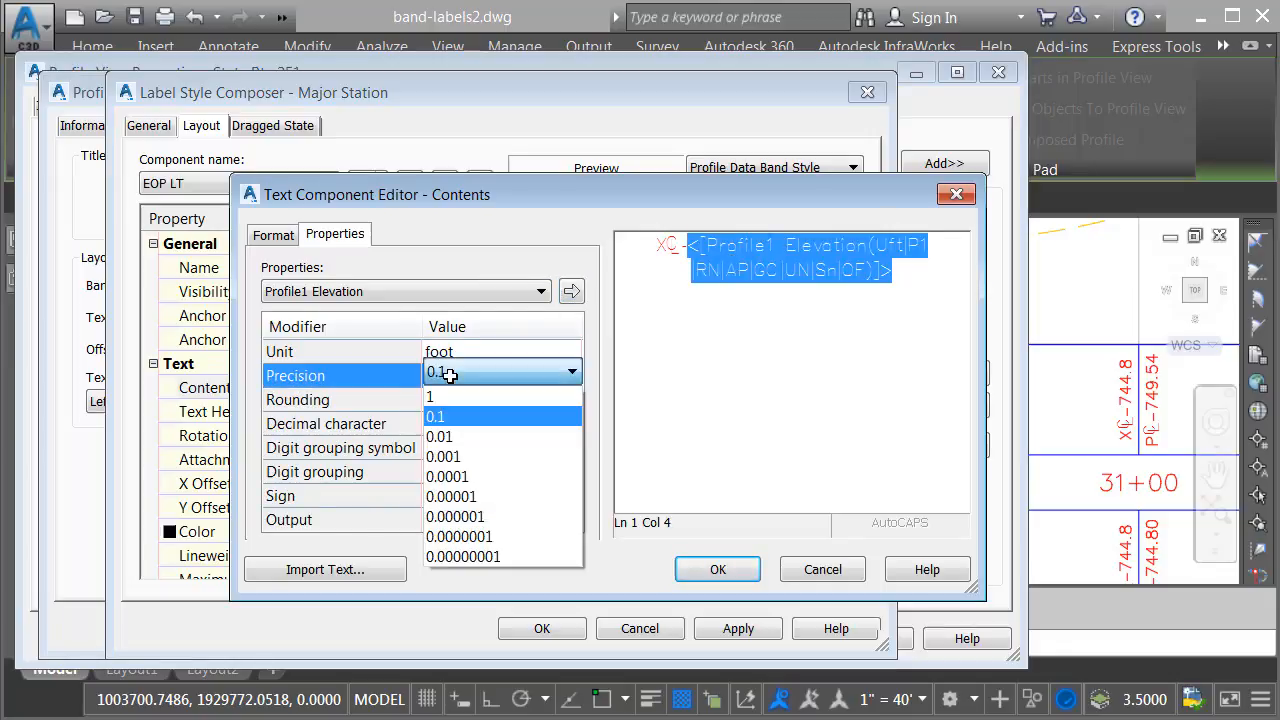
pyautogui.click(440, 416)
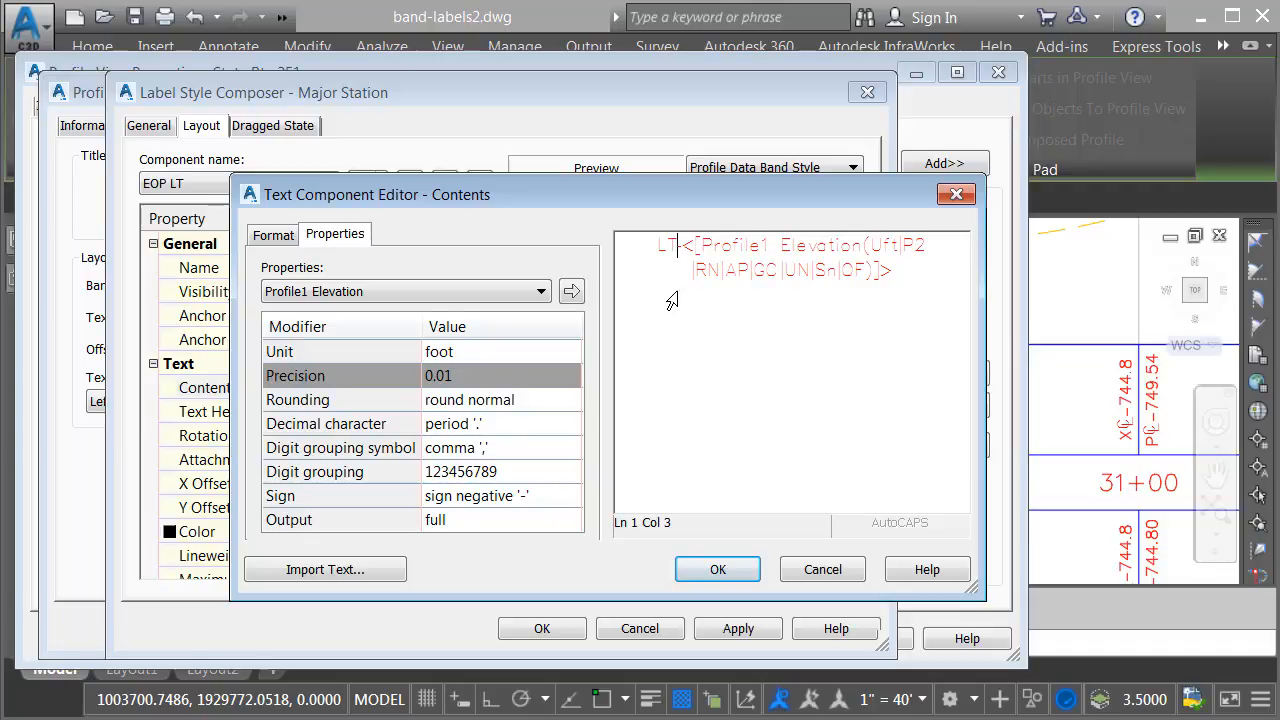
pyautogui.click(716, 568)
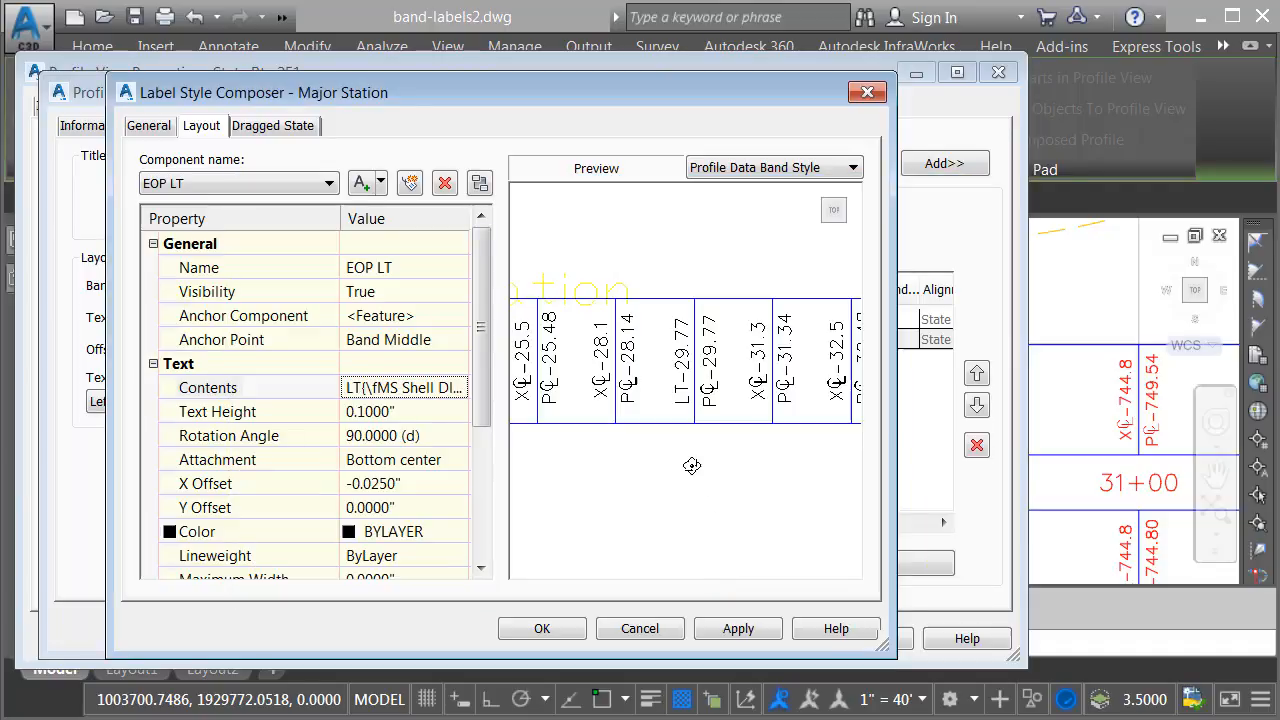
pyautogui.moveTo(684, 420)
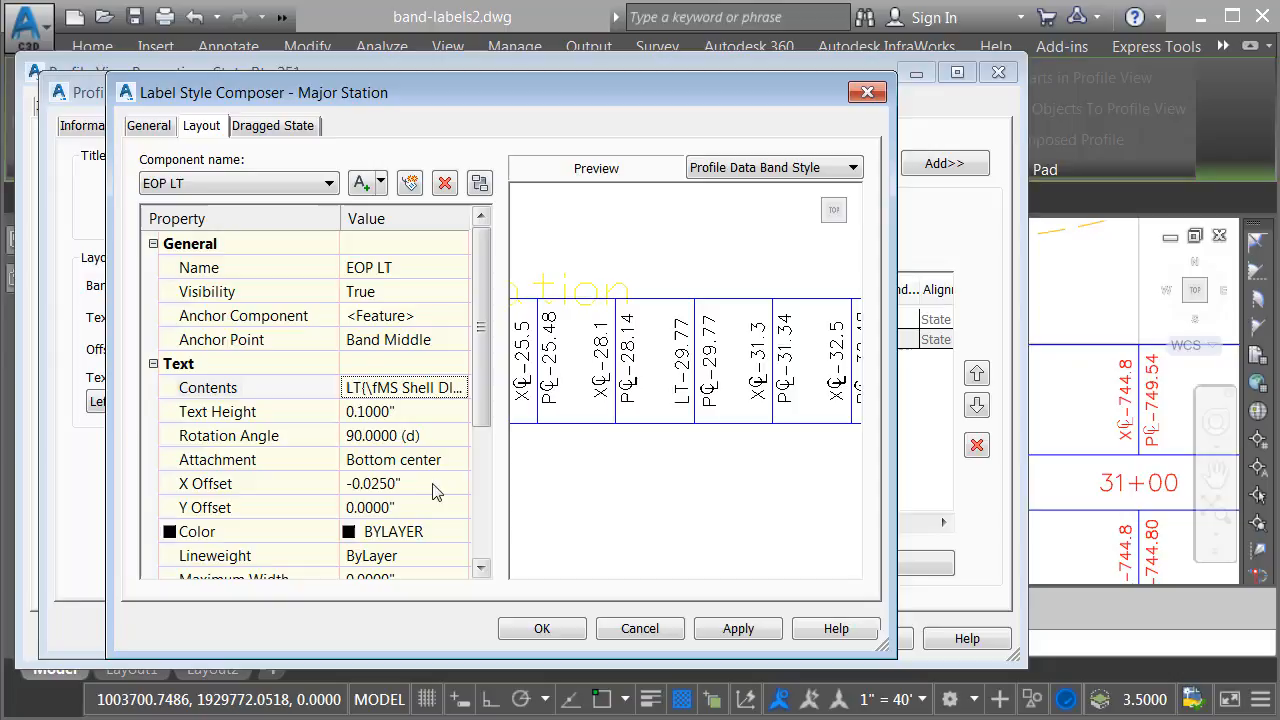
pyautogui.moveTo(414, 496)
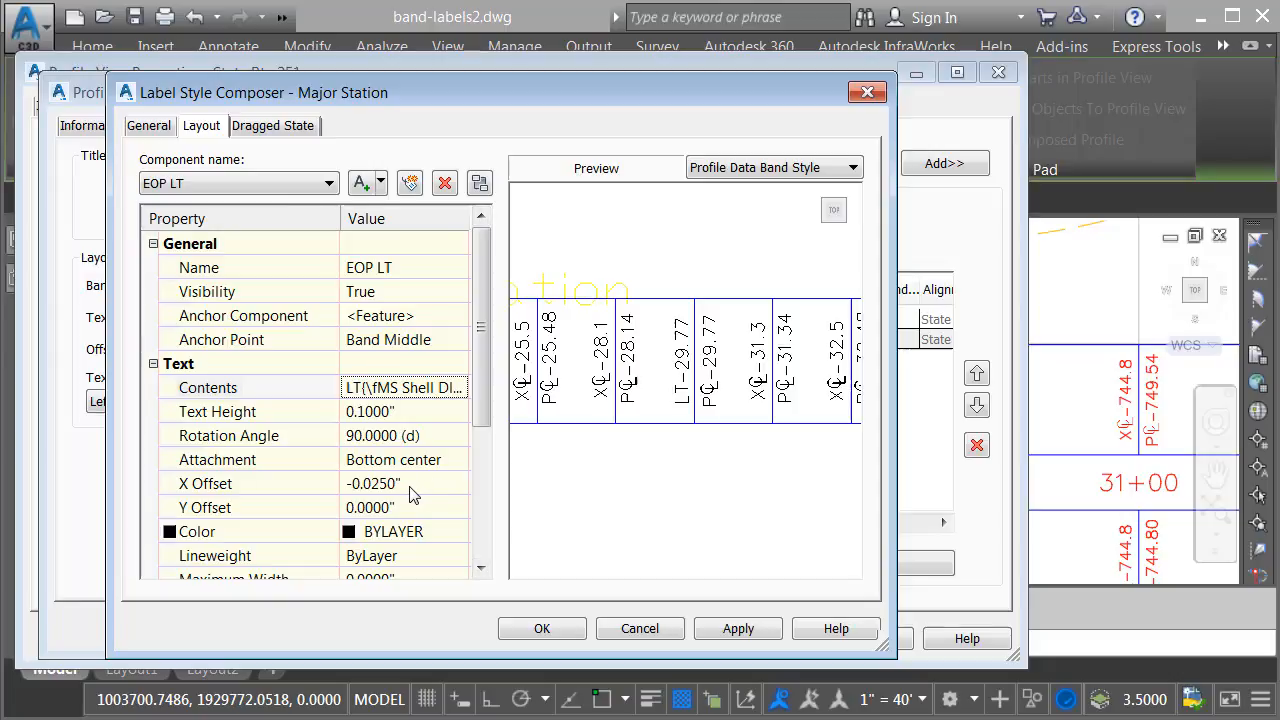
# Give the EOP LT component an X Offset of -0.2000
pyautogui.doubleClick(372, 482)
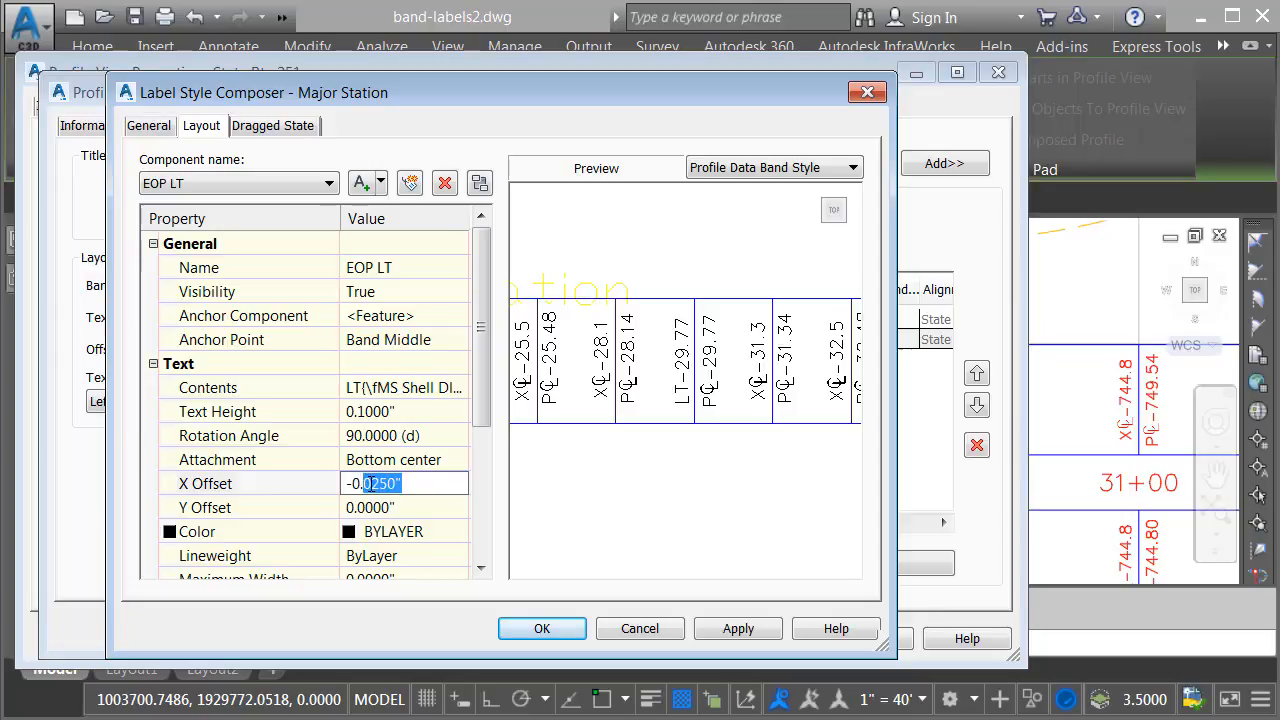
pyautogui.write('-0.2000')
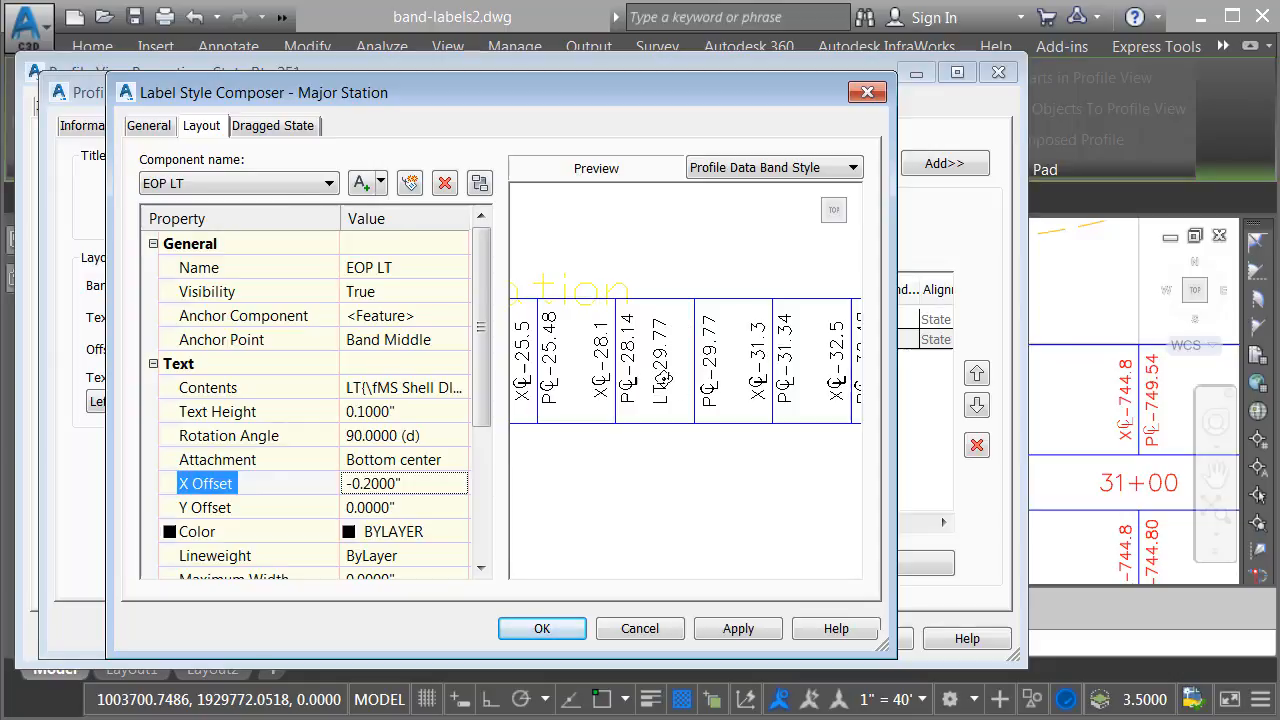
# Rename FG Elevation to EOP RT with RT- prefixed contents and close the composer
pyautogui.click(238, 182)
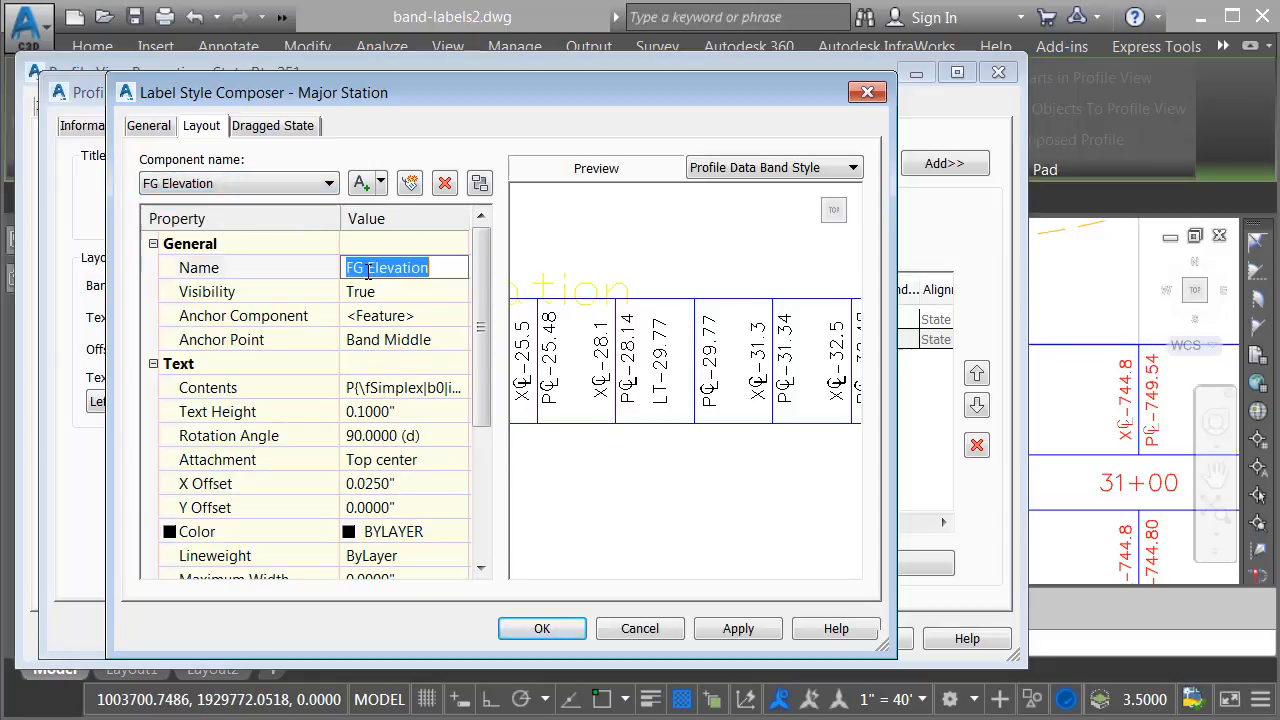
pyautogui.write('EOP RT')
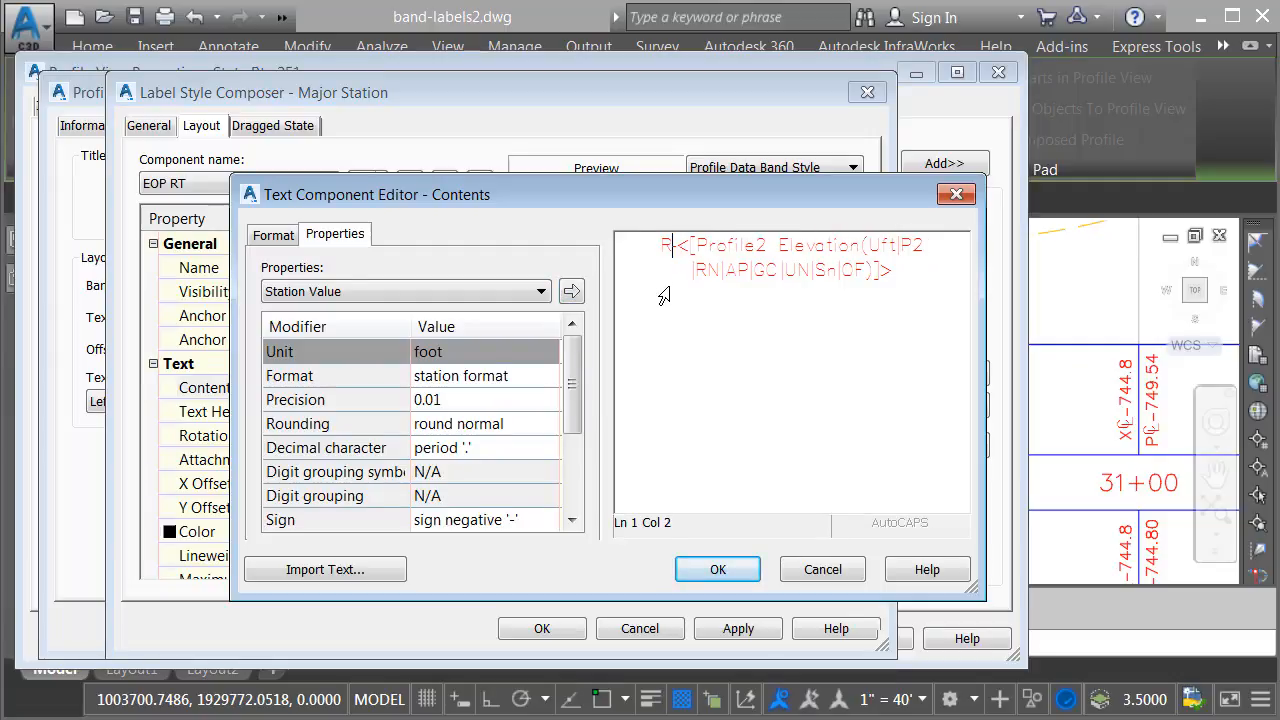
pyautogui.click(716, 568)
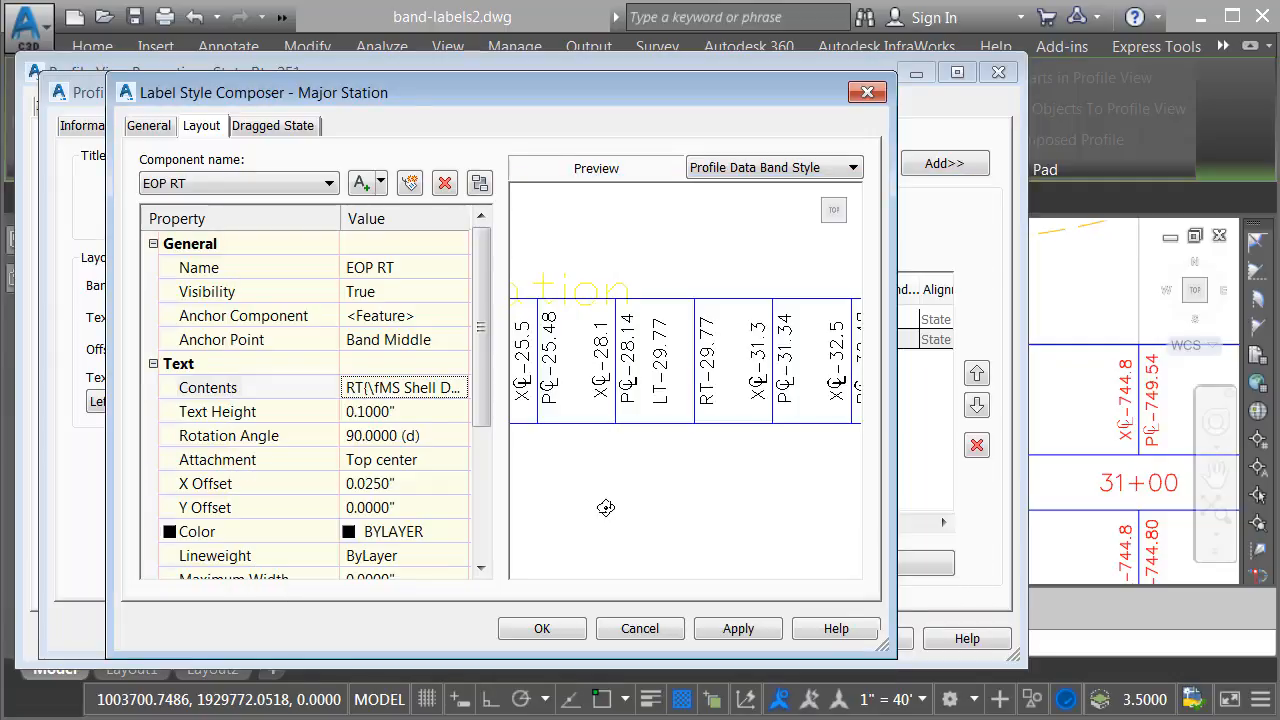
pyautogui.doubleClick(404, 482)
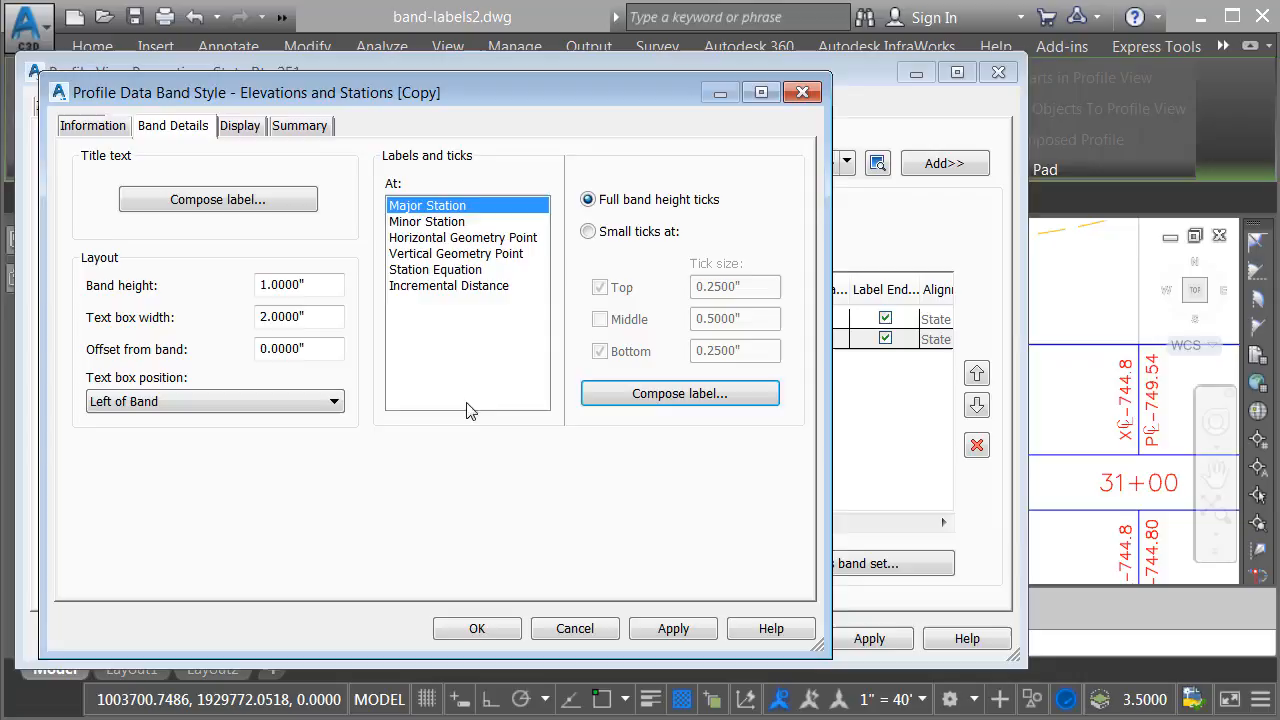
# In the minor-station labels, rename EG Elevation to EOP LT with LT- prefixed contents and offset
pyautogui.click(428, 220)
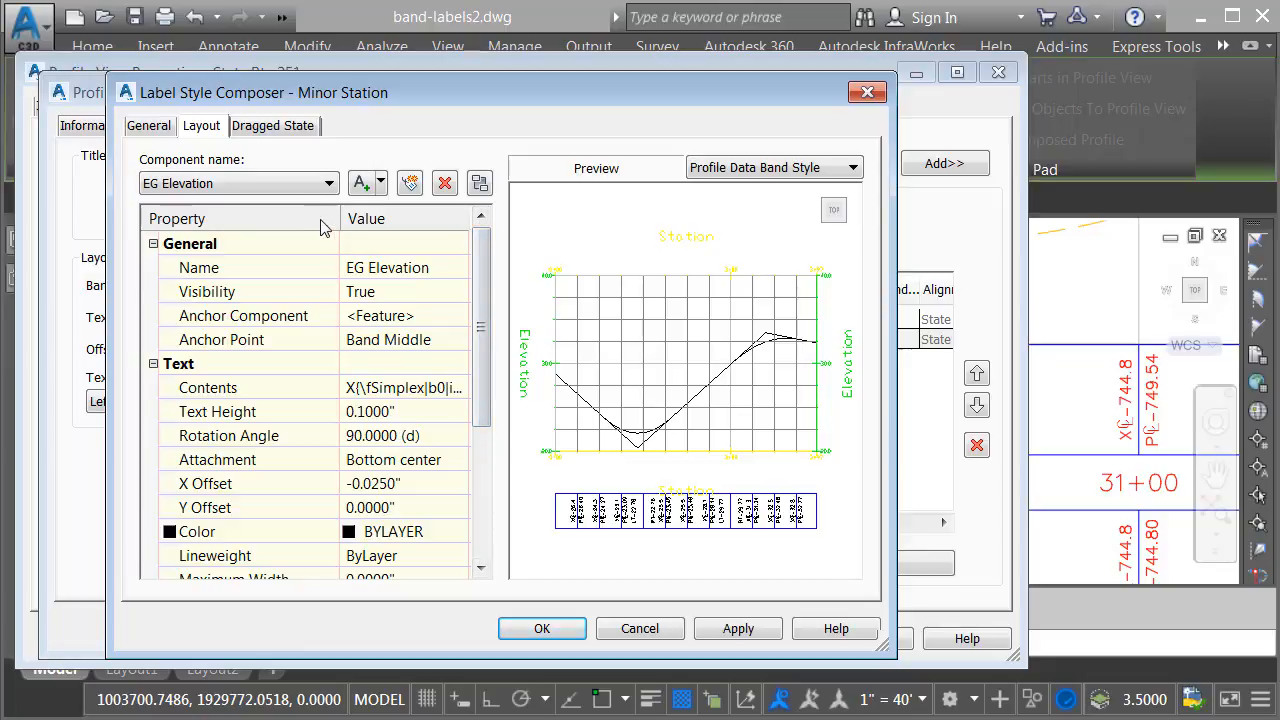
pyautogui.doubleClick(388, 268)
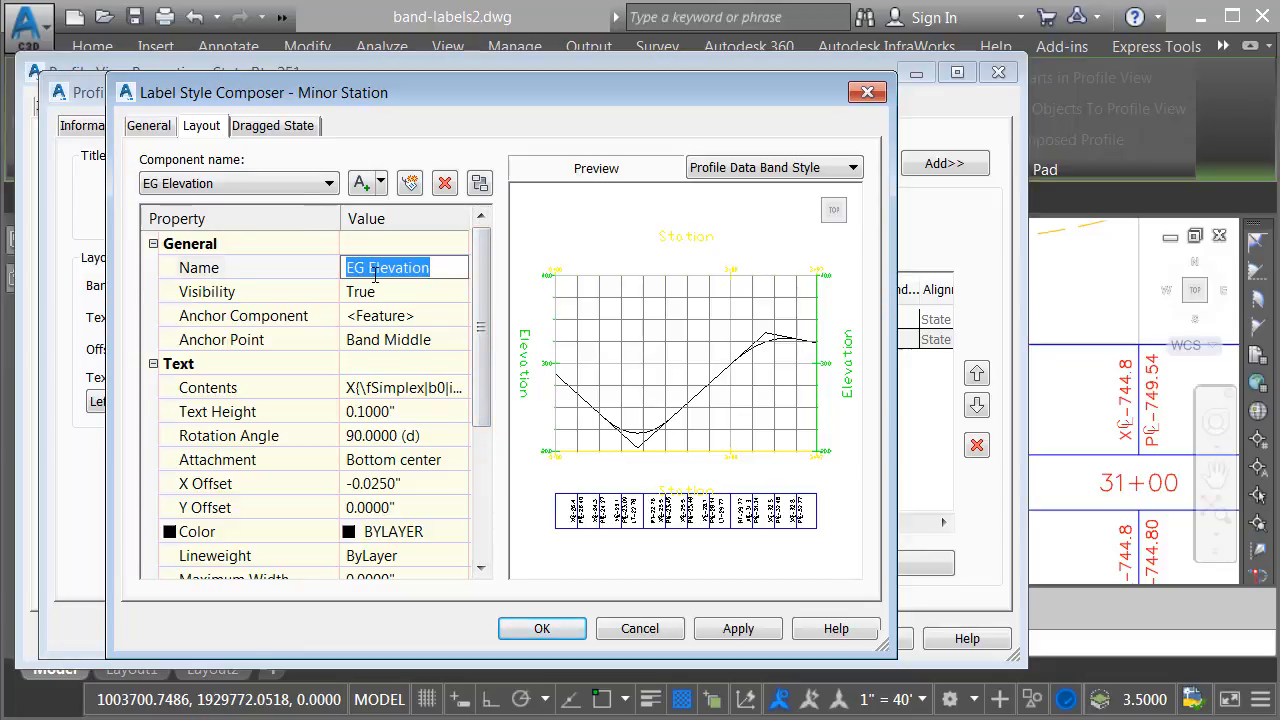
pyautogui.write('EOP')
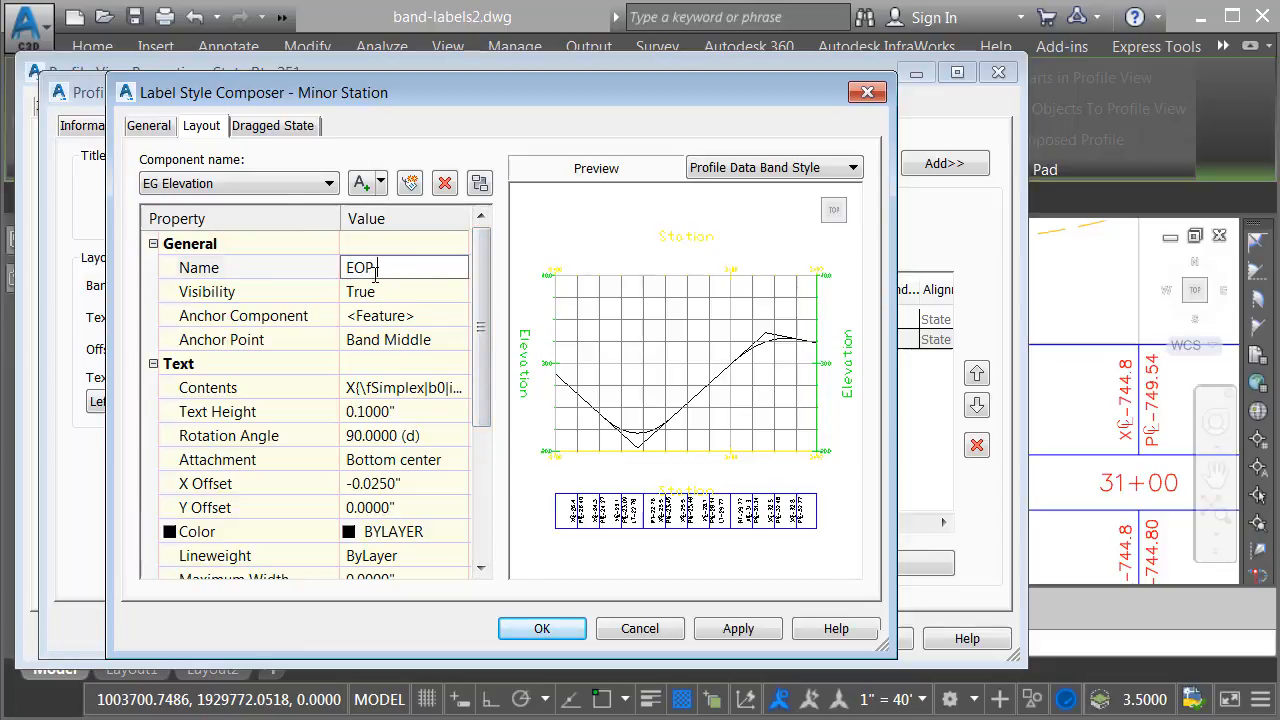
pyautogui.write('EOP LT')
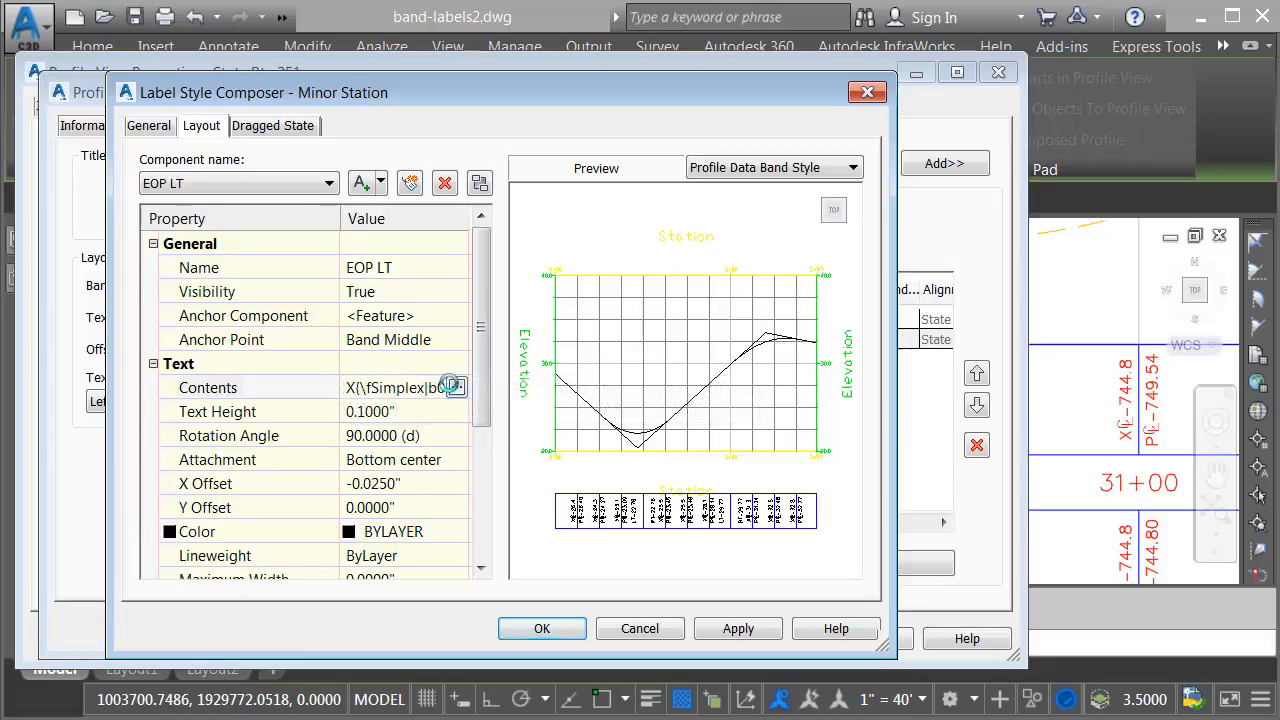
pyautogui.click(456, 388)
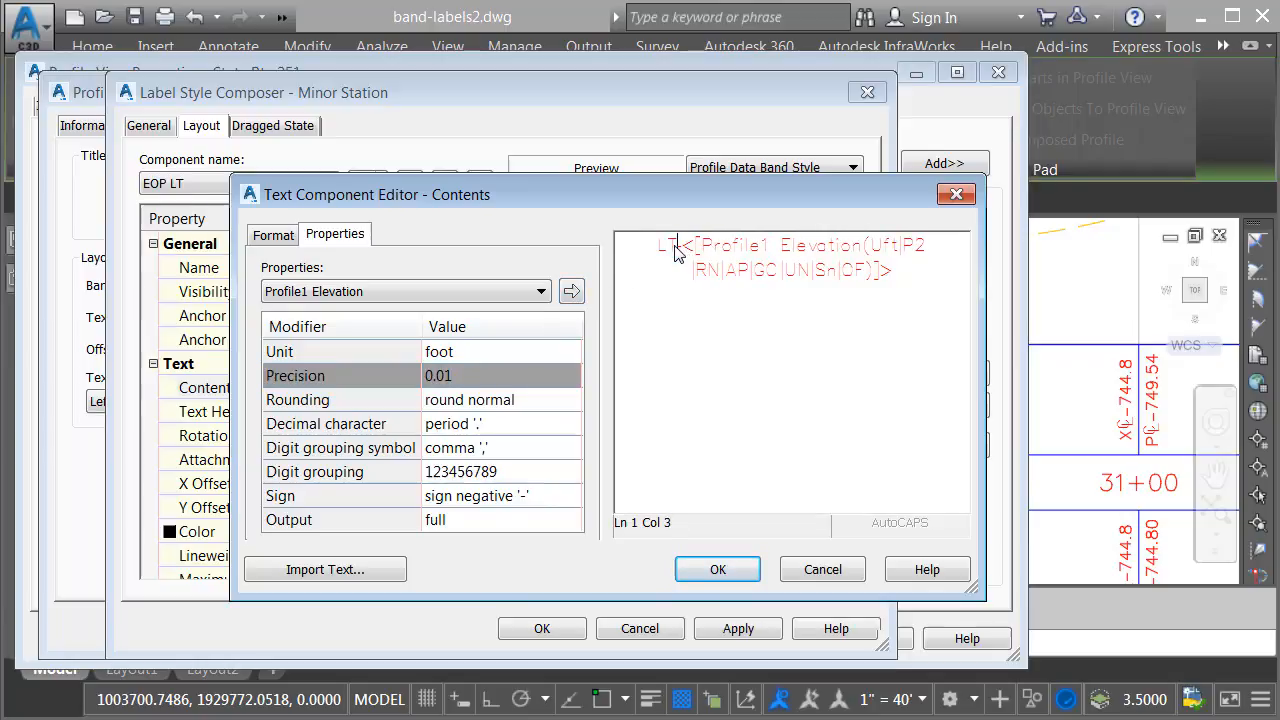
pyautogui.click(716, 568)
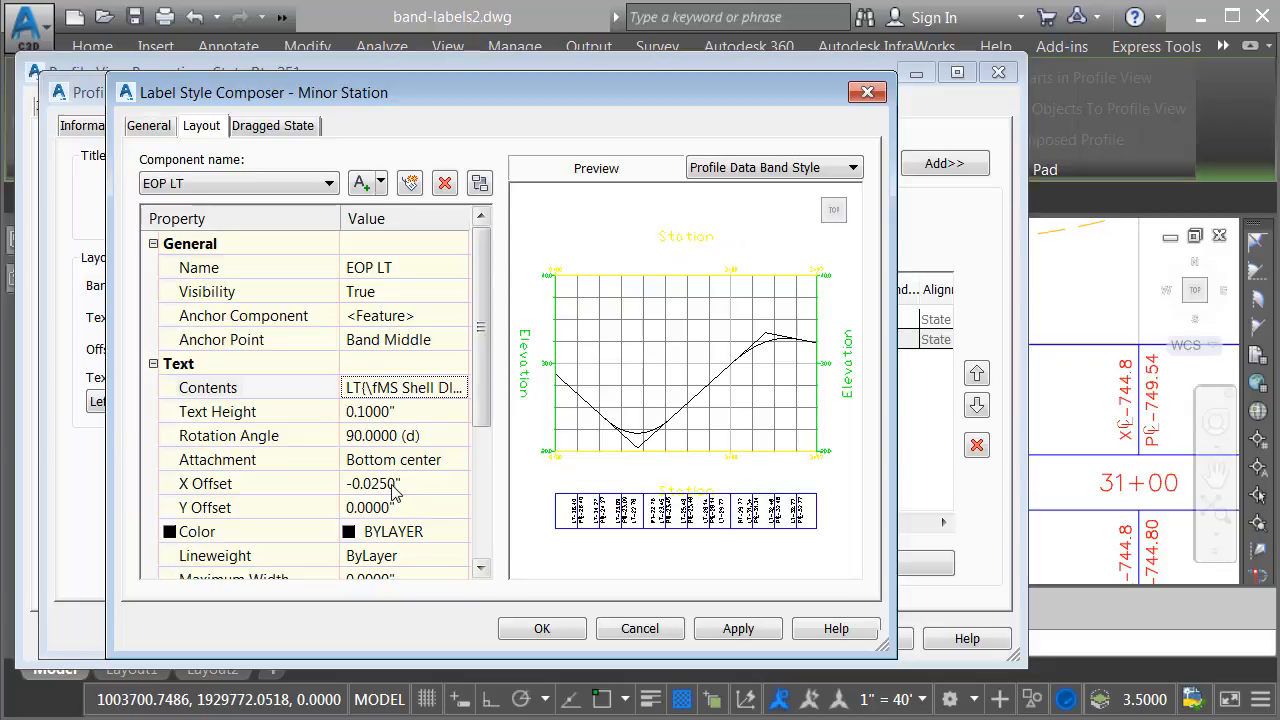
pyautogui.doubleClick(372, 482)
pyautogui.write('200')
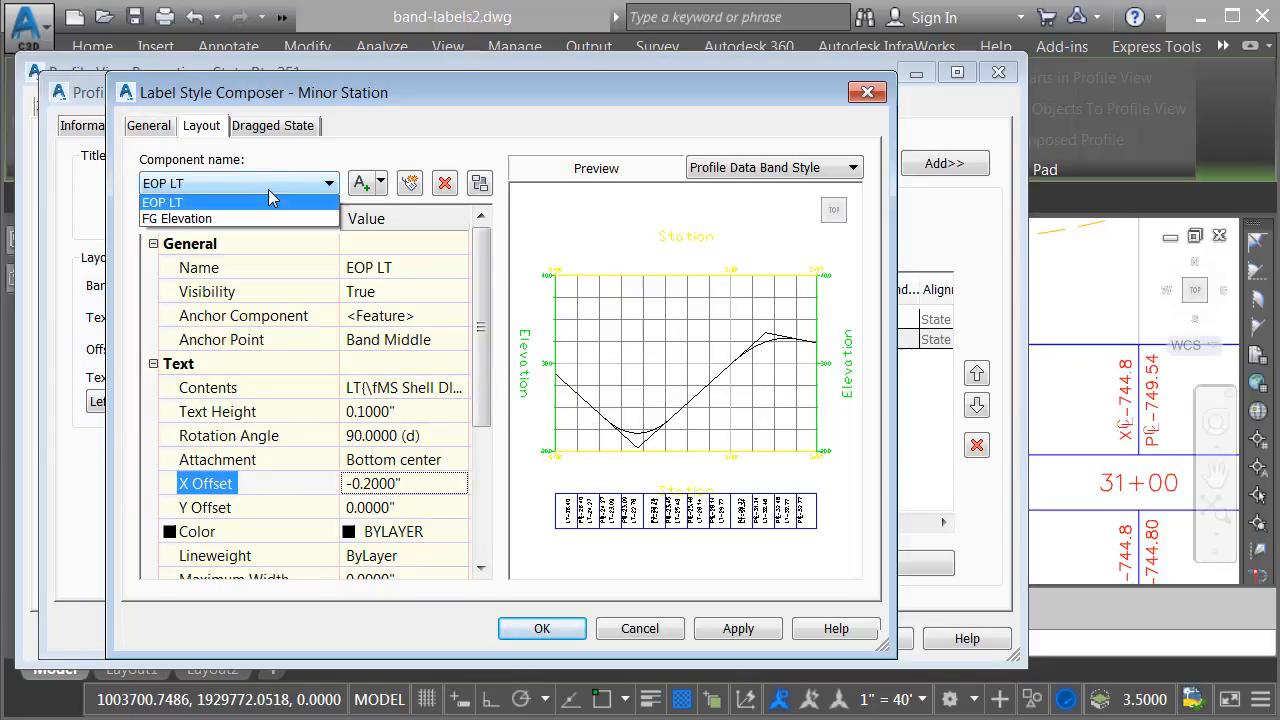
# Rename FG Elevation to EOP RT with RT- prefixed contents, then save the band style
pyautogui.click(176, 218)
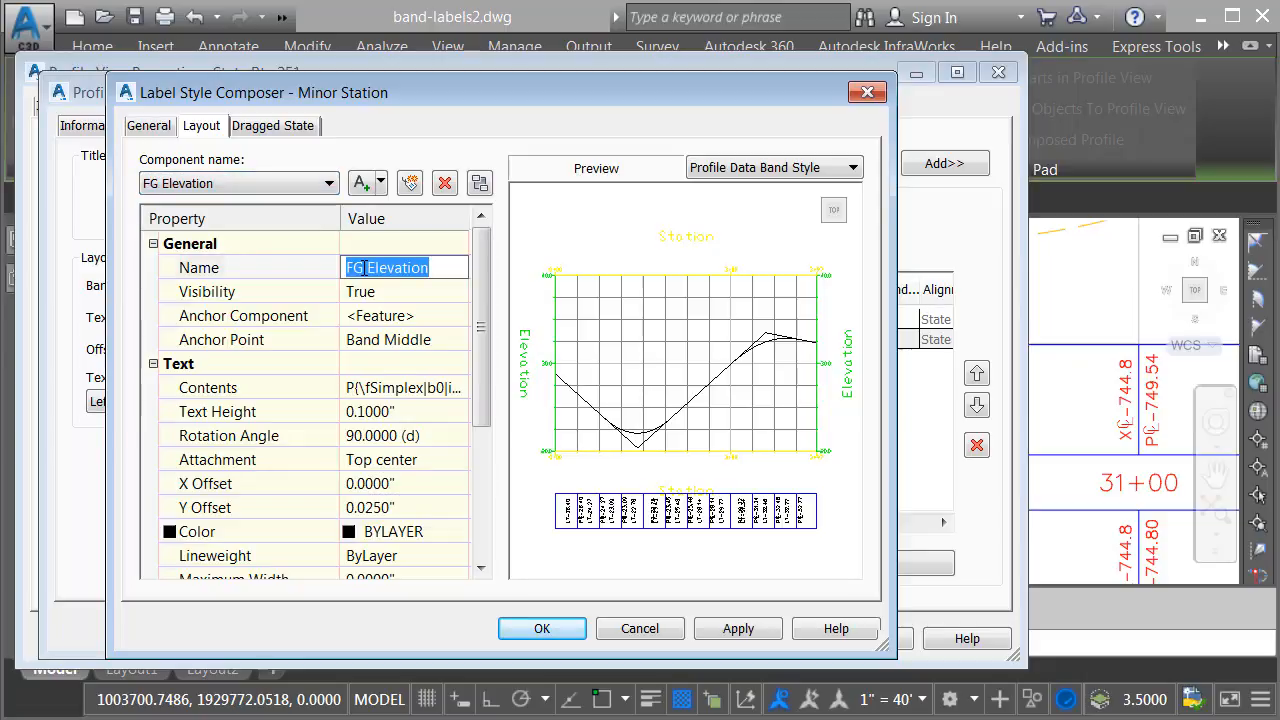
pyautogui.write('EQP RT')
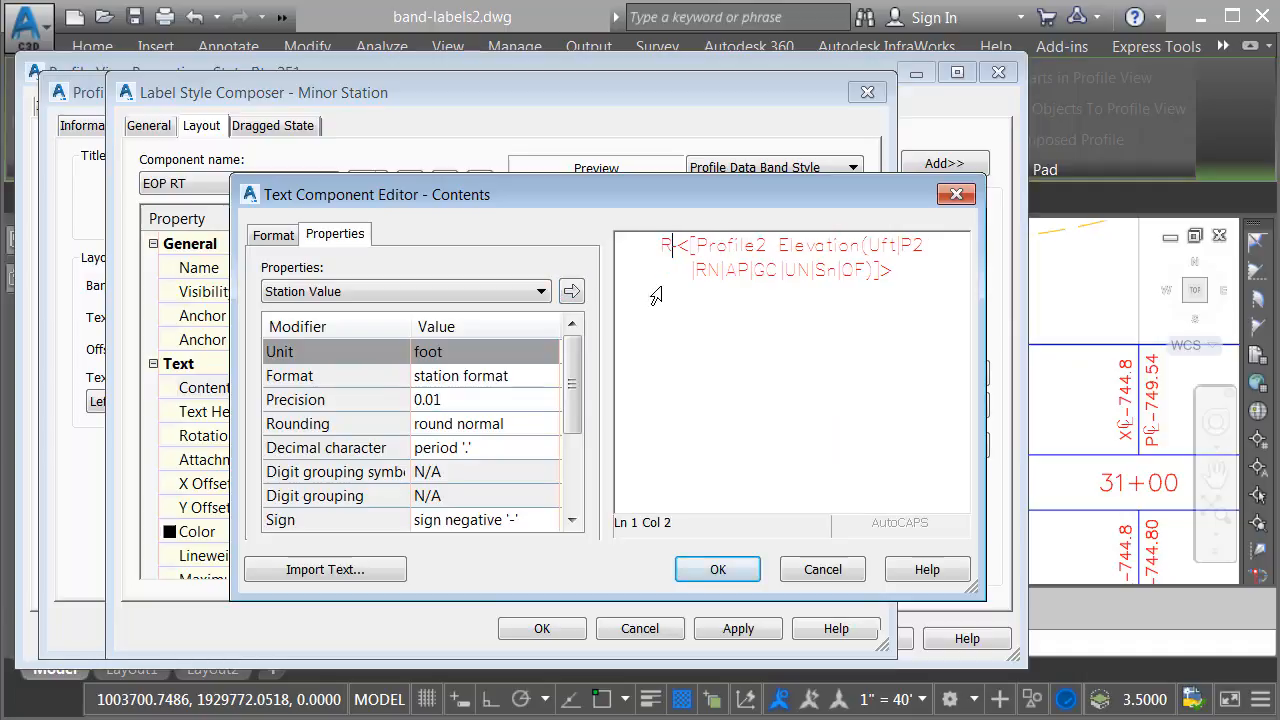
pyautogui.write('T')
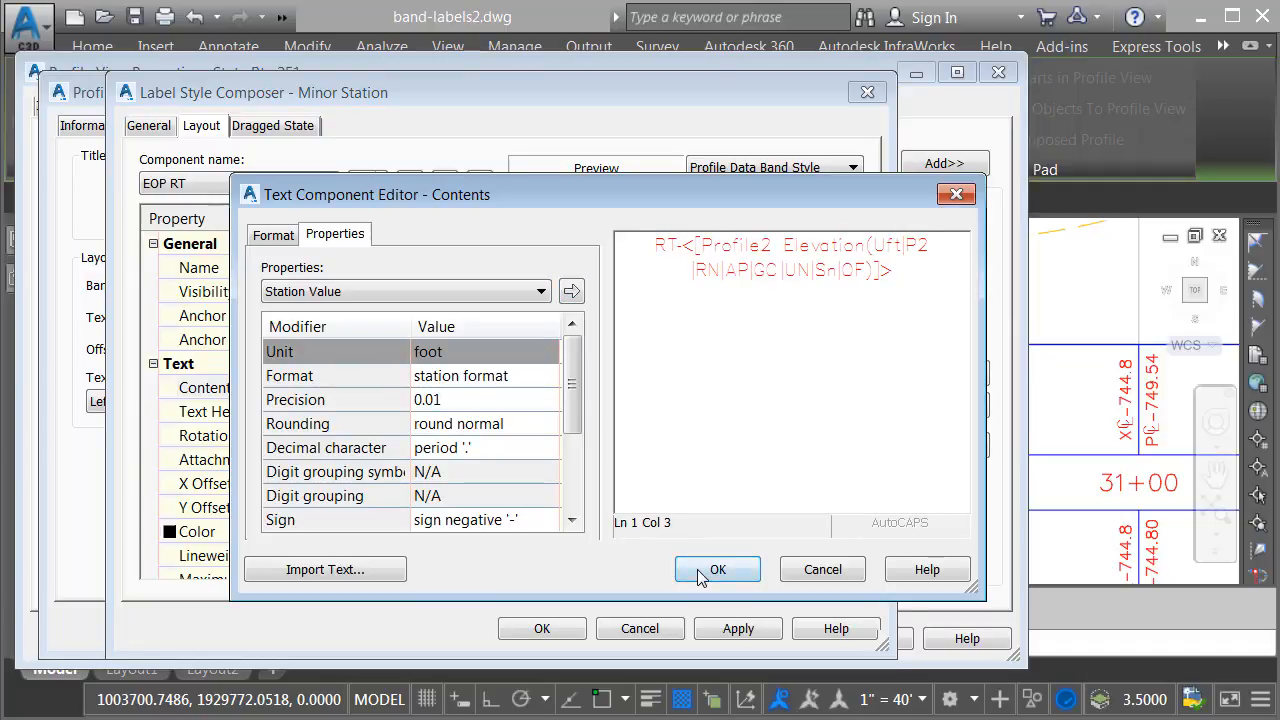
pyautogui.click(716, 568)
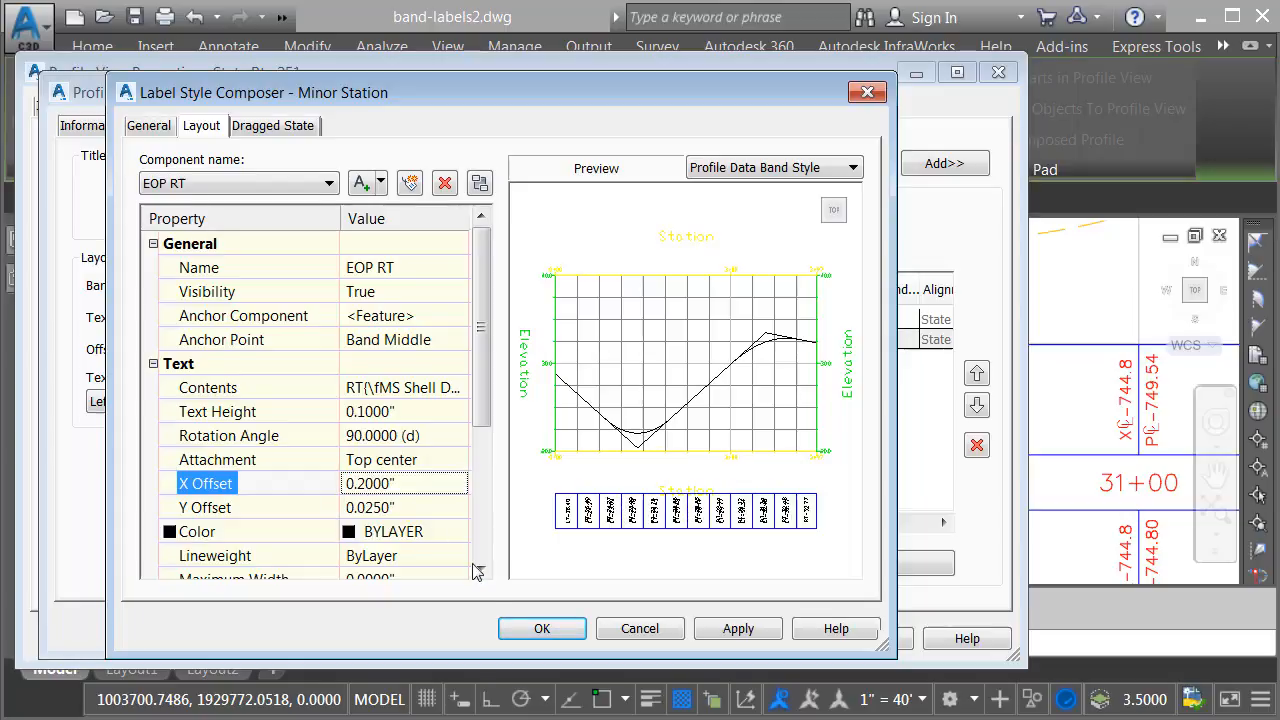
pyautogui.click(542, 628)
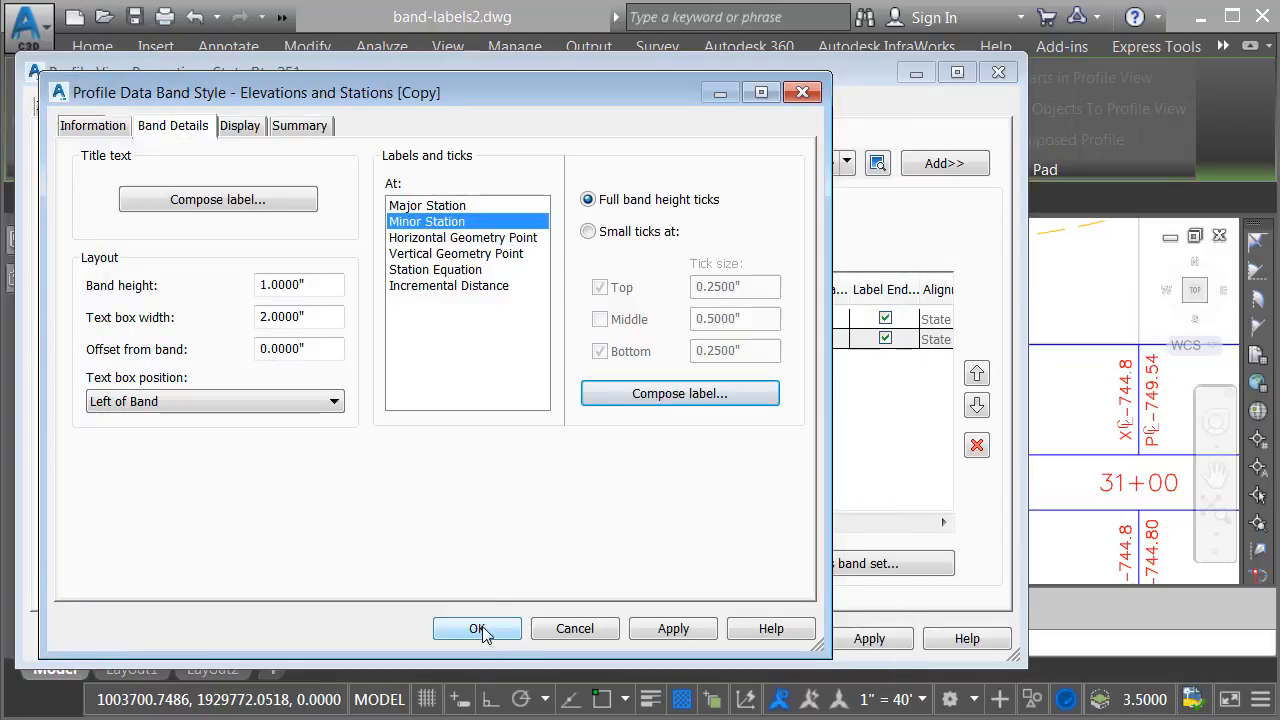
pyautogui.click(476, 628)
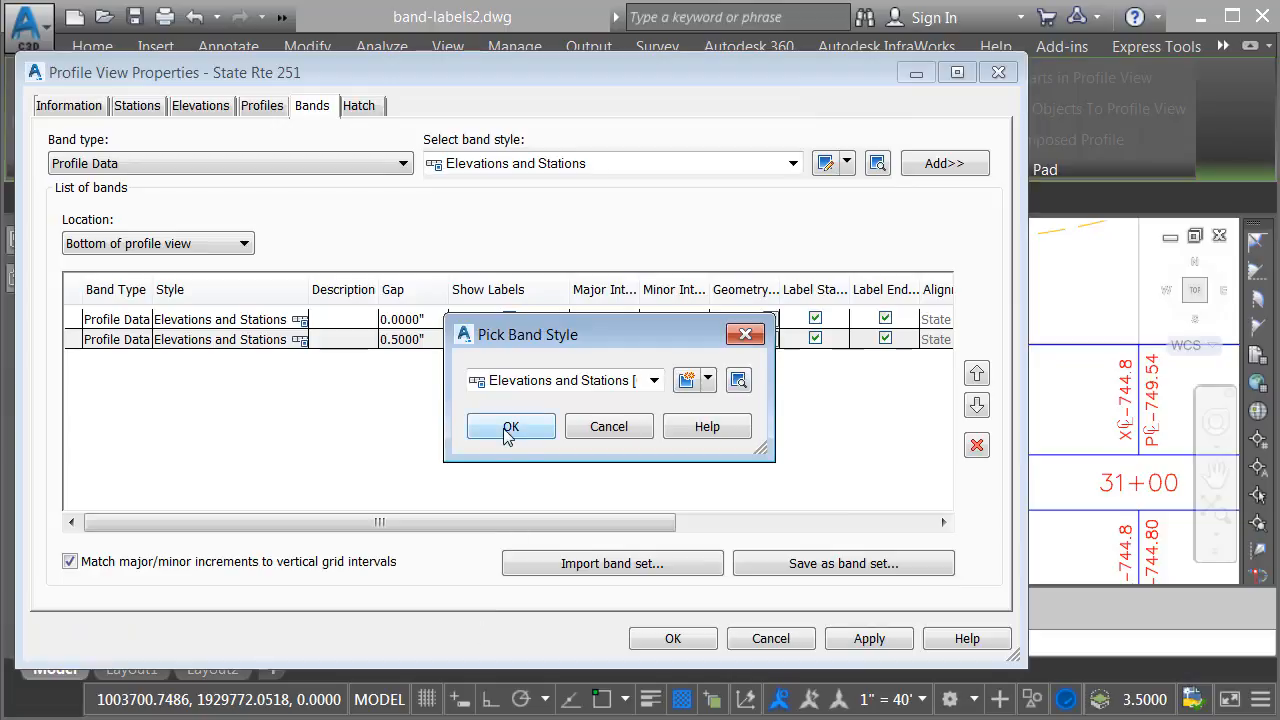
# Confirm the copied band style so the lower band shows LT- and RT- elevations
pyautogui.click(510, 426)
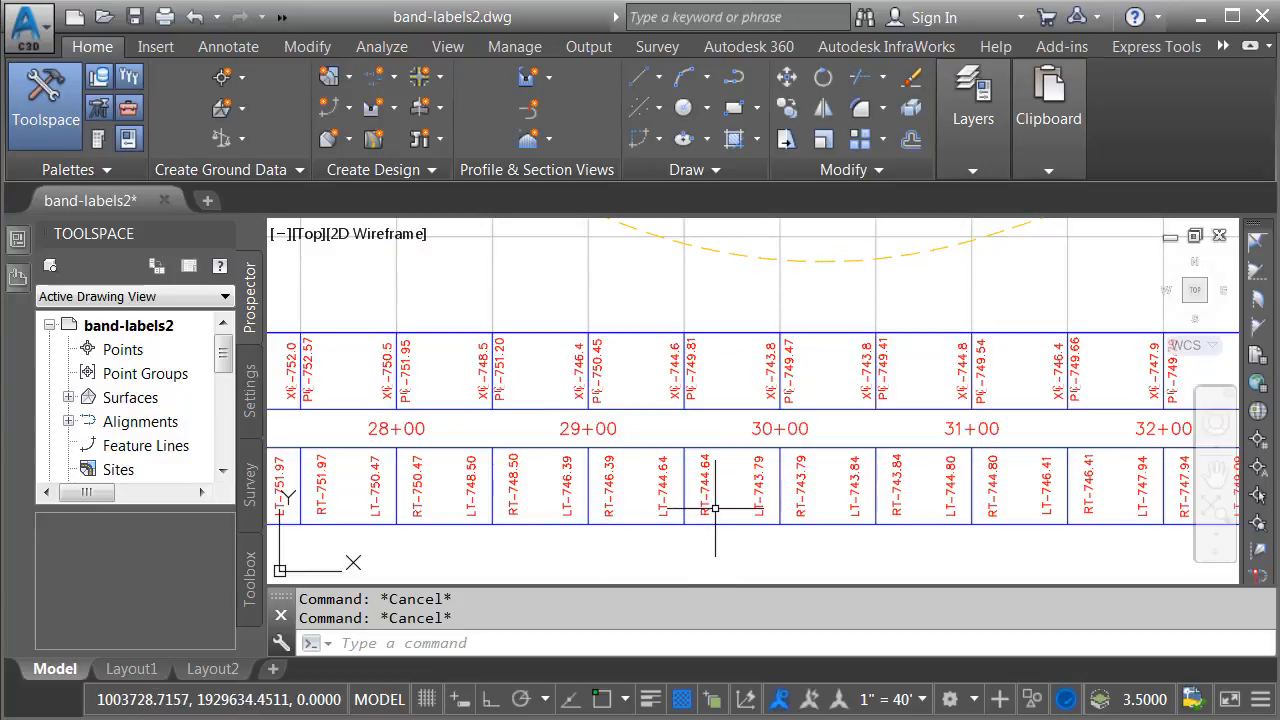
pyautogui.moveTo(708, 356)
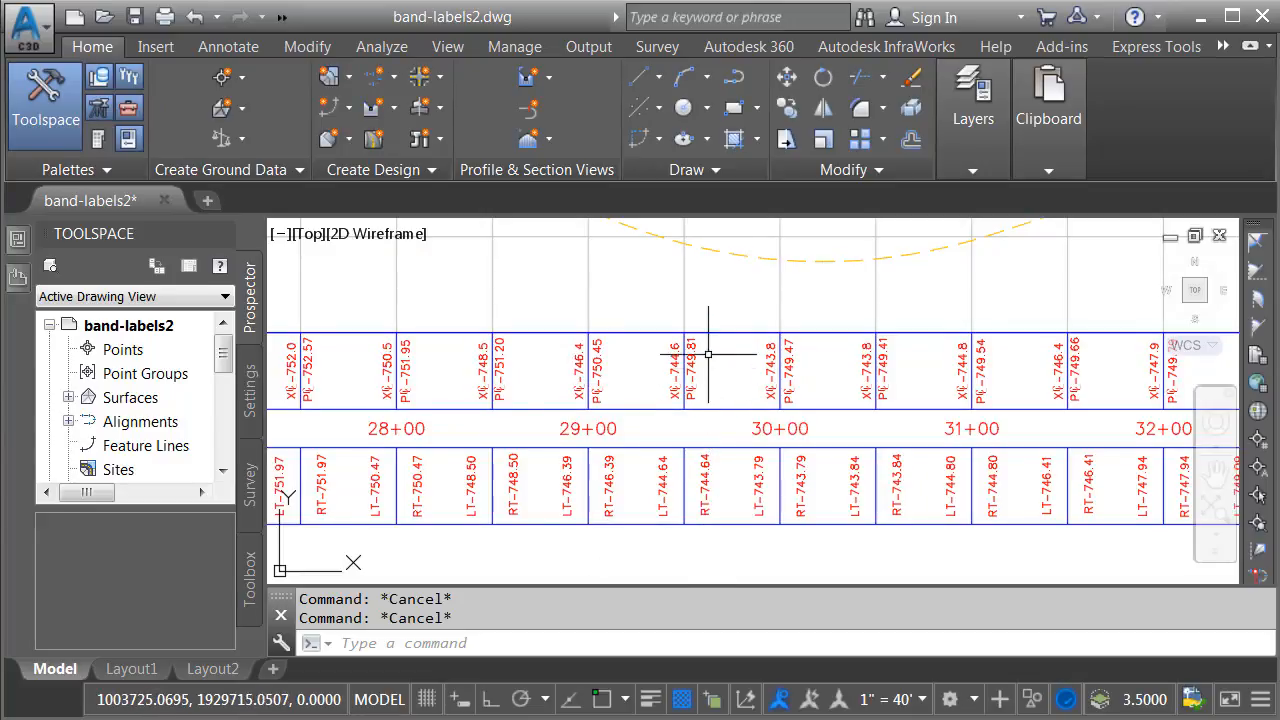
pyautogui.moveTo(696, 312)
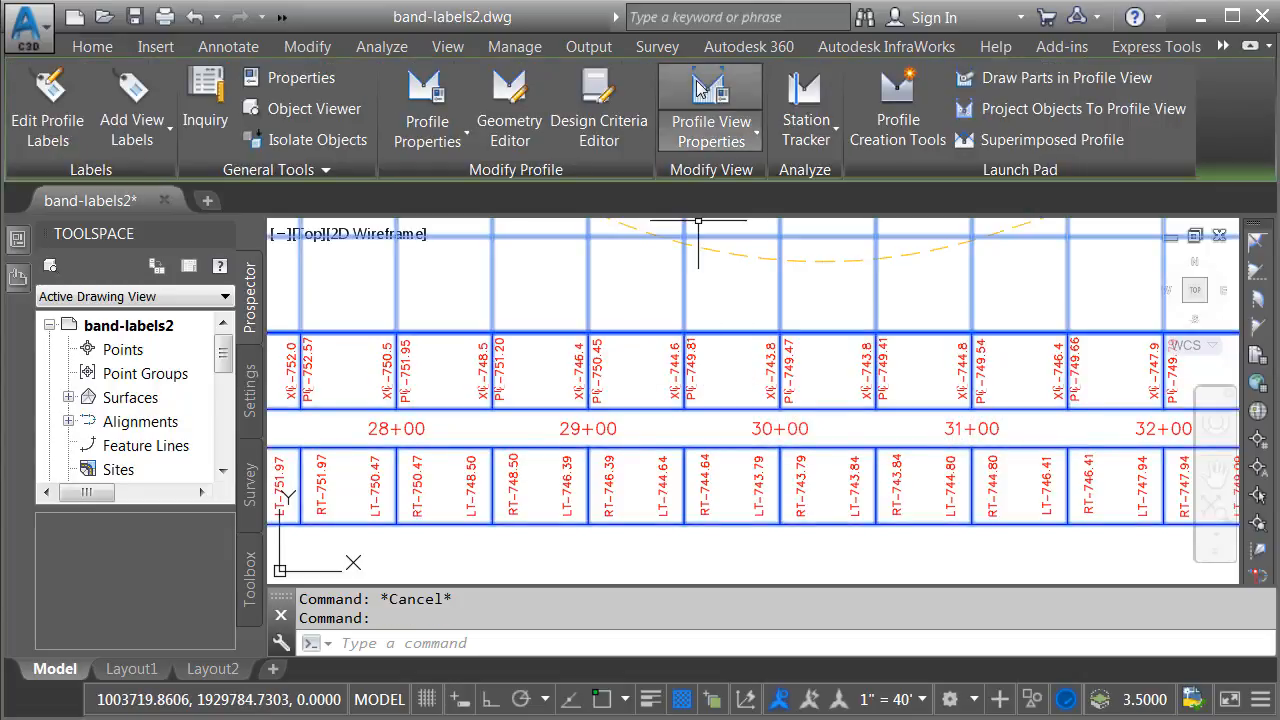
# Rename the second band's copied style to EOP Data on the Information tab
pyautogui.click(712, 110)
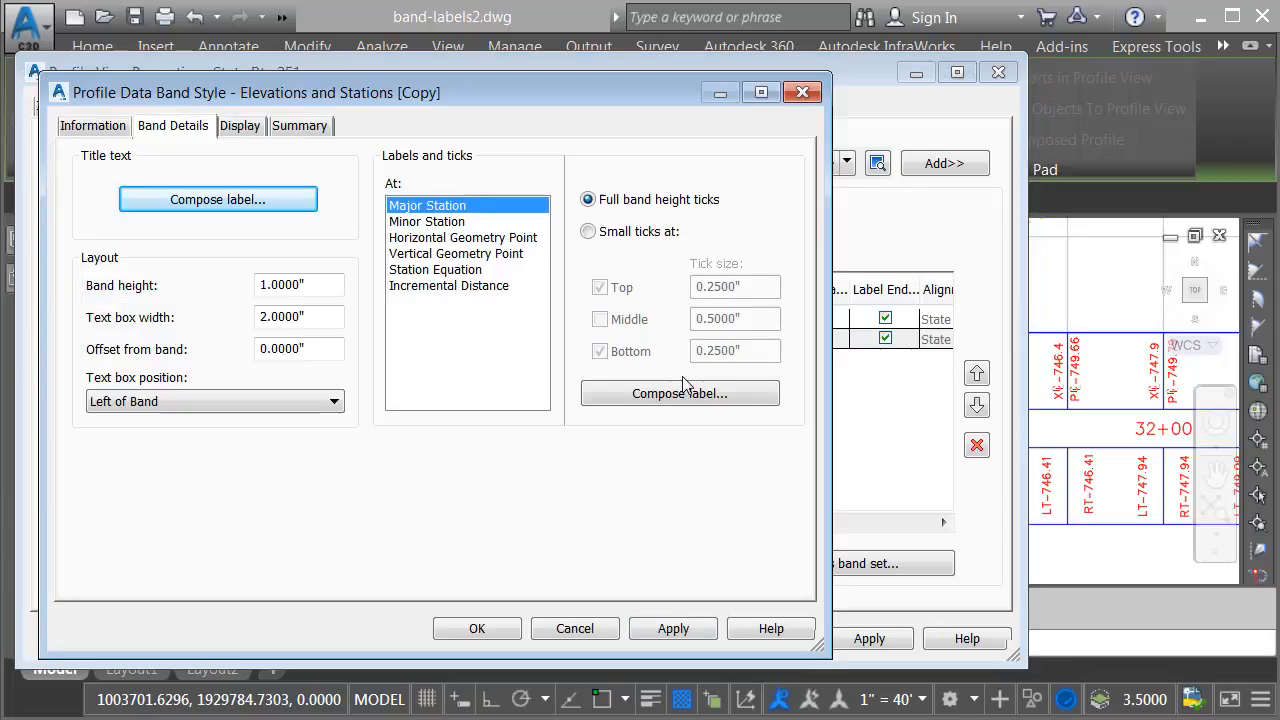
pyautogui.click(92, 124)
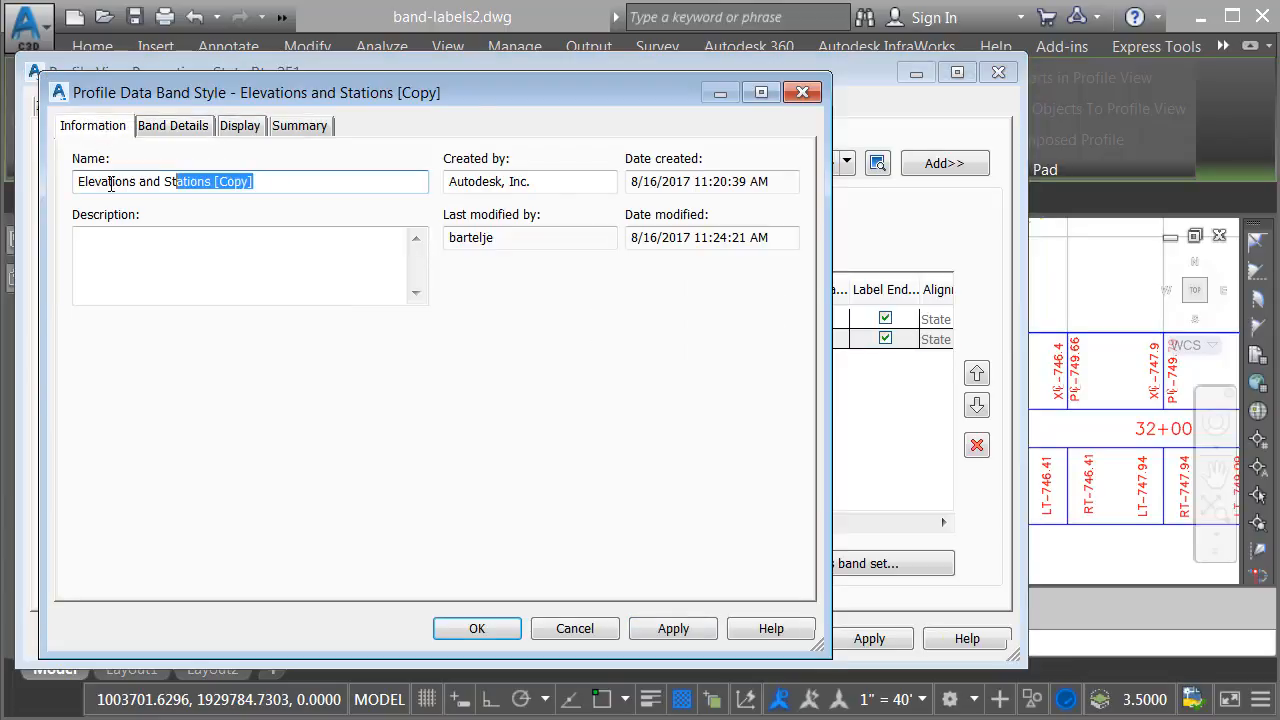
pyautogui.write('EOP')
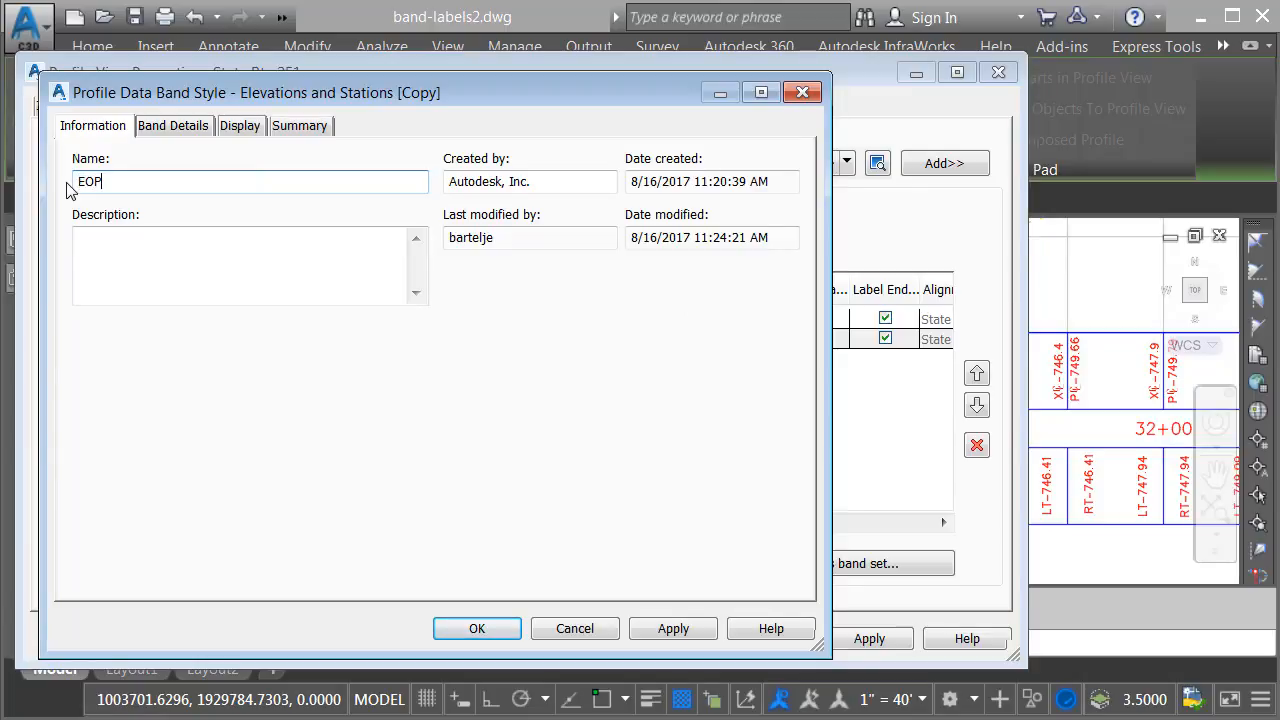
pyautogui.write('Data')
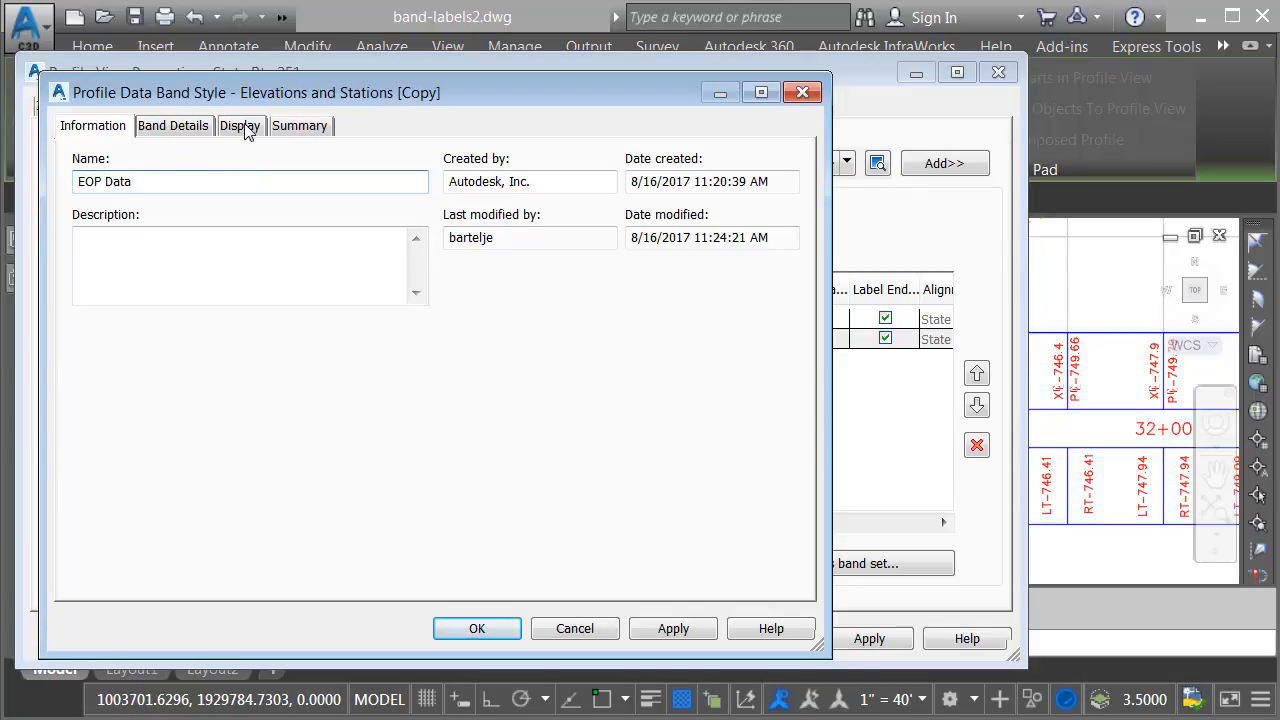
# Review the Display tab components and save the renamed EOP Data style
pyautogui.click(240, 124)
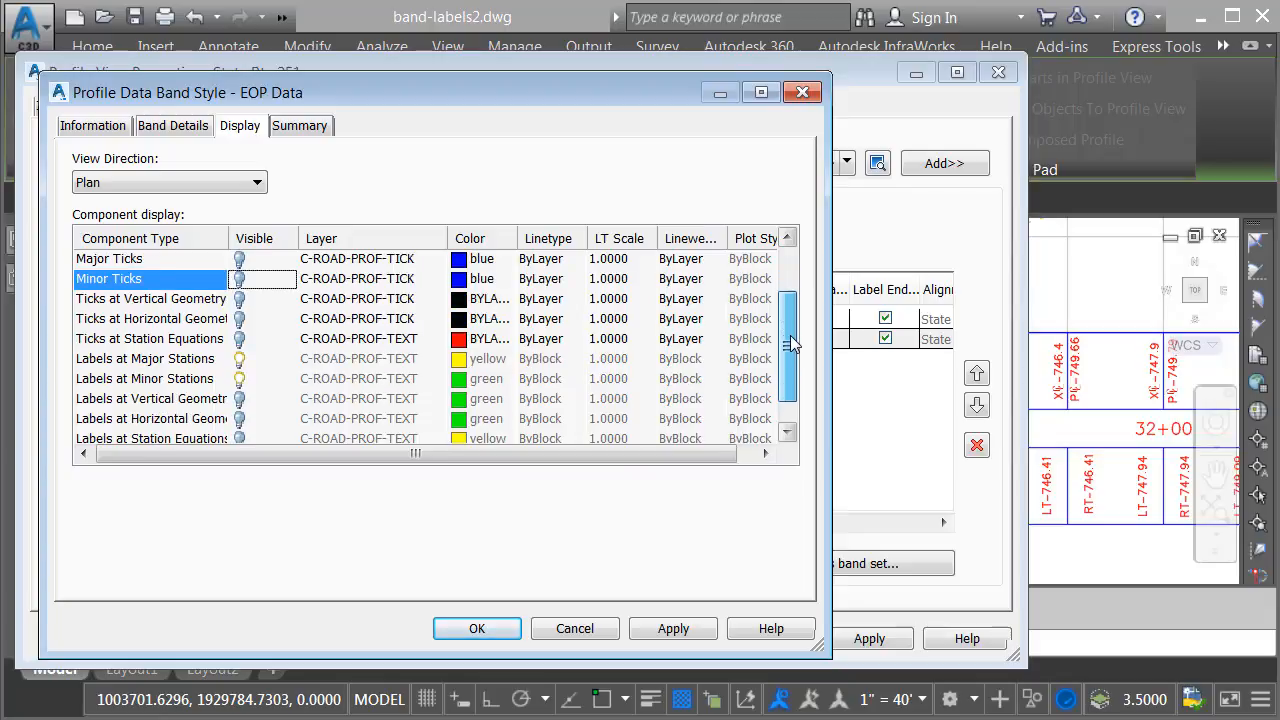
pyautogui.scroll(-3)
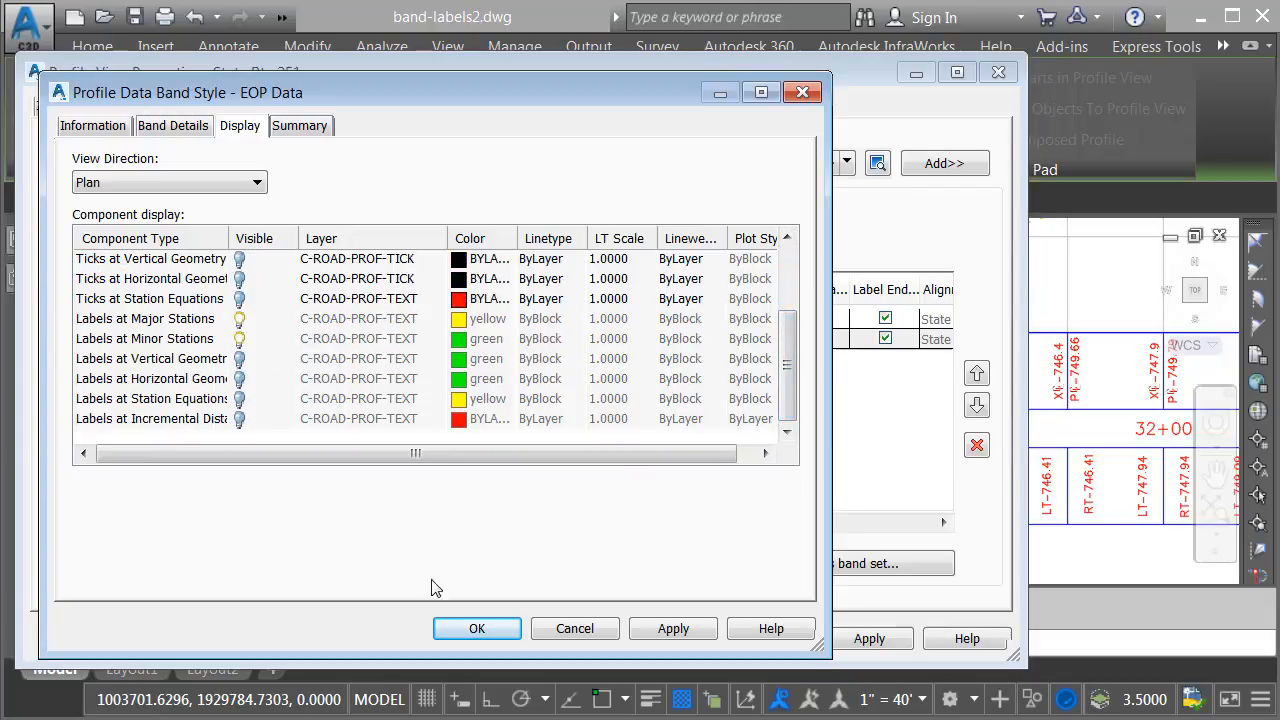
pyautogui.click(476, 628)
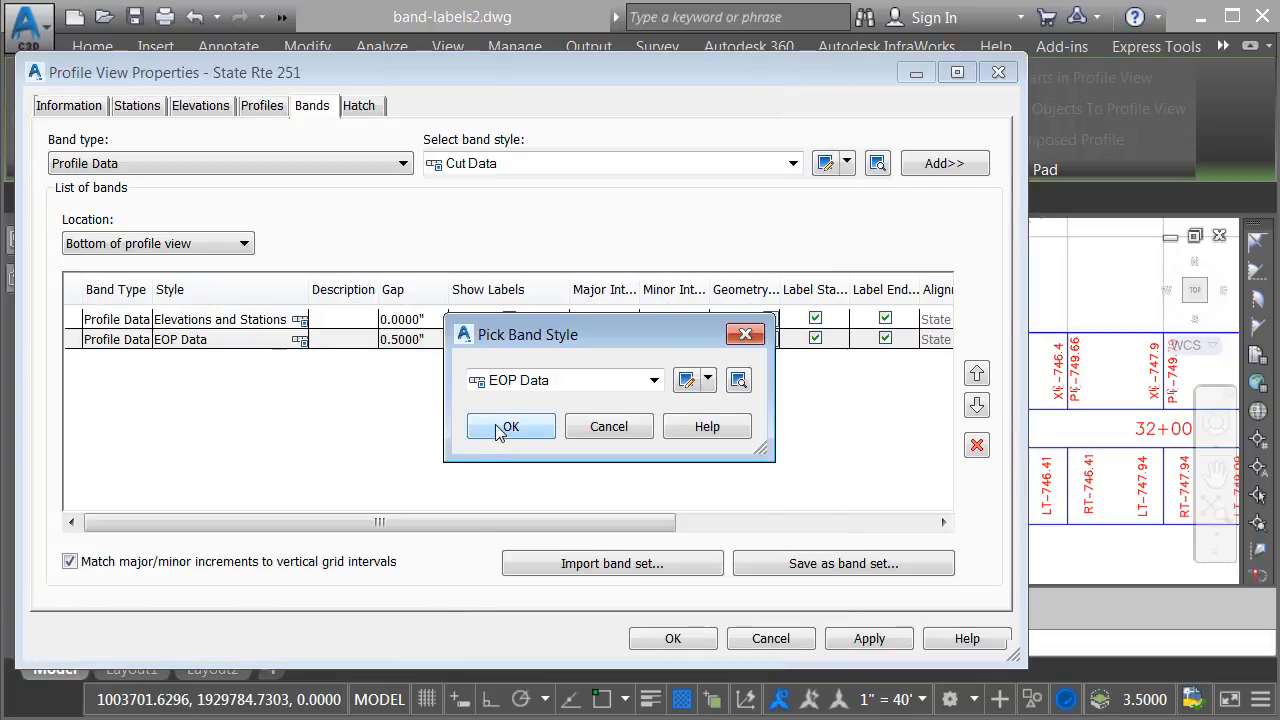
# Assign EOP Data to the second band, apply, and set its Gap to -1.0"
pyautogui.click(510, 426)
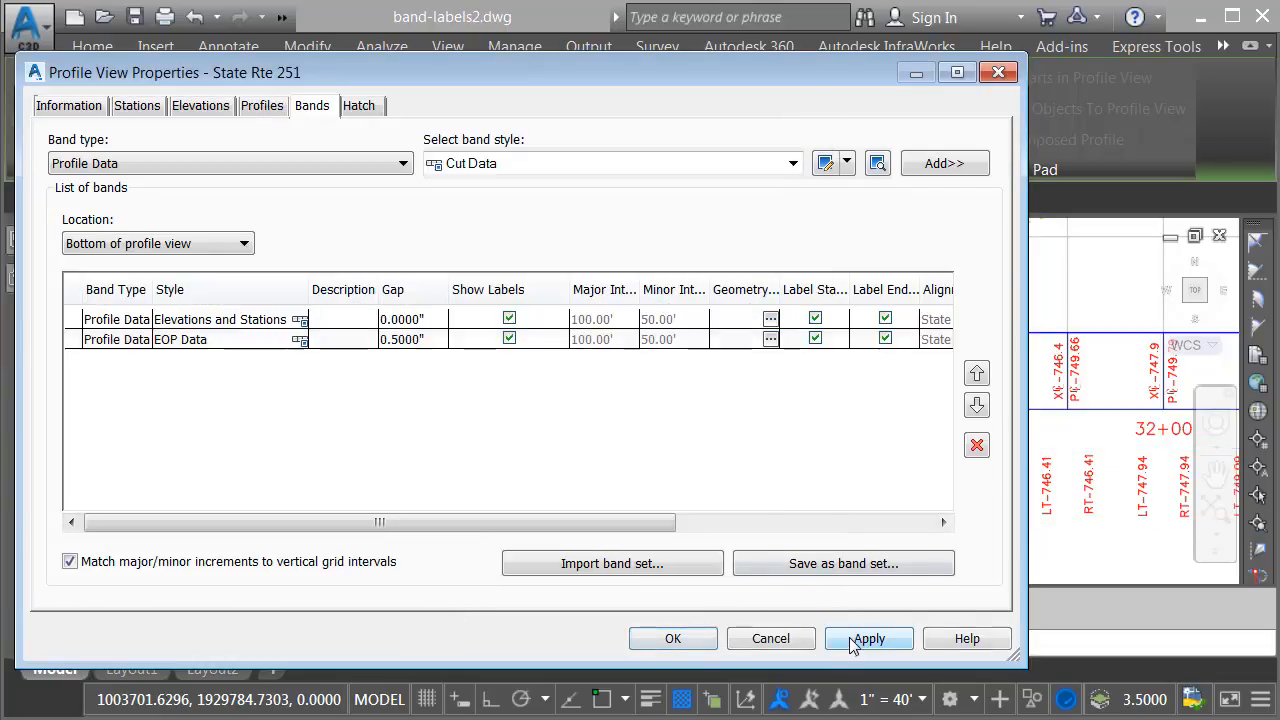
pyautogui.click(868, 638)
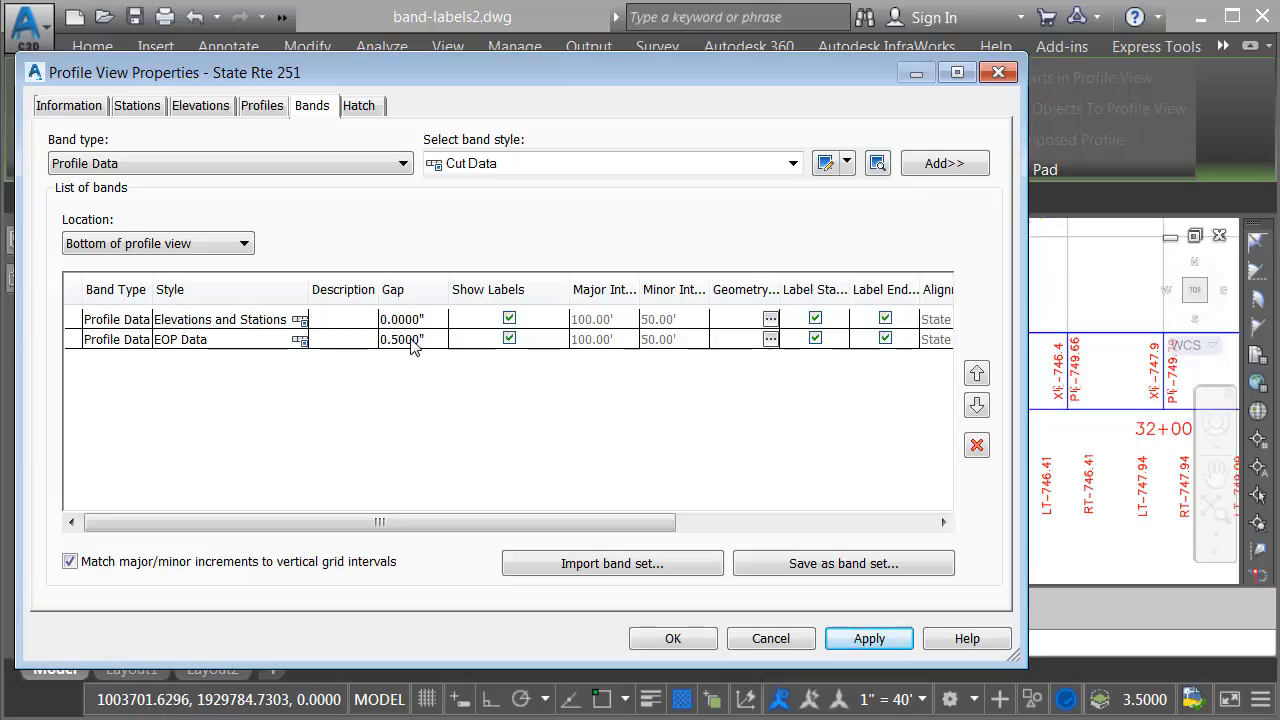
pyautogui.moveTo(1052, 452)
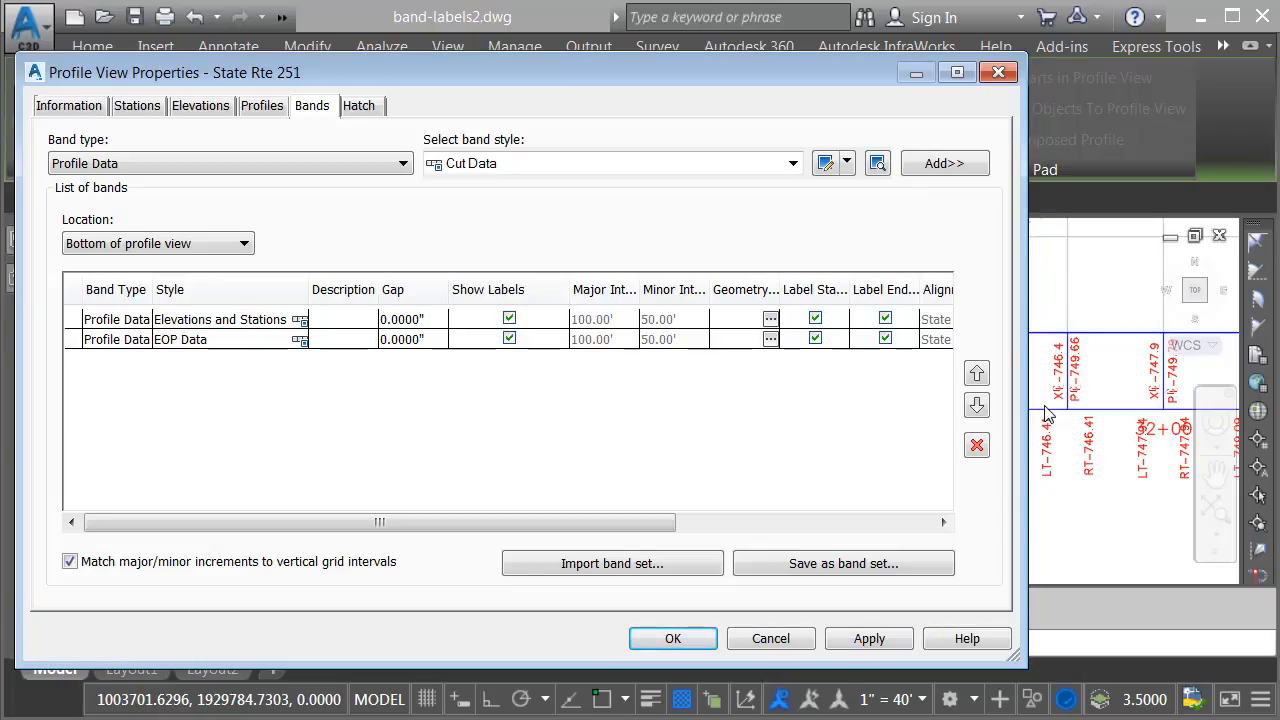
pyautogui.click(400, 340)
pyautogui.write('-')
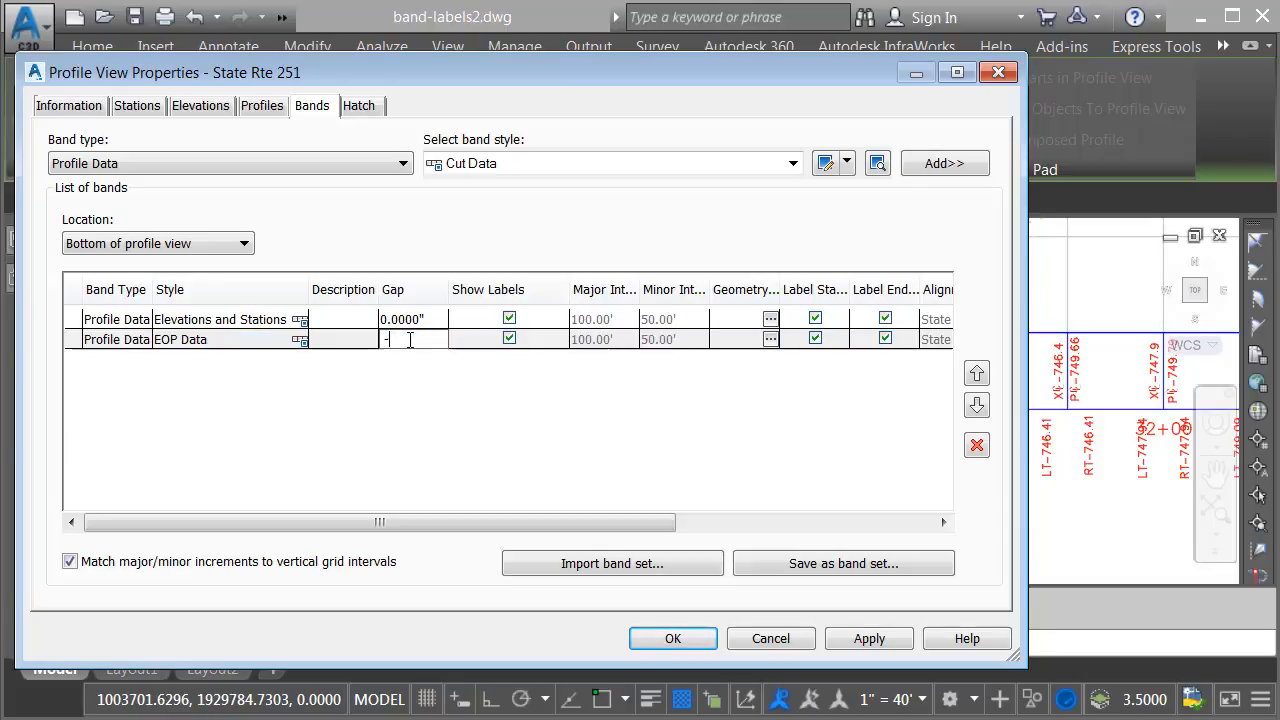
pyautogui.click(868, 638)
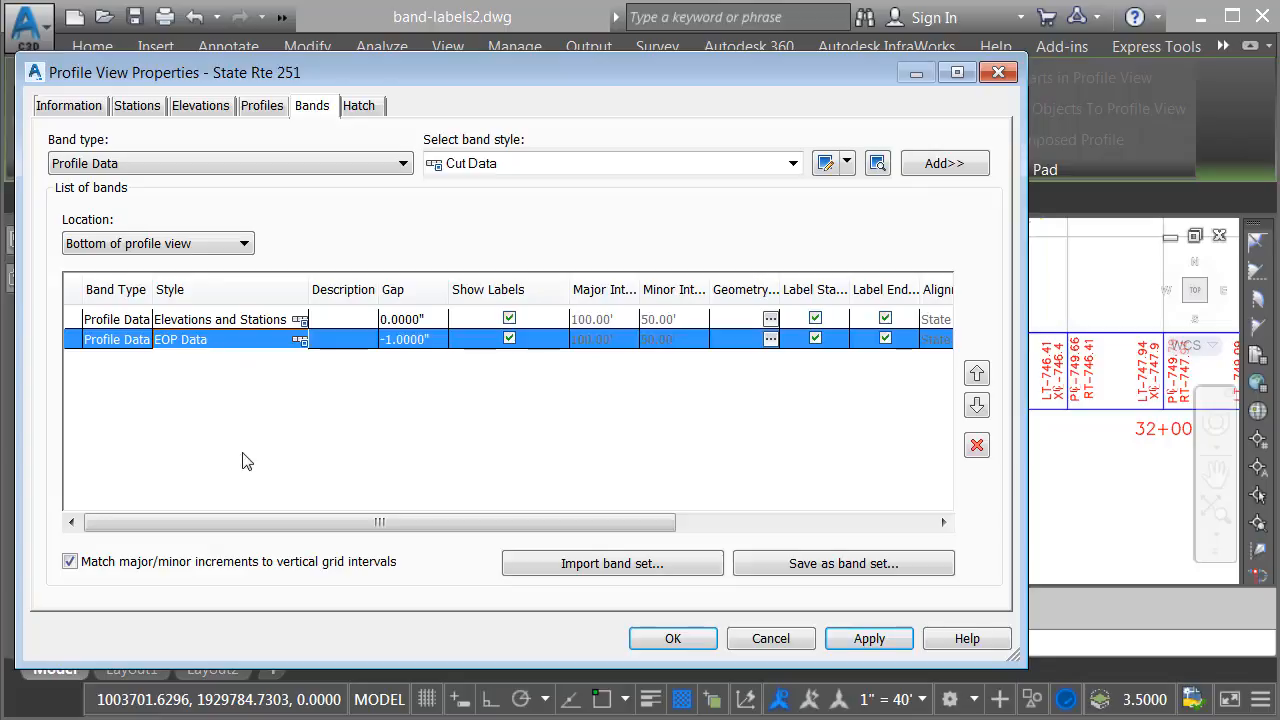
# Set the EOP Data band's Profile1 to Rte 25-EOP LT and Profile2 to Rte 25-EOP RT, then close properties
pyautogui.moveTo(380, 522); pyautogui.dragTo(608, 522)
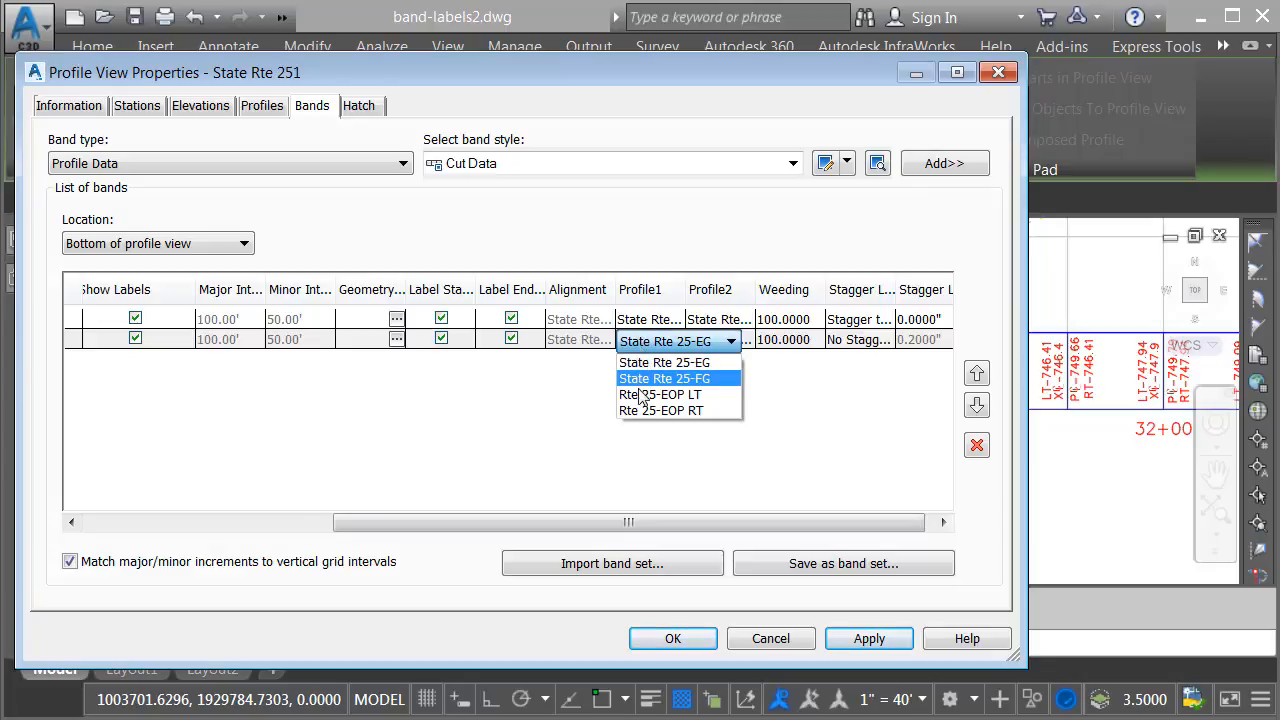
pyautogui.moveTo(660, 394)
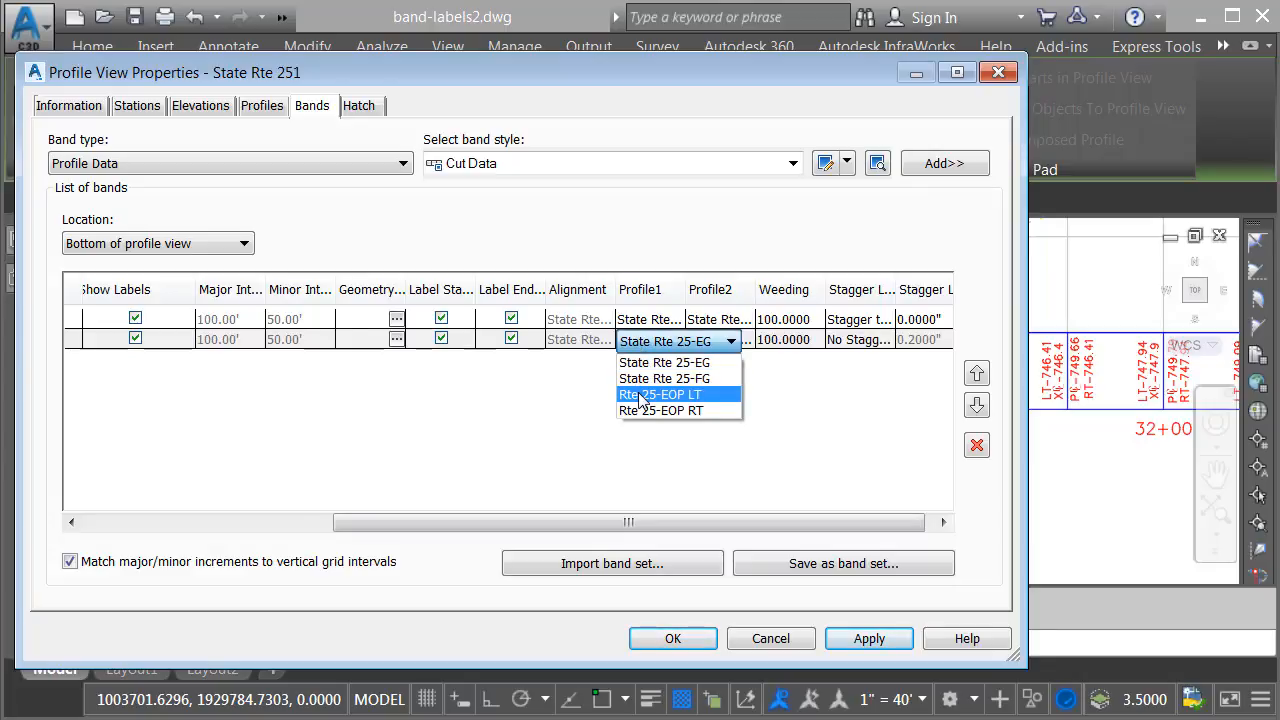
pyautogui.click(660, 394)
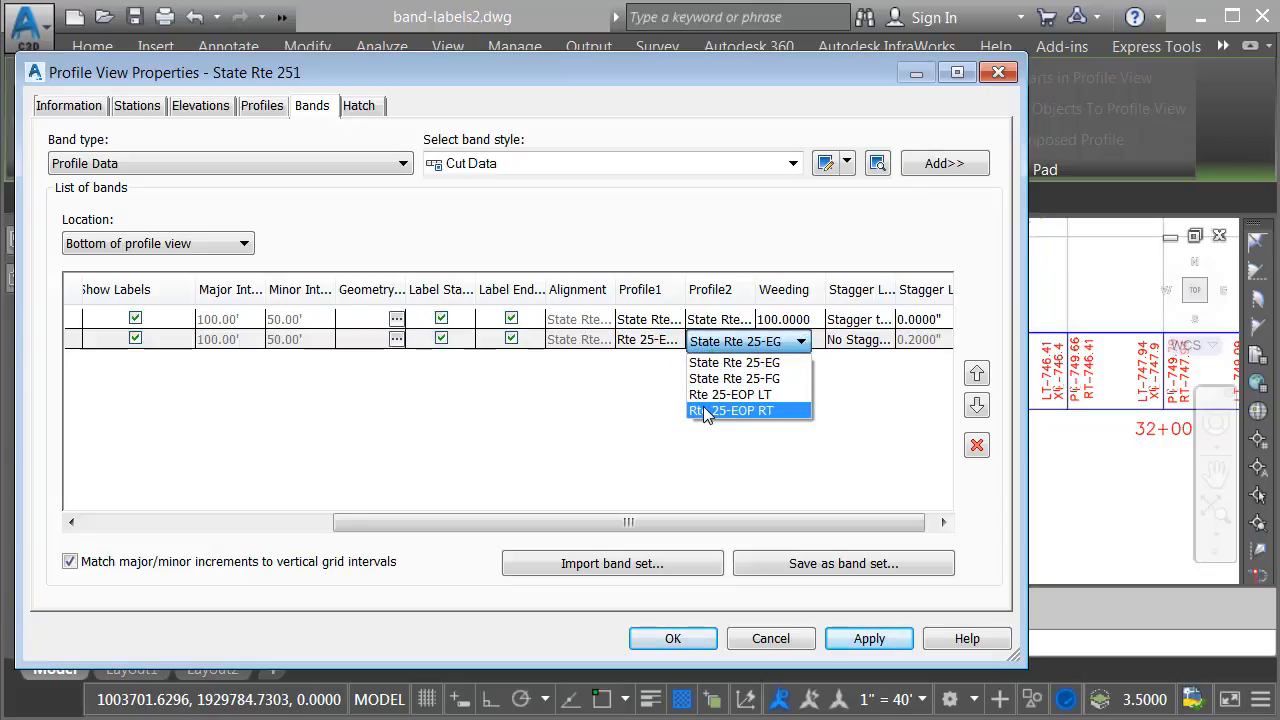
pyautogui.click(730, 410)
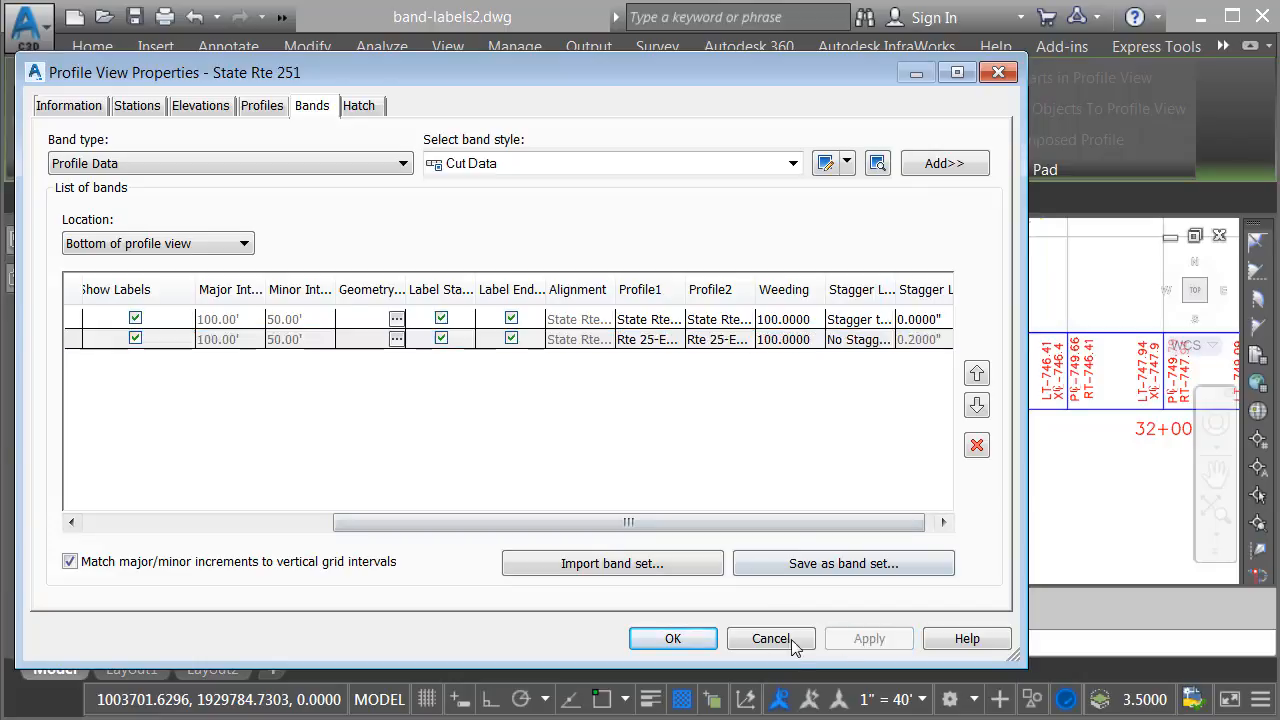
pyautogui.click(770, 638)
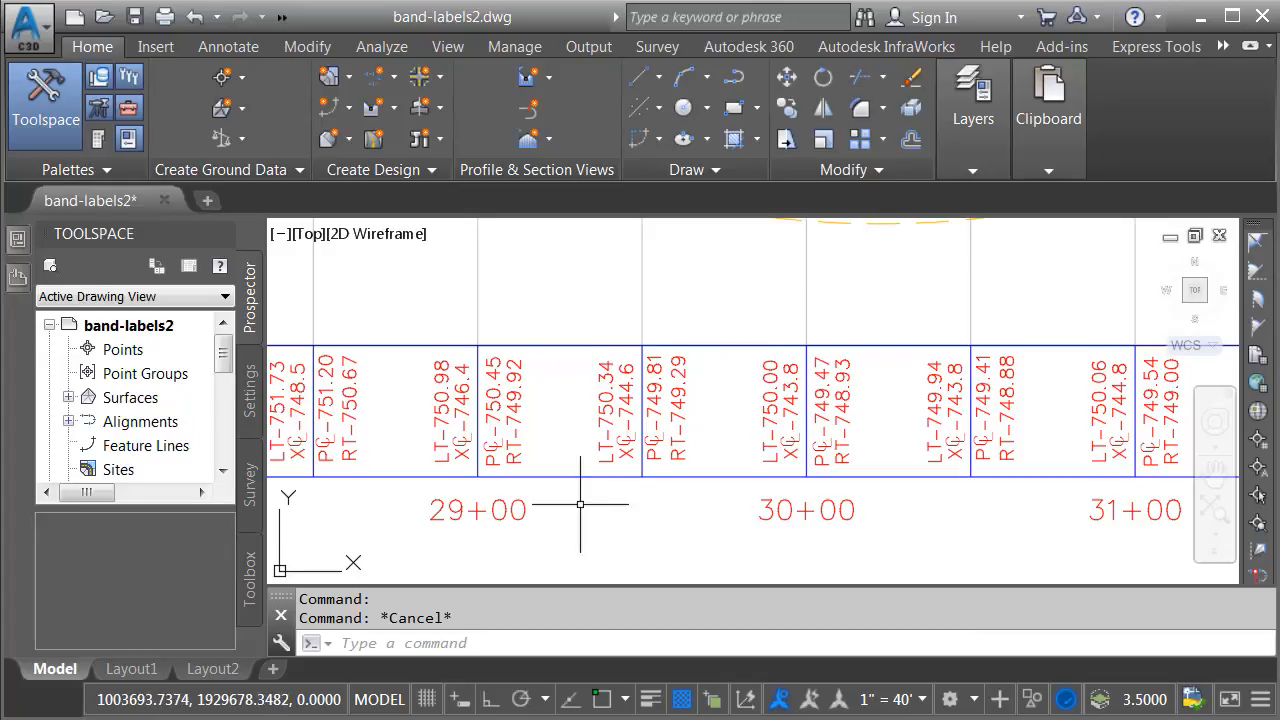
pyautogui.moveTo(652, 470)
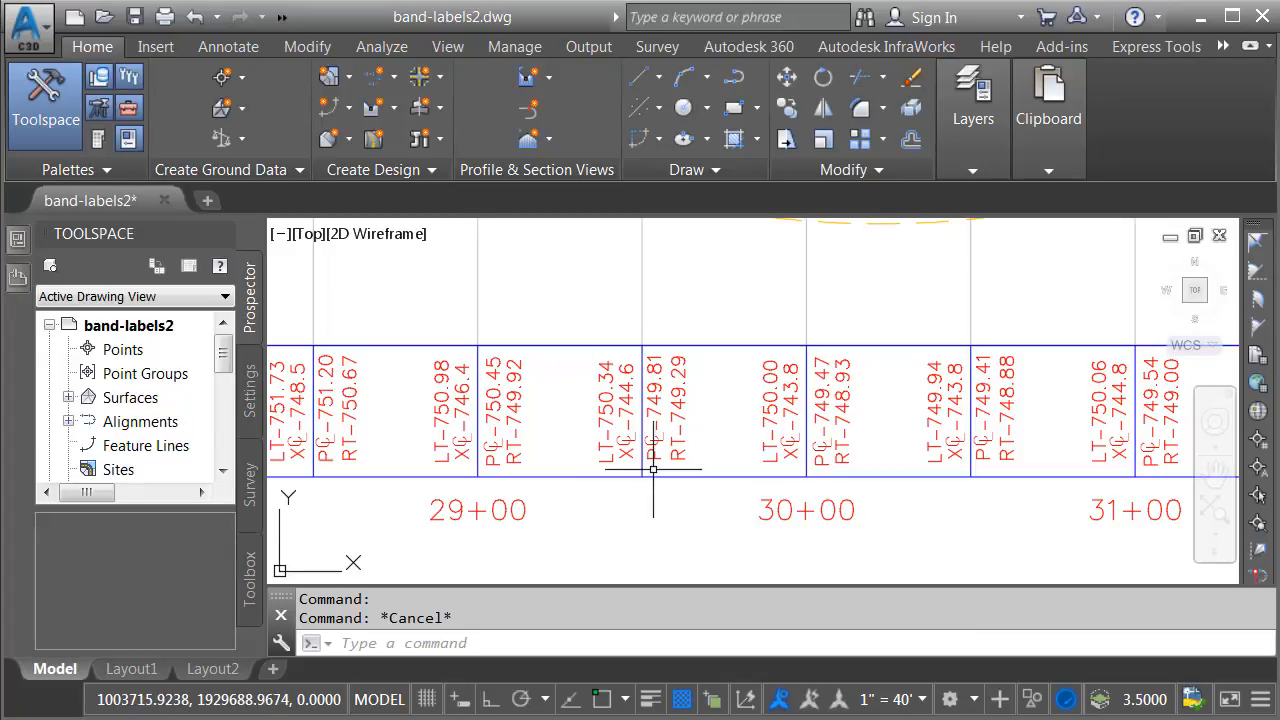
pyautogui.moveTo(640, 480)
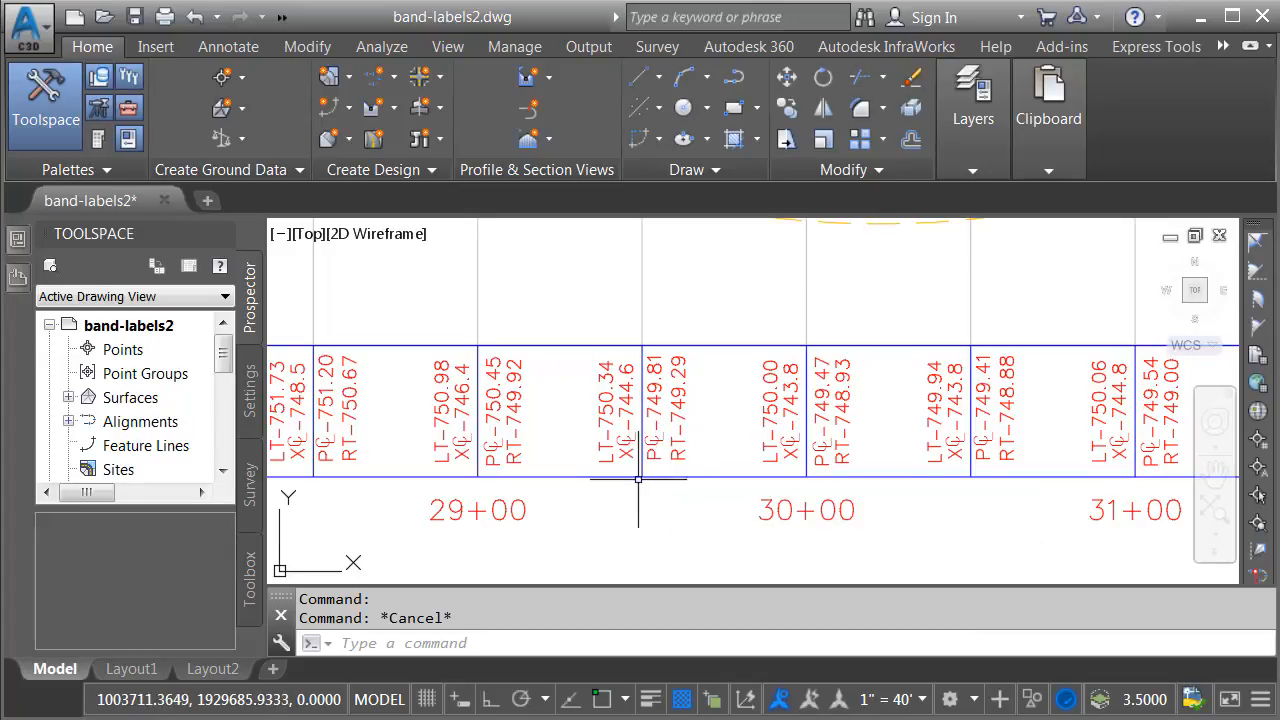